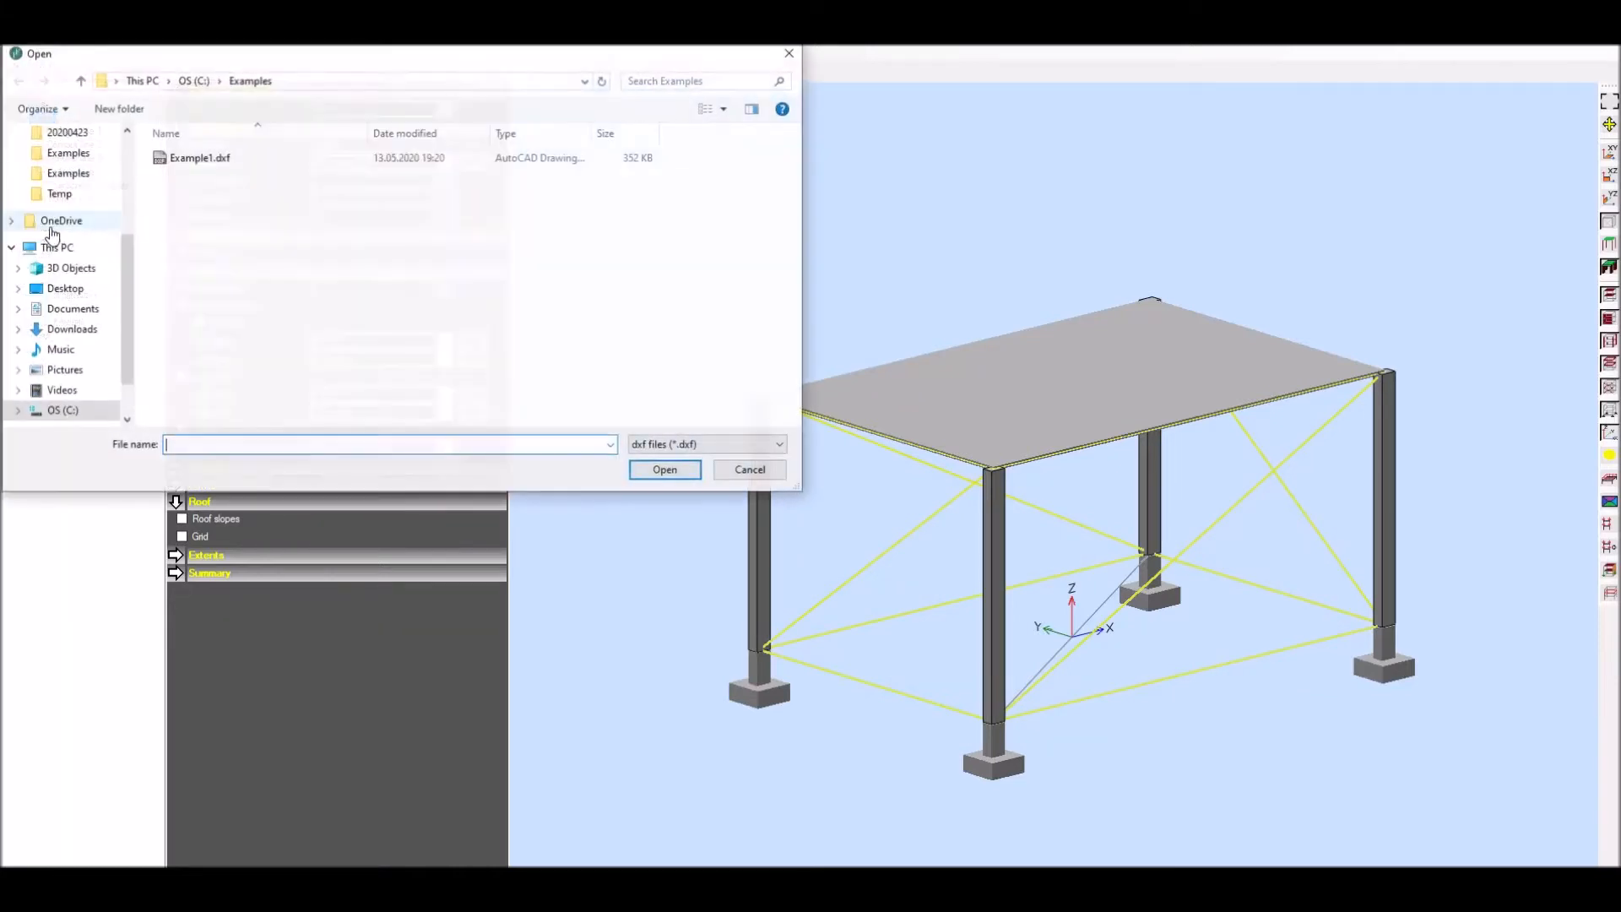
Import Example1.dxf as the base plan in centimetres, leaving unused layers out.
left_click(200, 157)
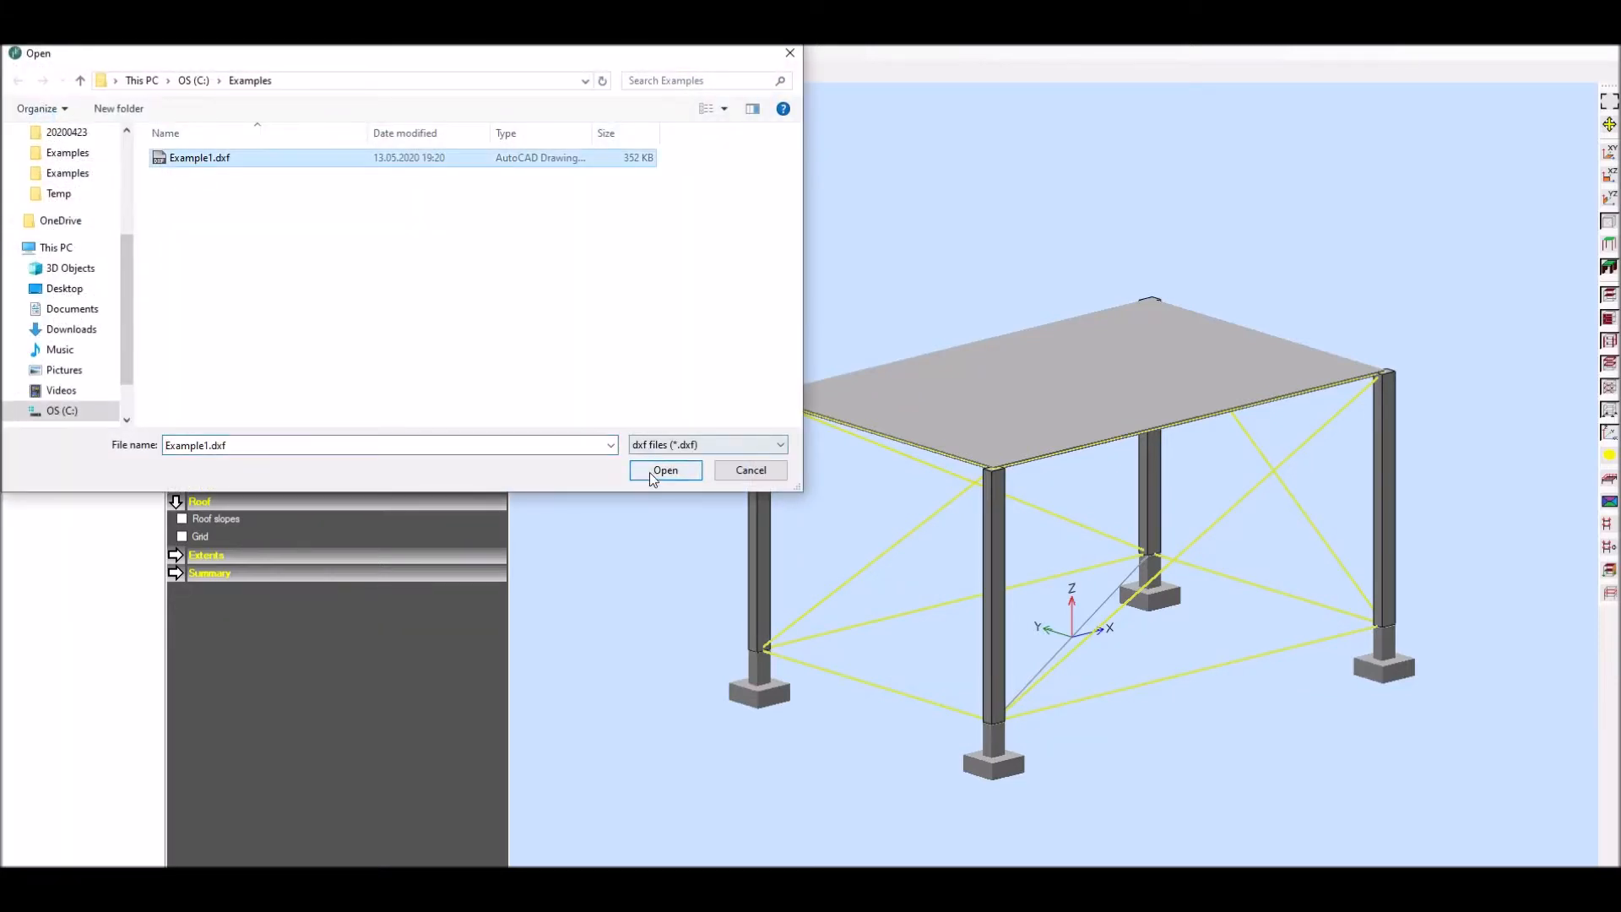
left_click(665, 471)
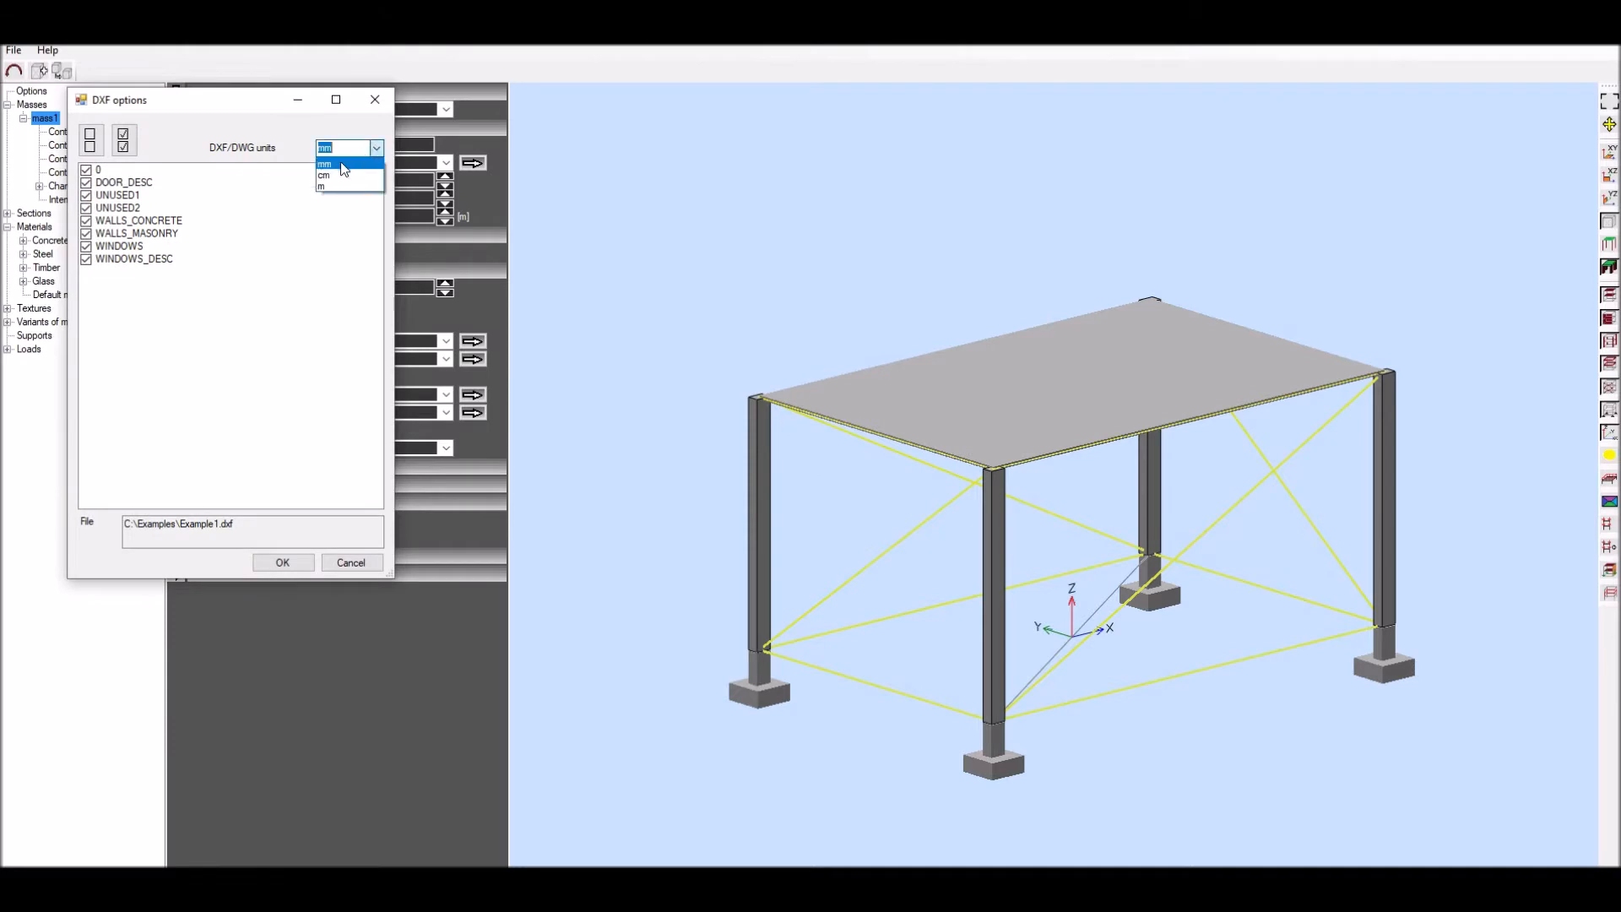
left_click(324, 174)
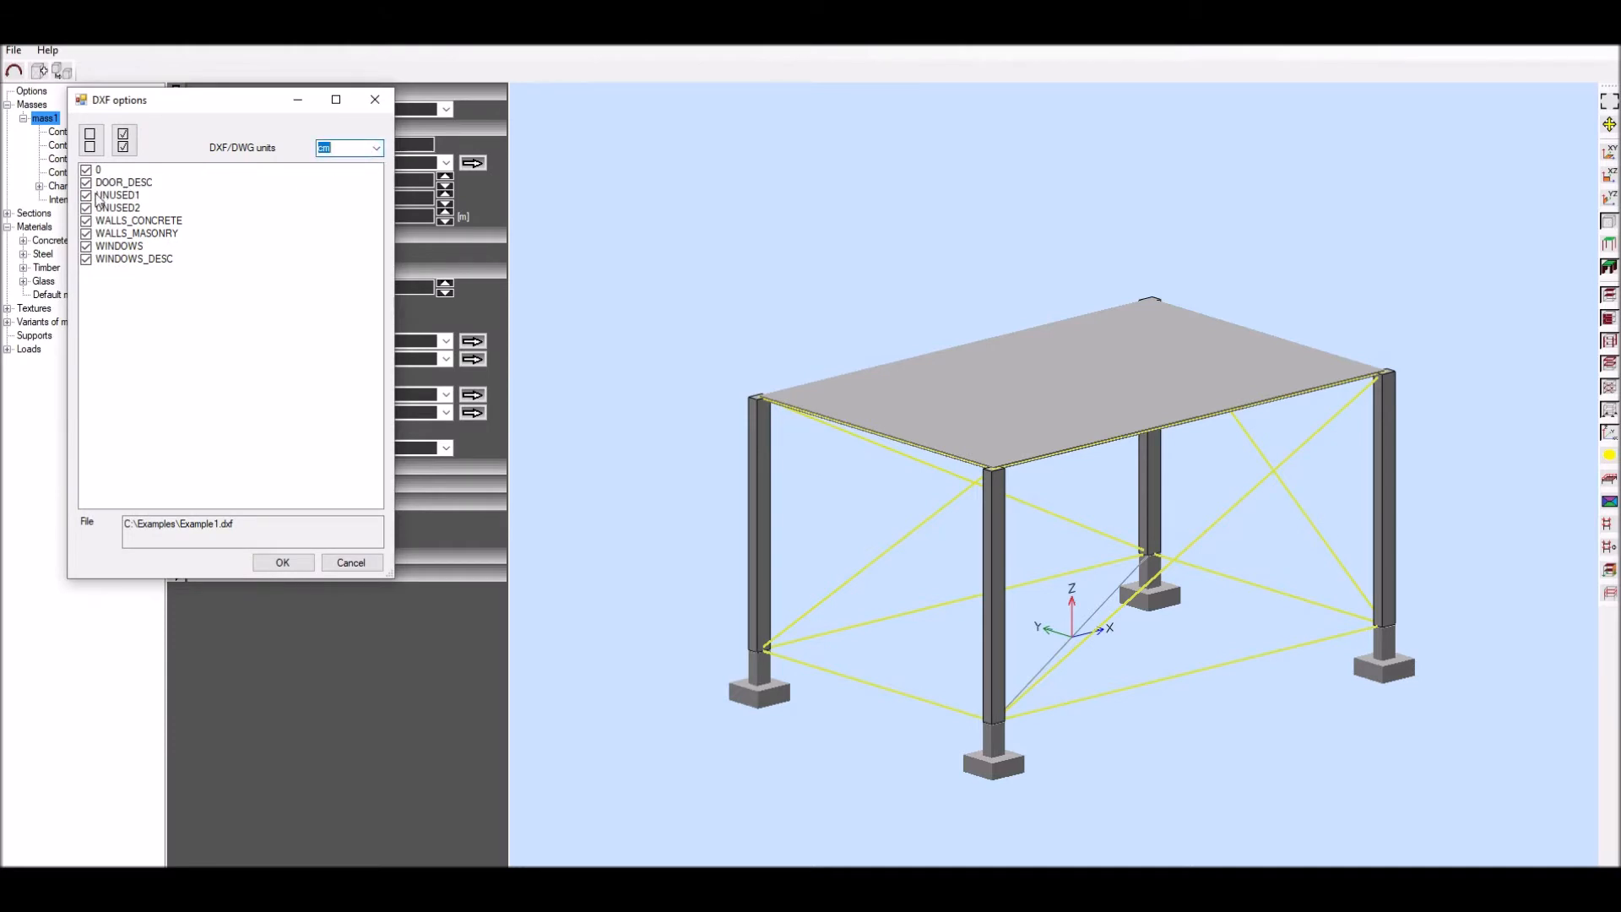
left_click(282, 562)
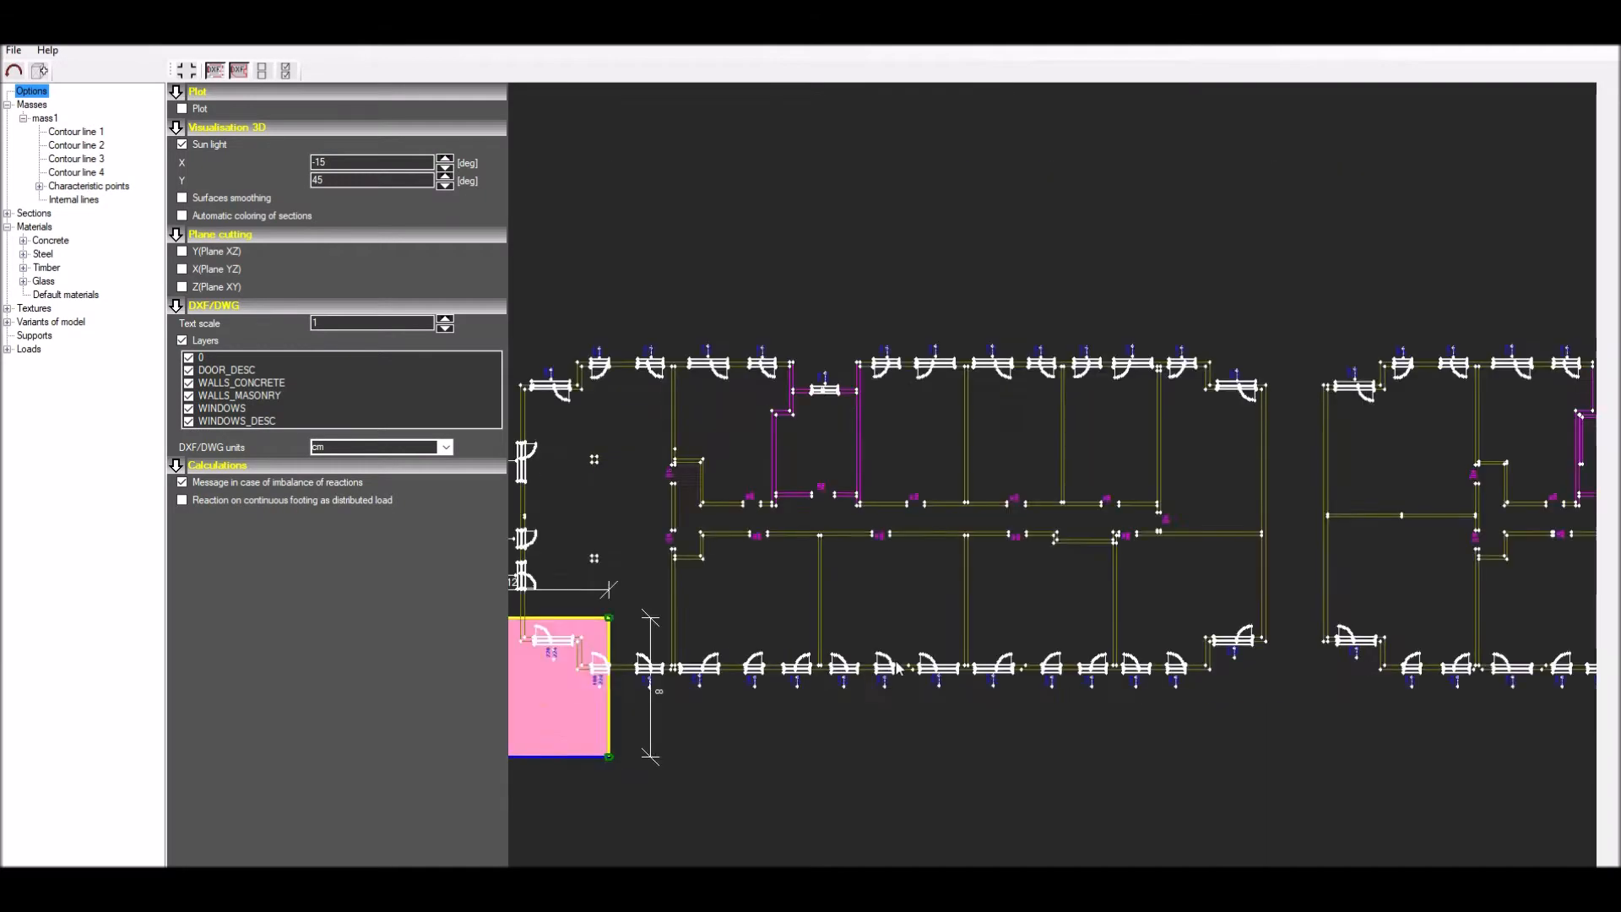
Show only the door, concrete wall, masonry wall and window description layers, then expand Sections.
left_click(262, 71)
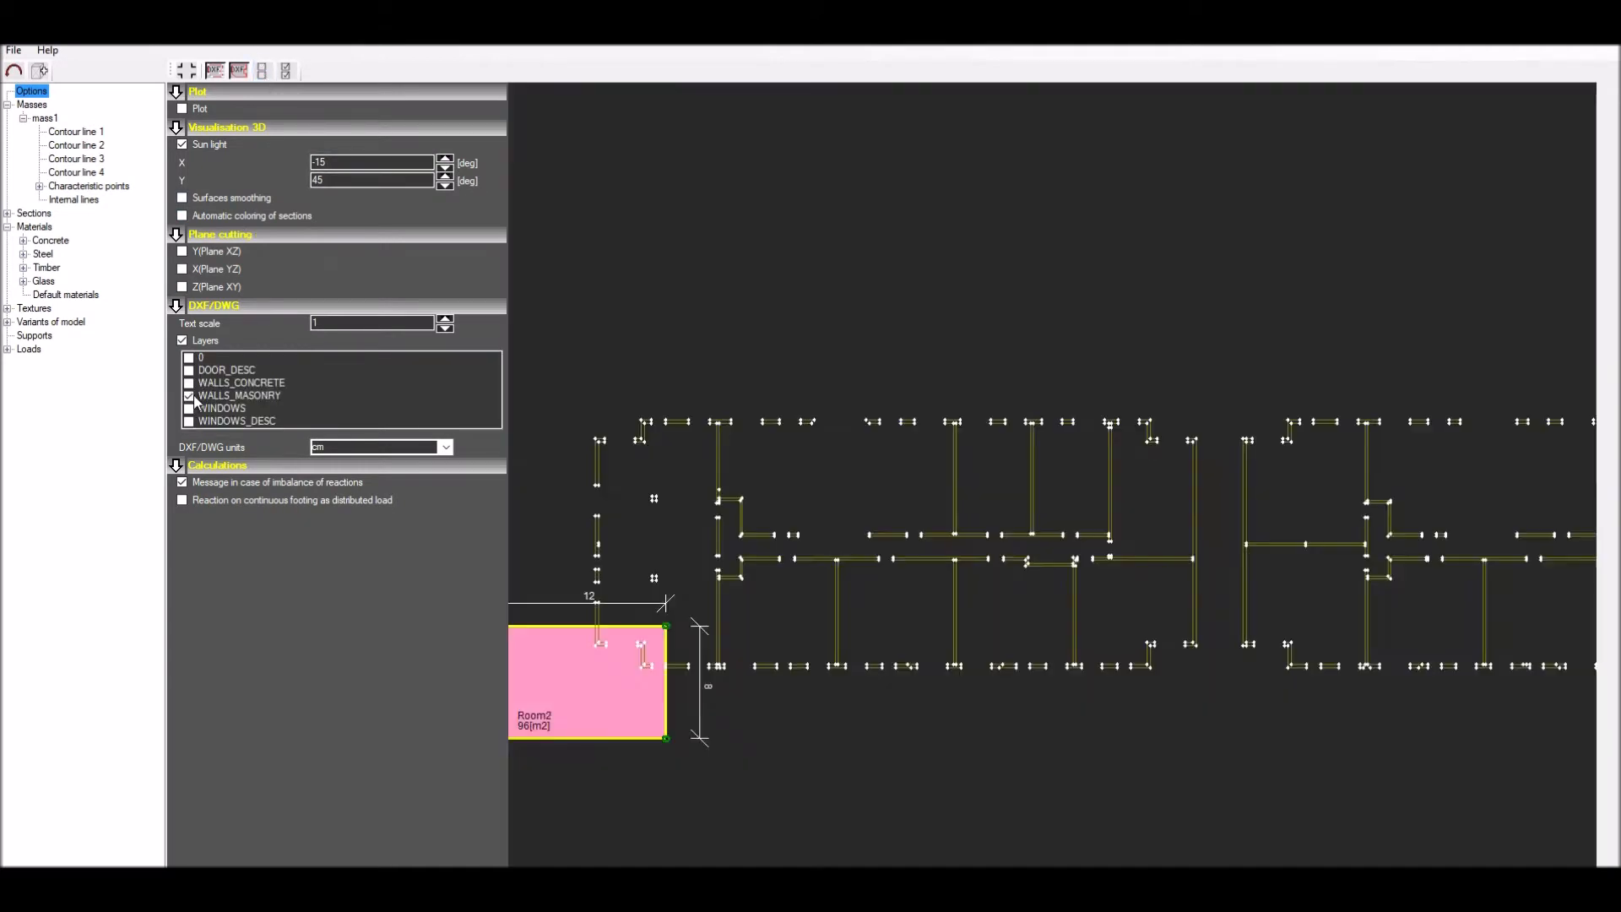
left_click(189, 384)
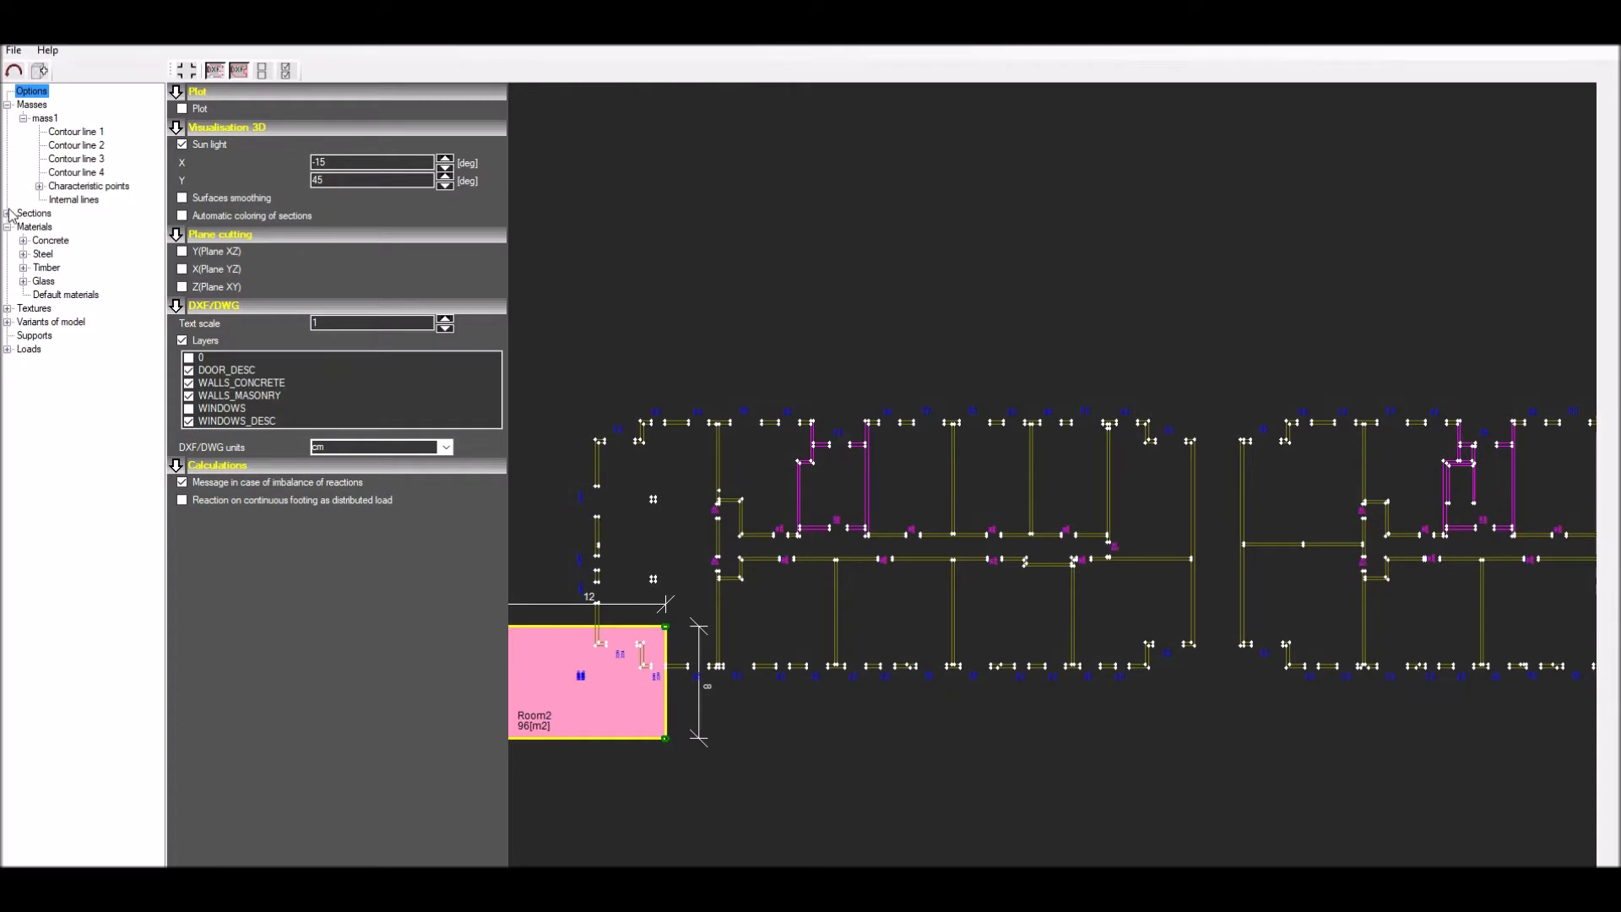
left_click(10, 213)
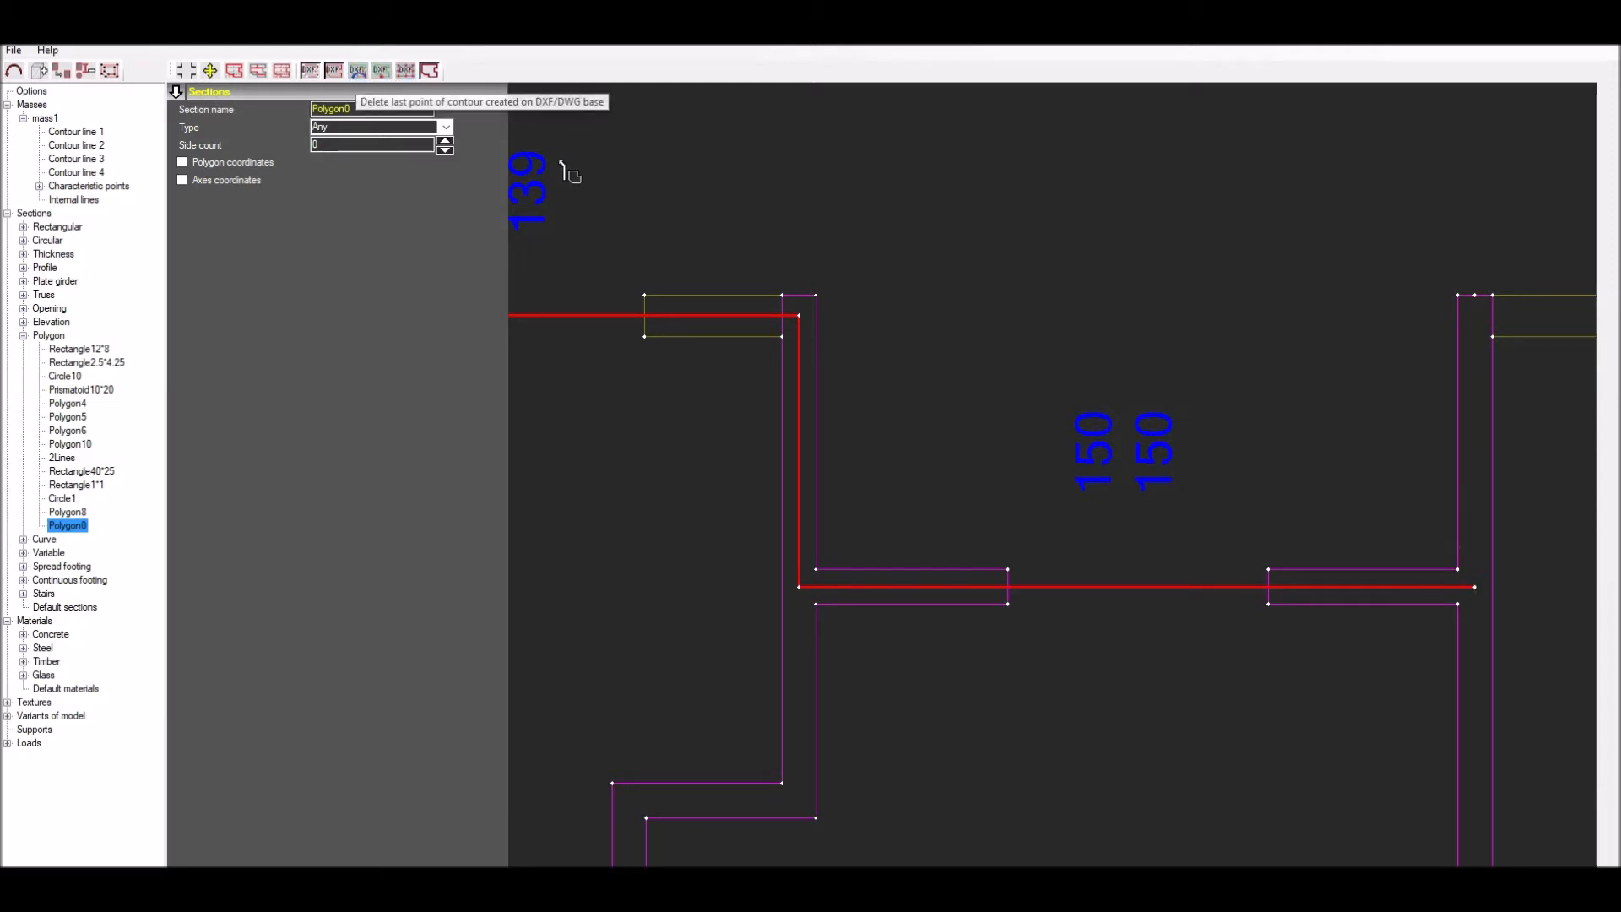
Trace corner points of the outer wall outline to build the 16-sided Polygon16 section.
left_click(1494, 331)
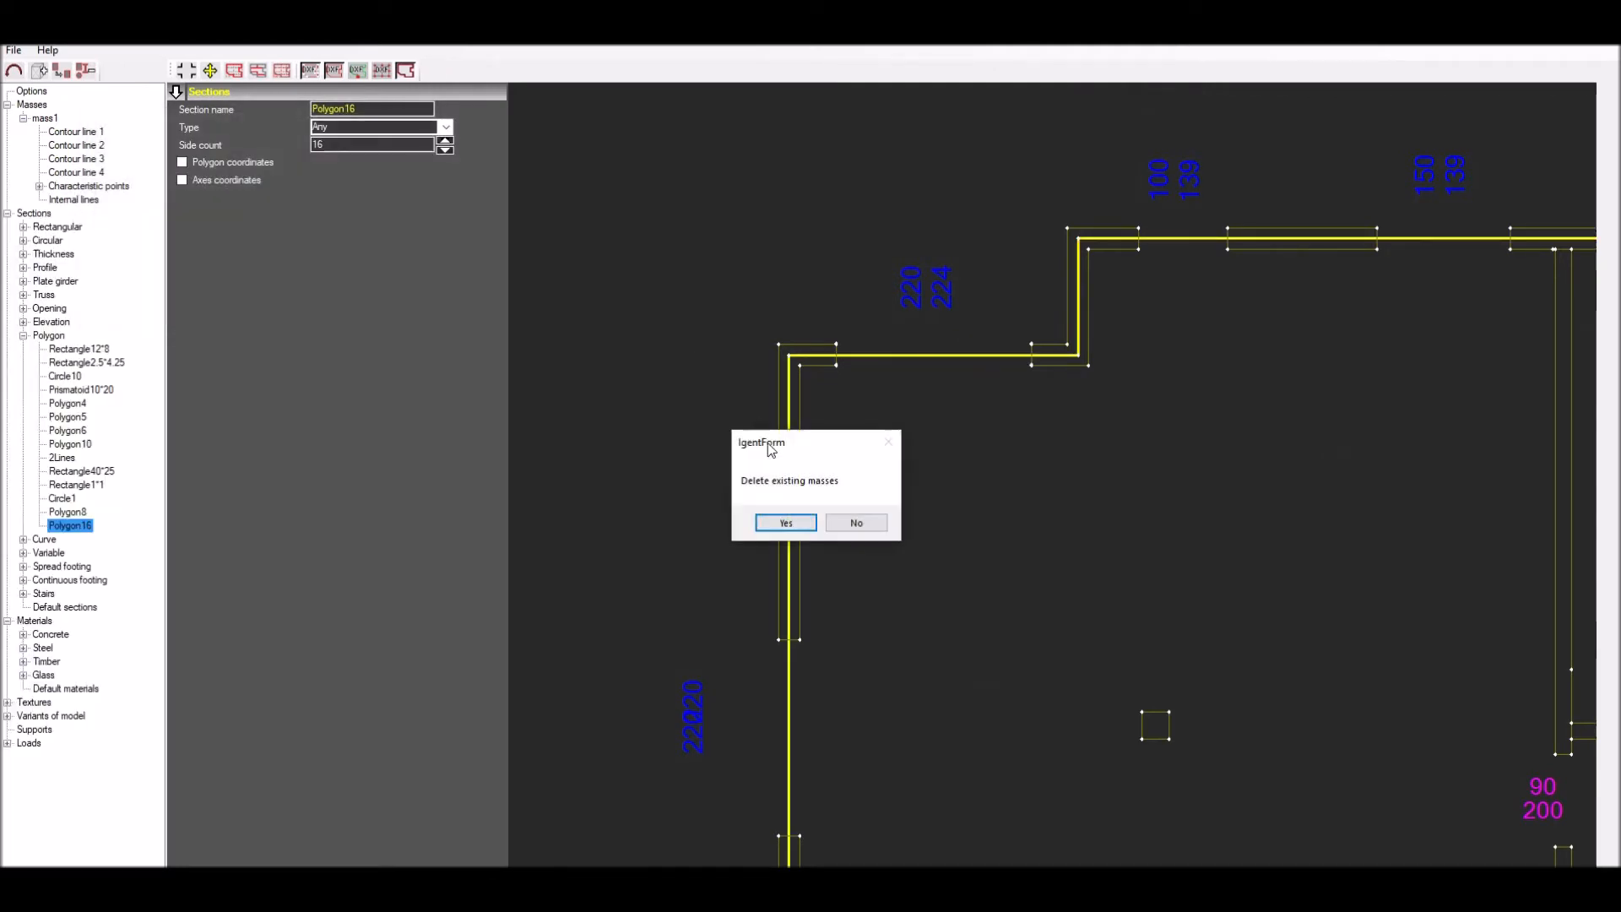
Delete existing masses without adding another section, creating mass2 on Polygon16 (718 m²).
left_click(785, 521)
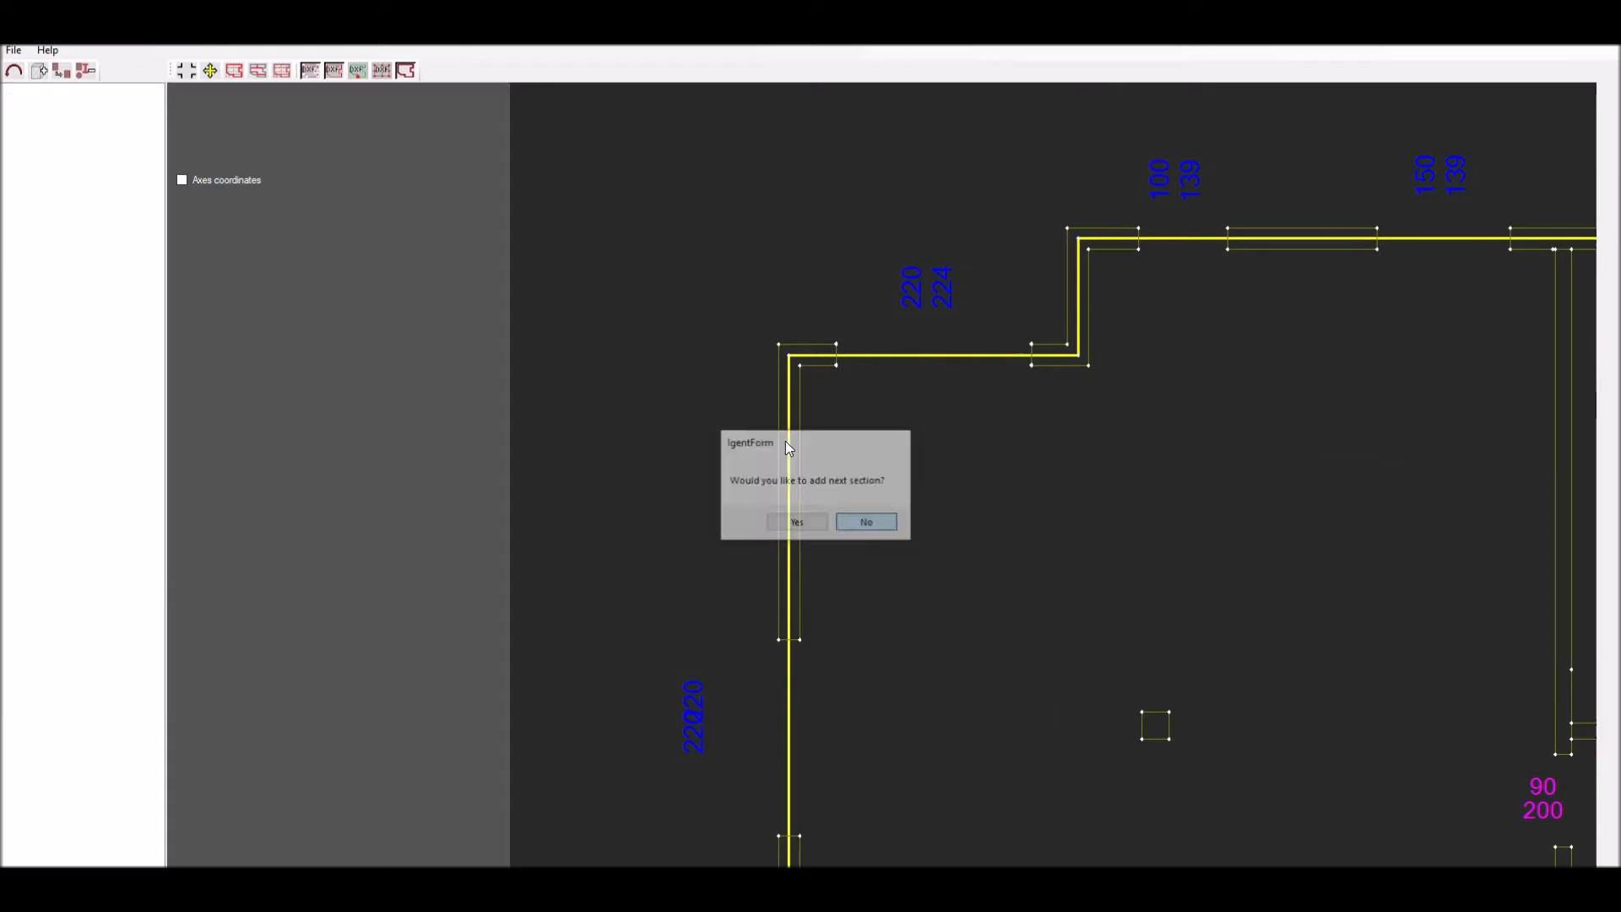
left_click(864, 522)
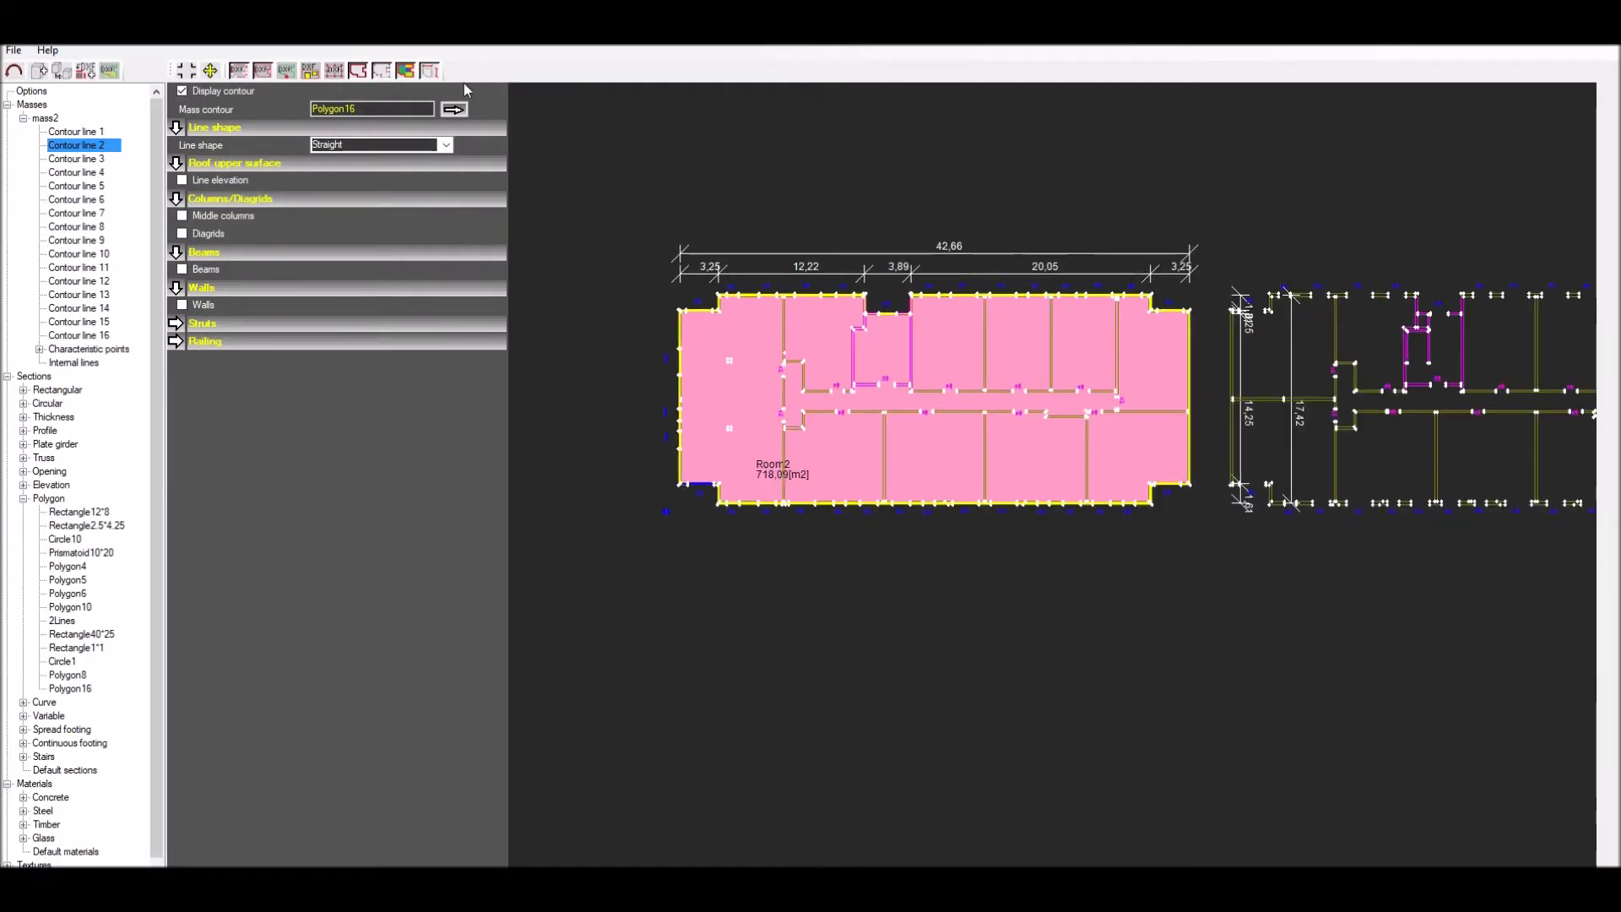
left_click(431, 71)
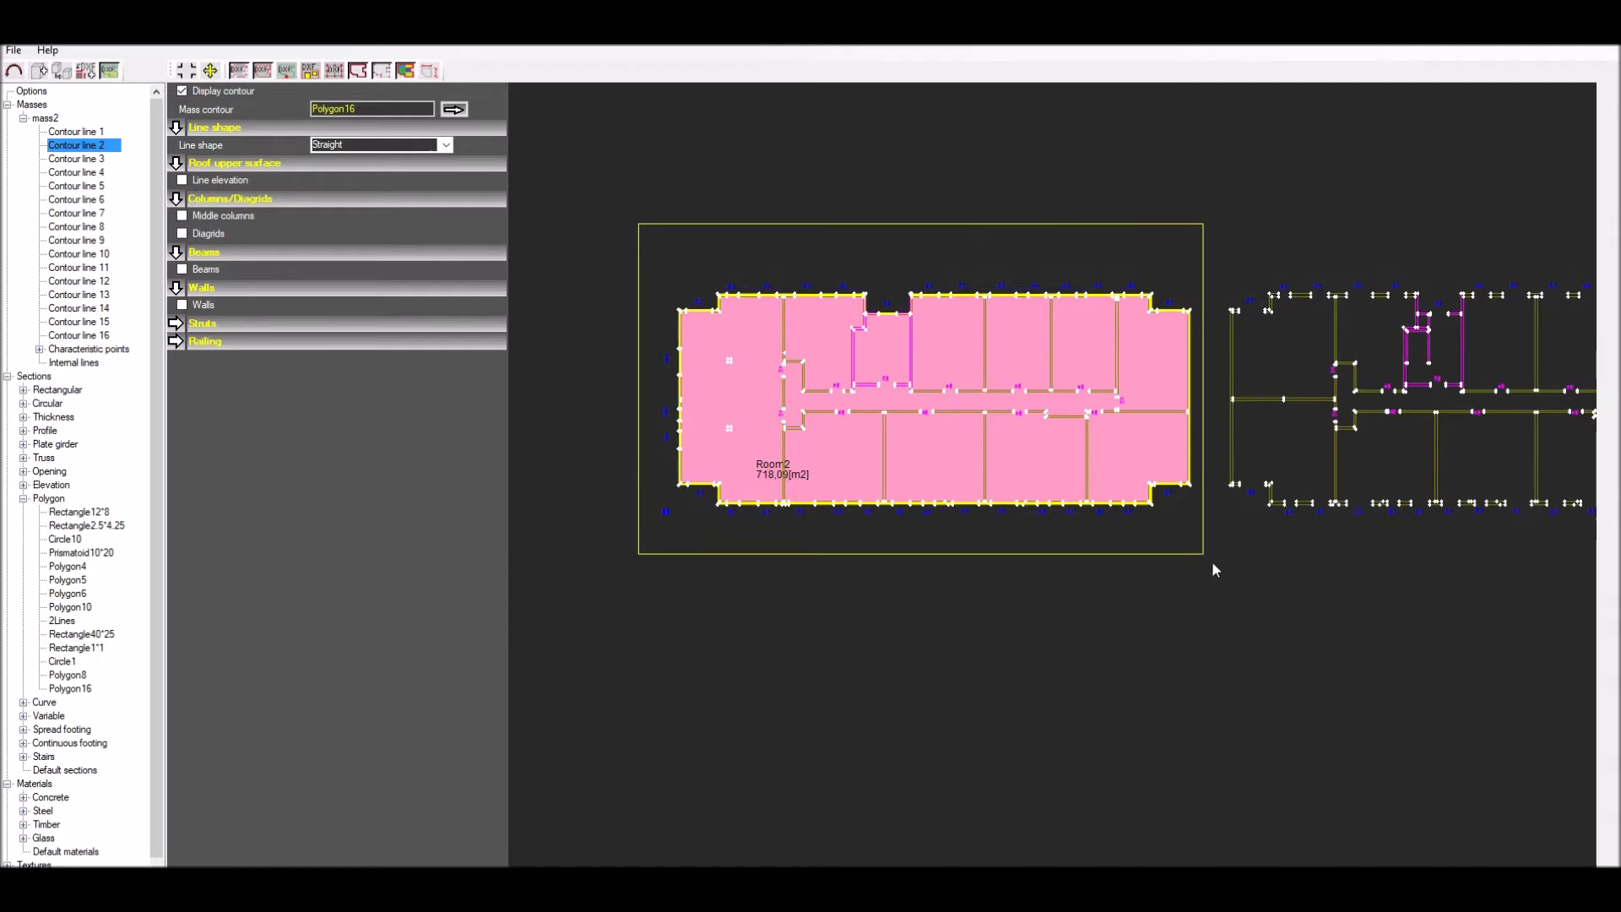
Add masonry walls with 224 window tops from WALLS_MASONRY, reading openings from WINDOWS_DESC and DOOR_DESC.
left_click(77, 159)
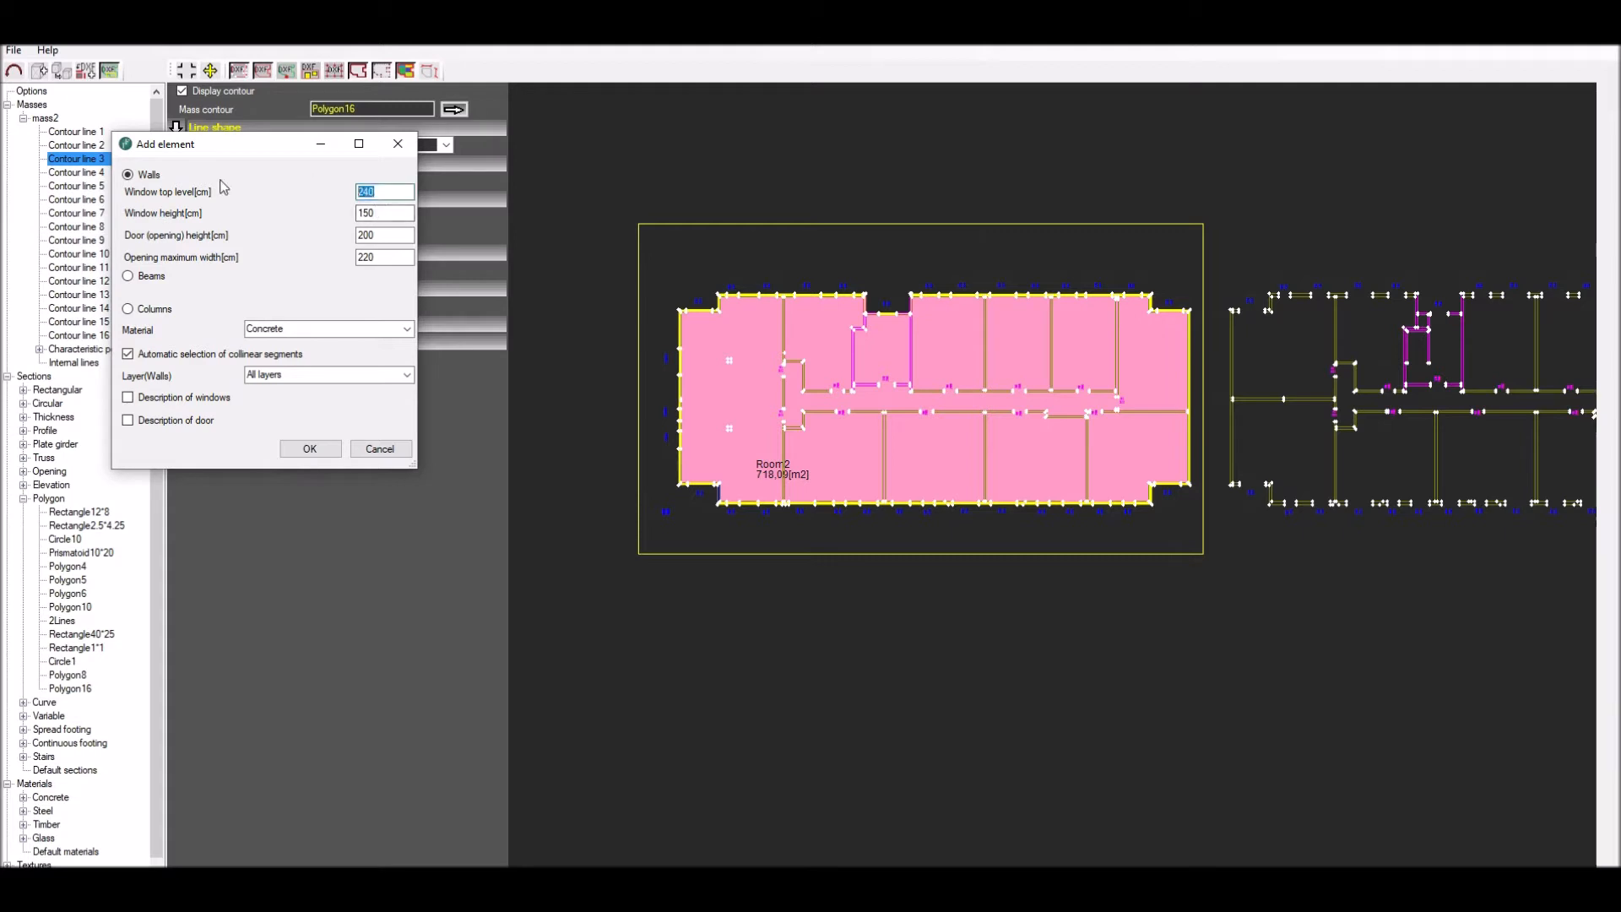
type("224")
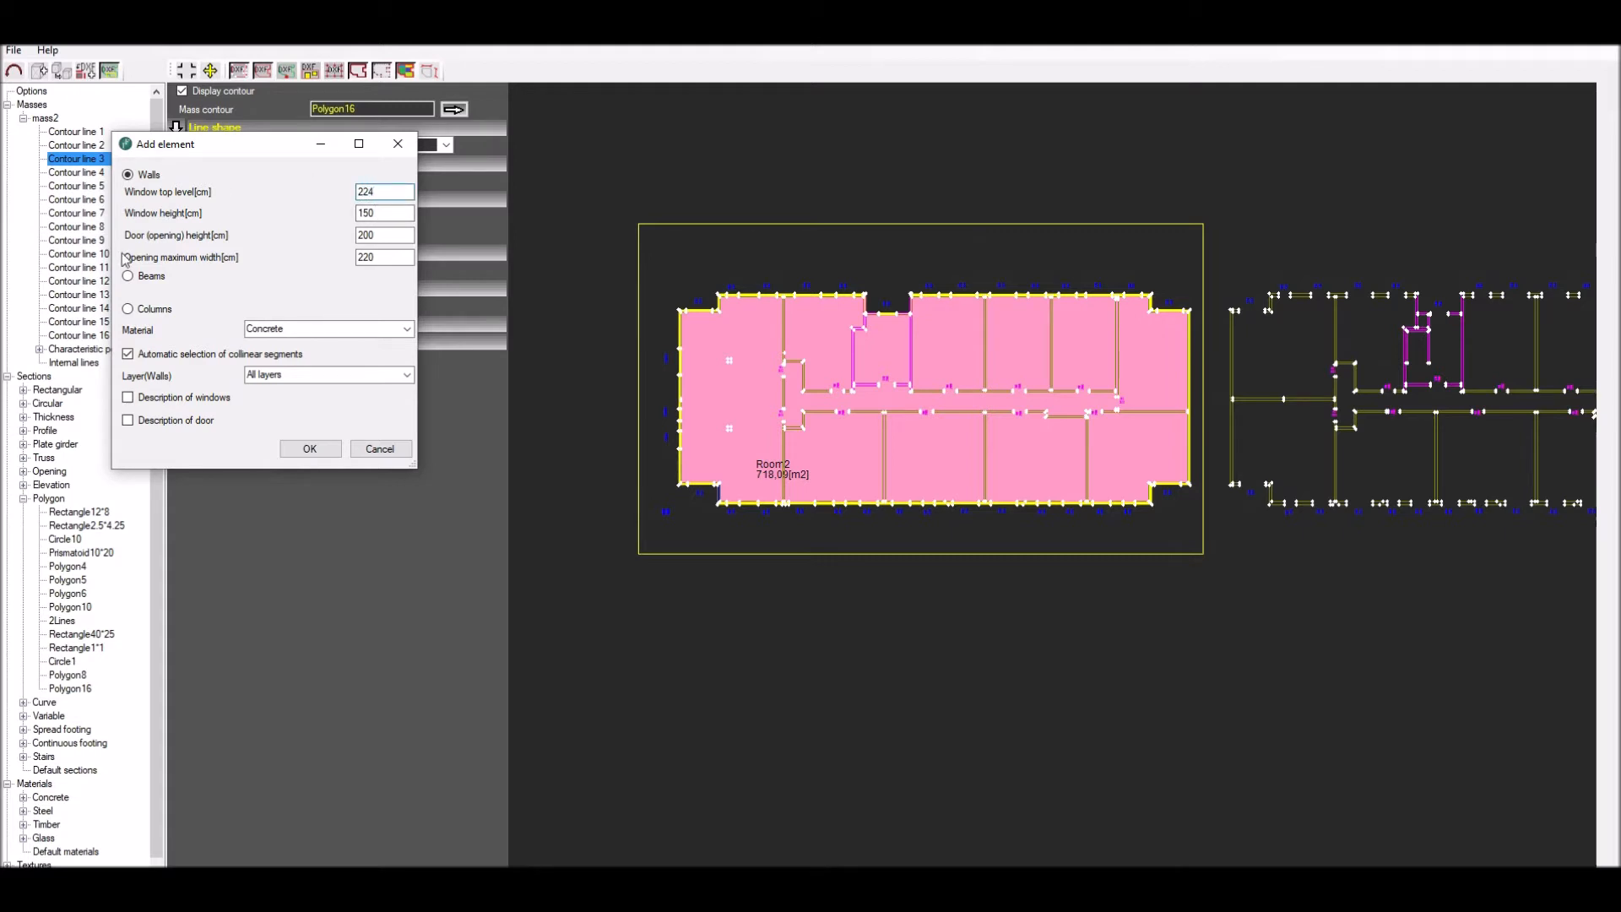
left_click(407, 329)
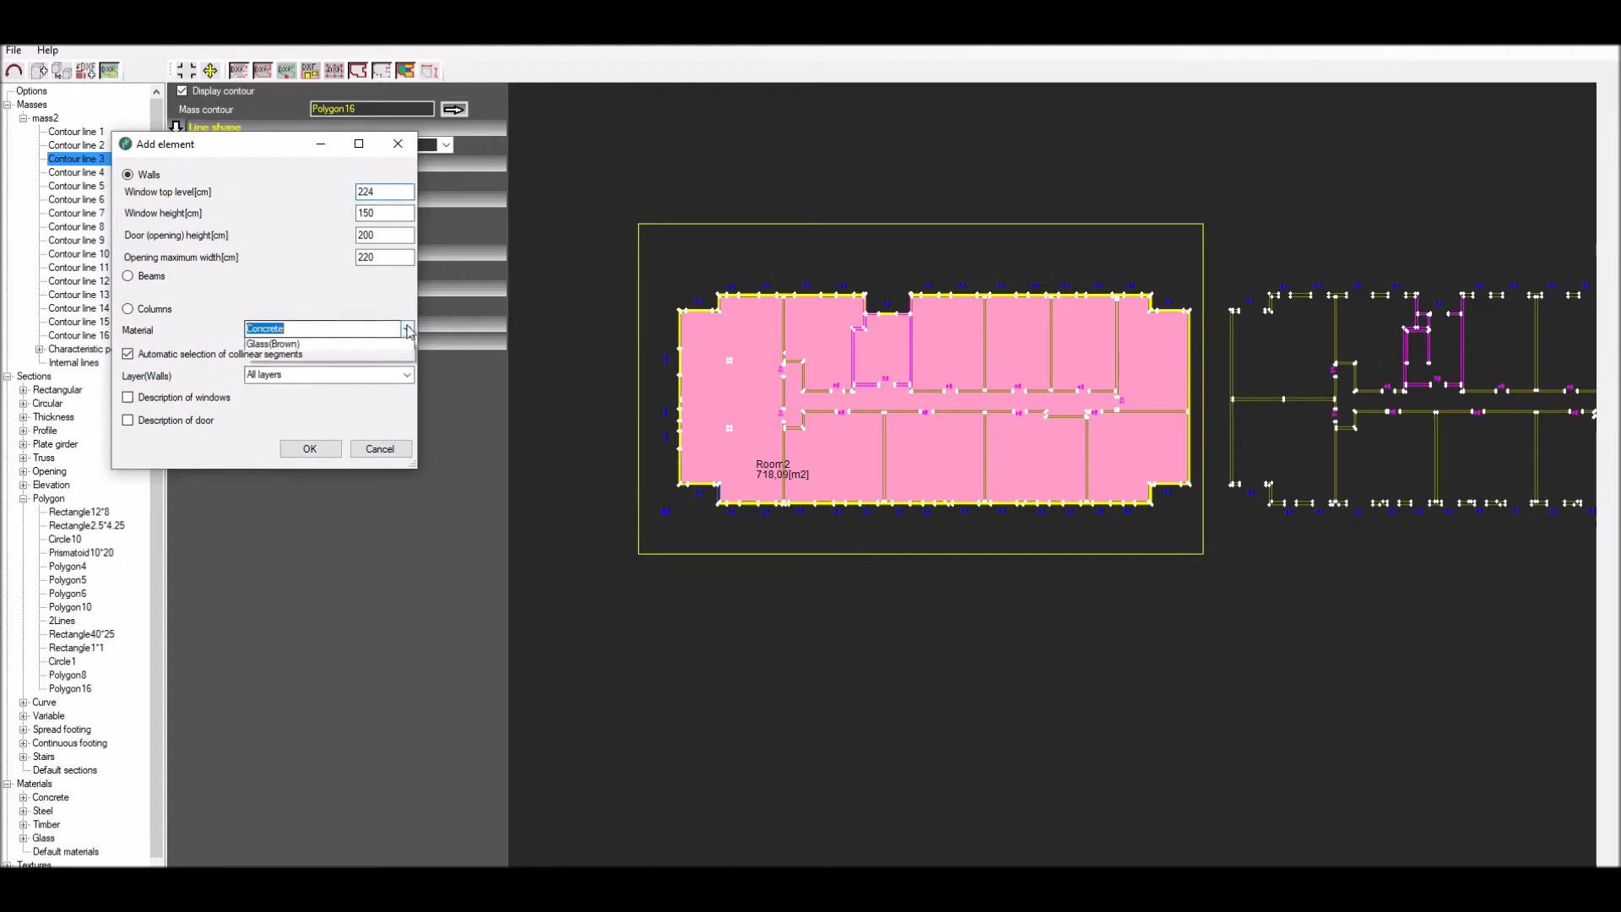
left_click(284, 343)
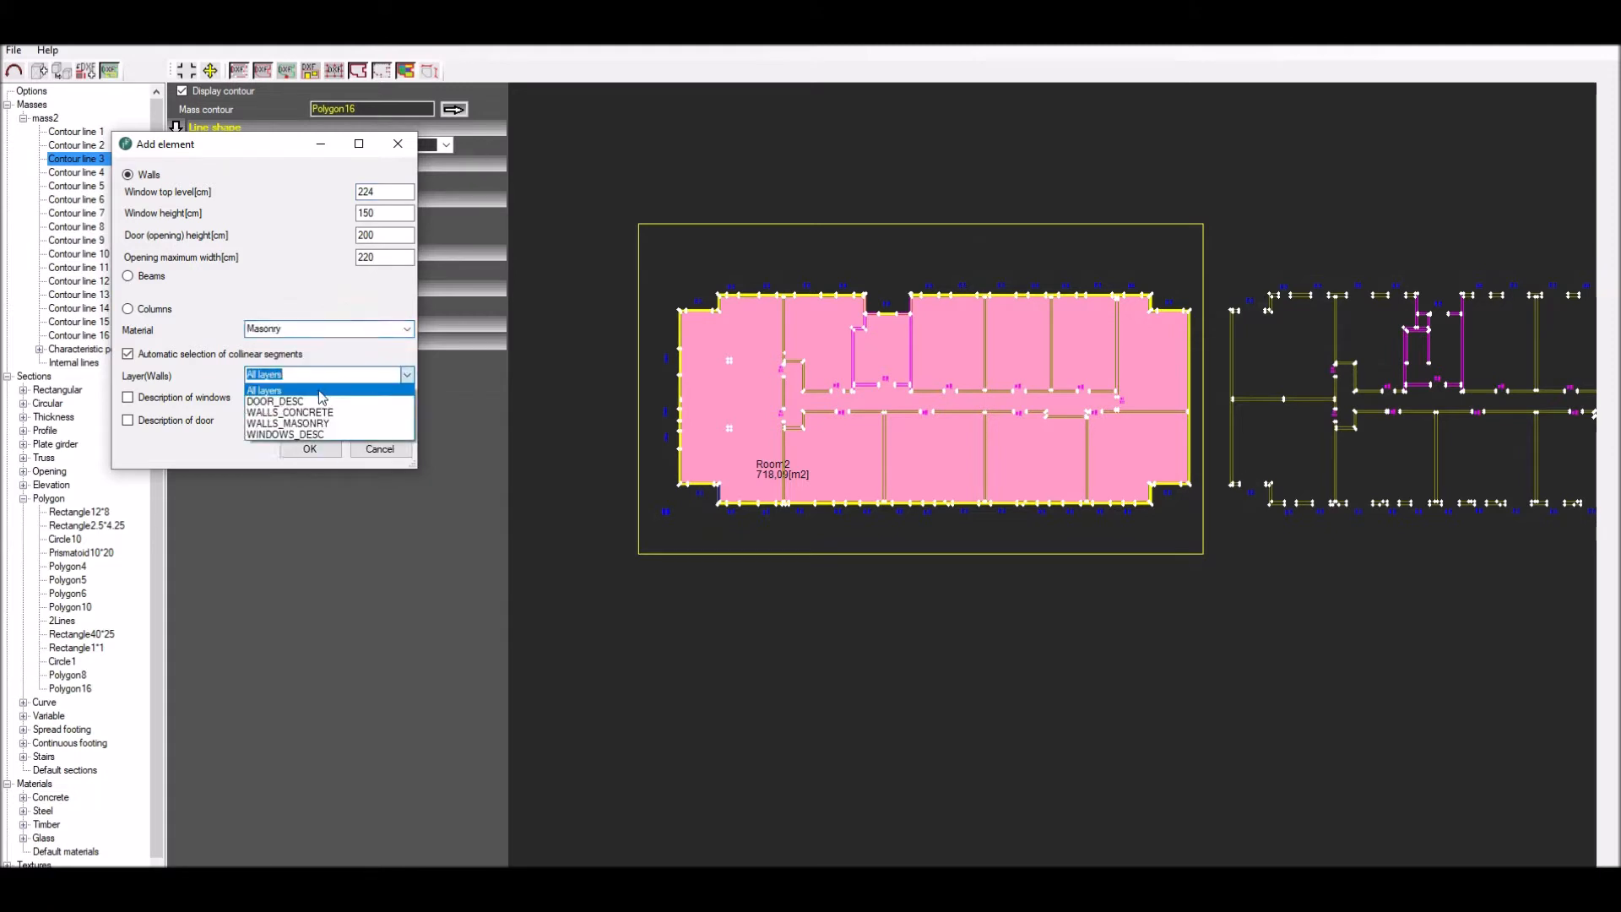
left_click(288, 422)
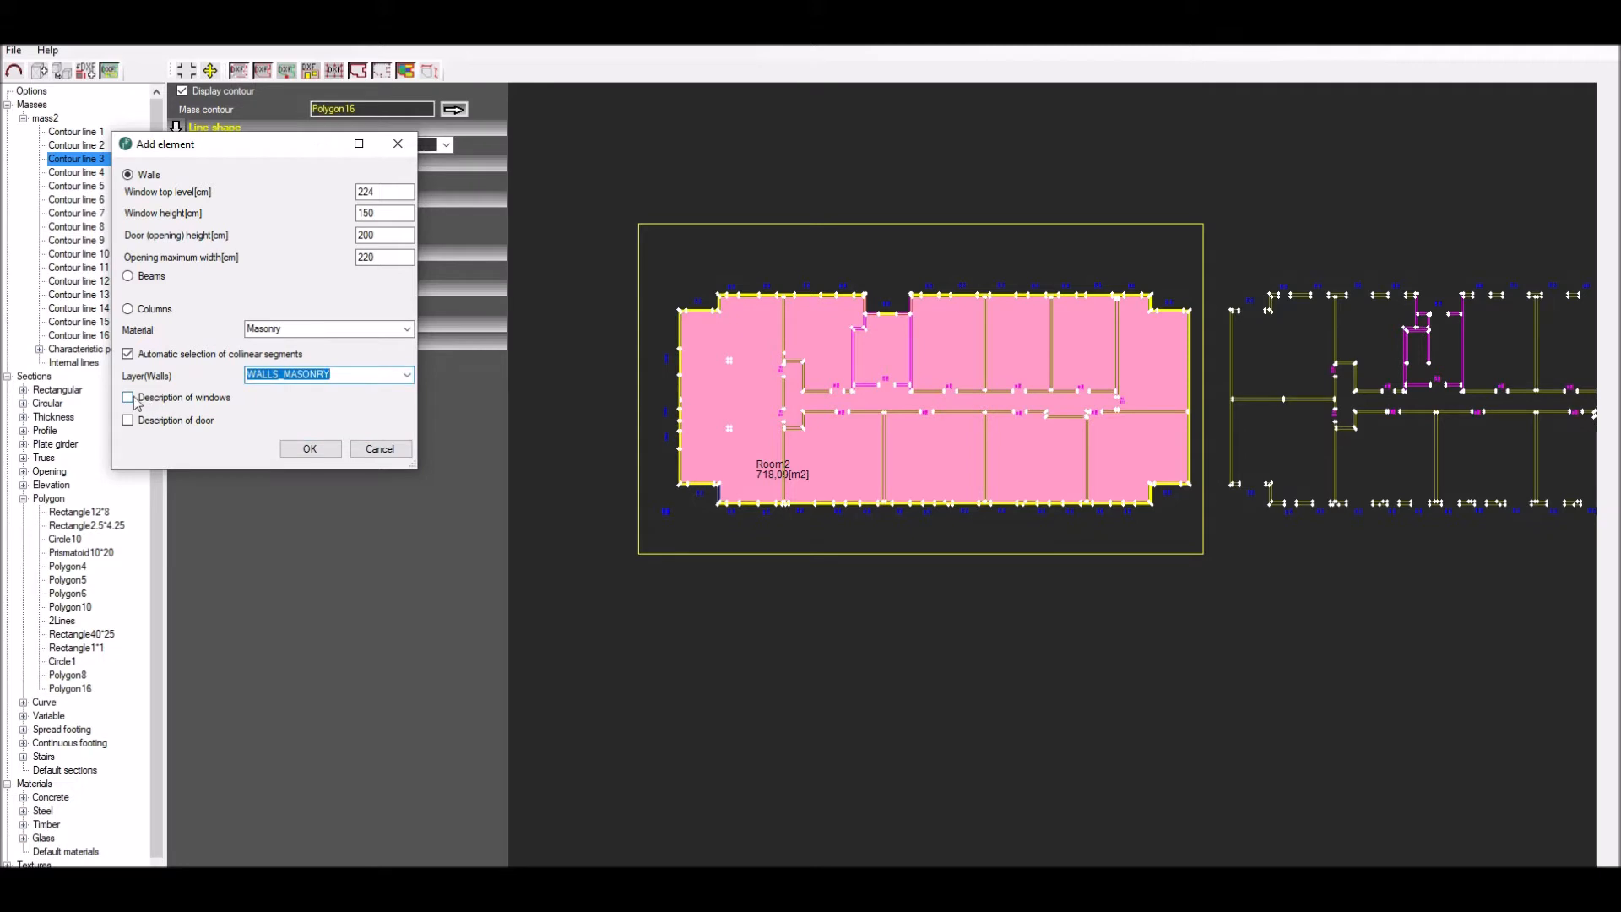
left_click(127, 397)
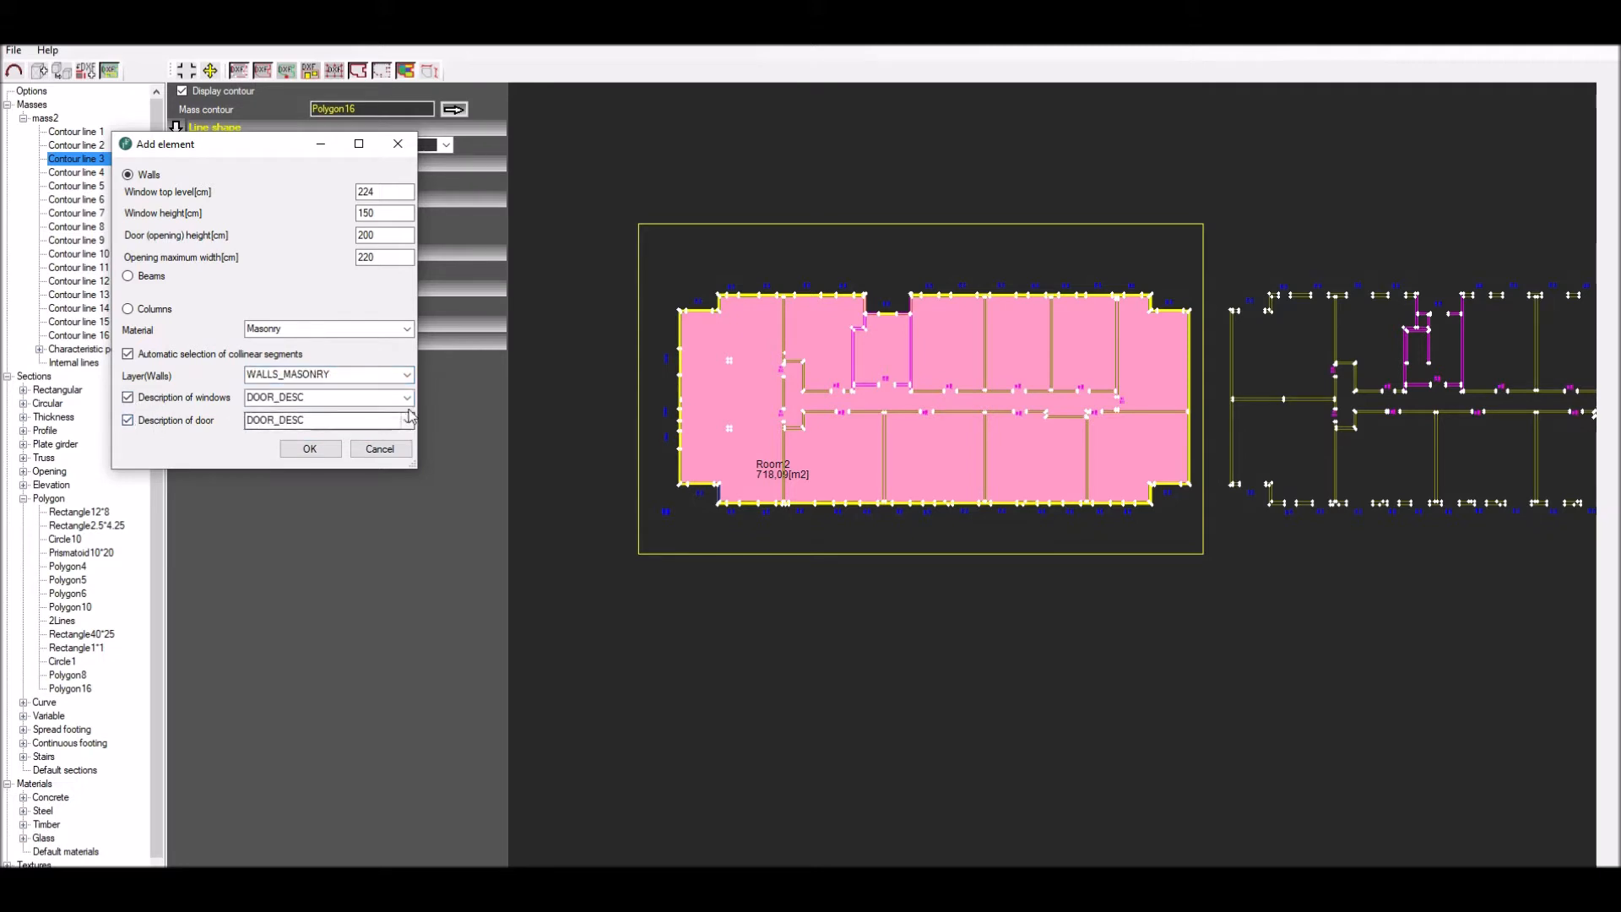
left_click(407, 397)
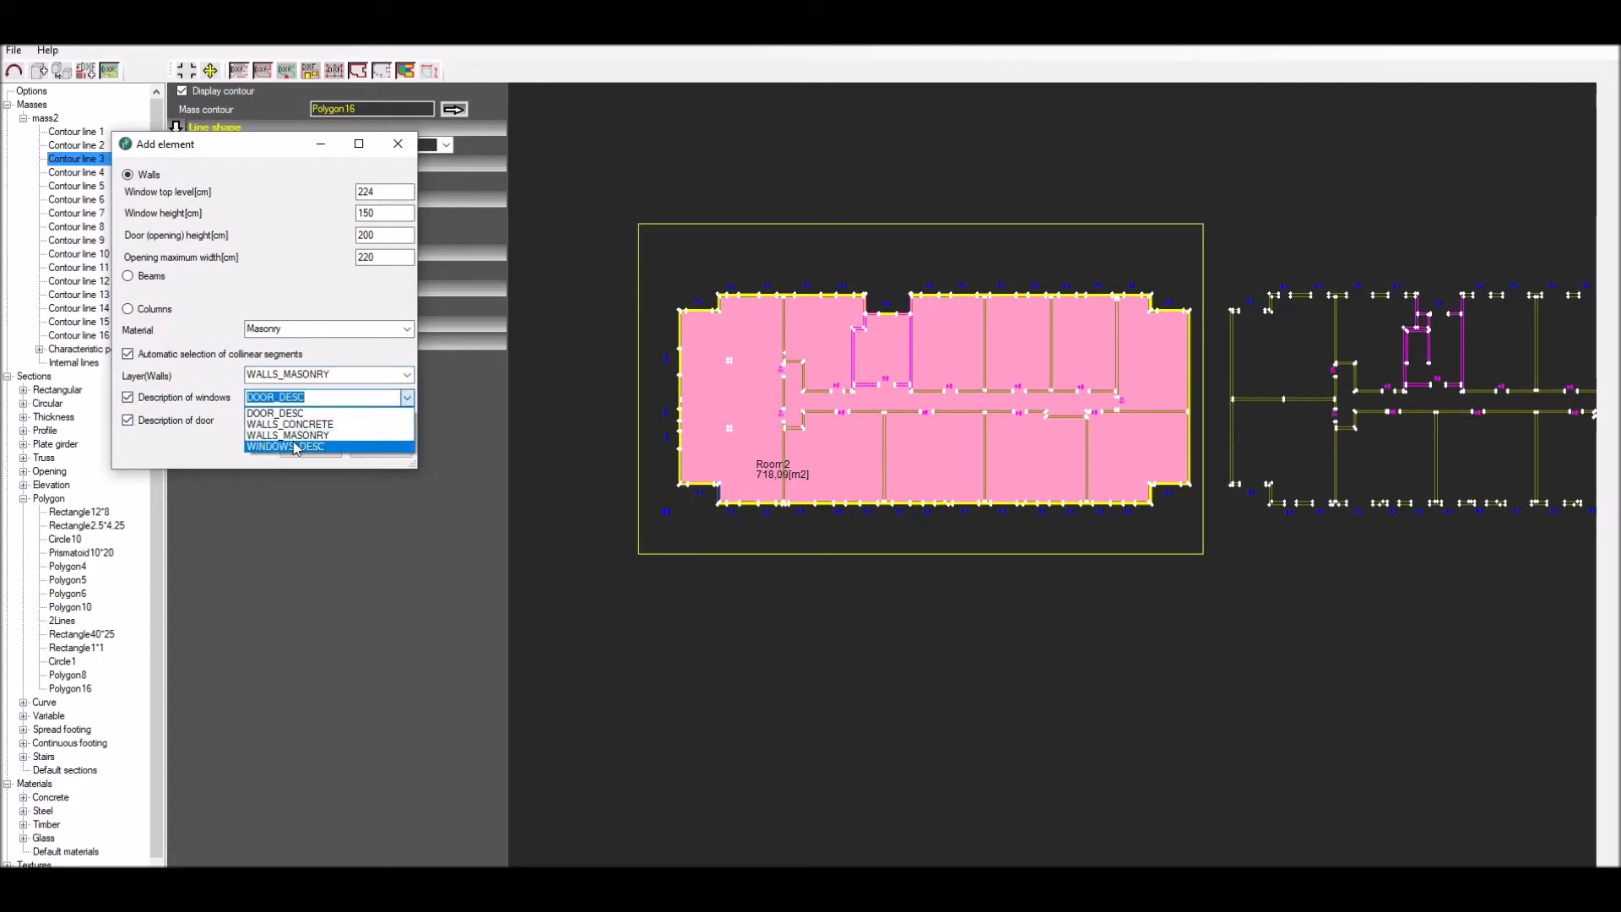
left_click(284, 446)
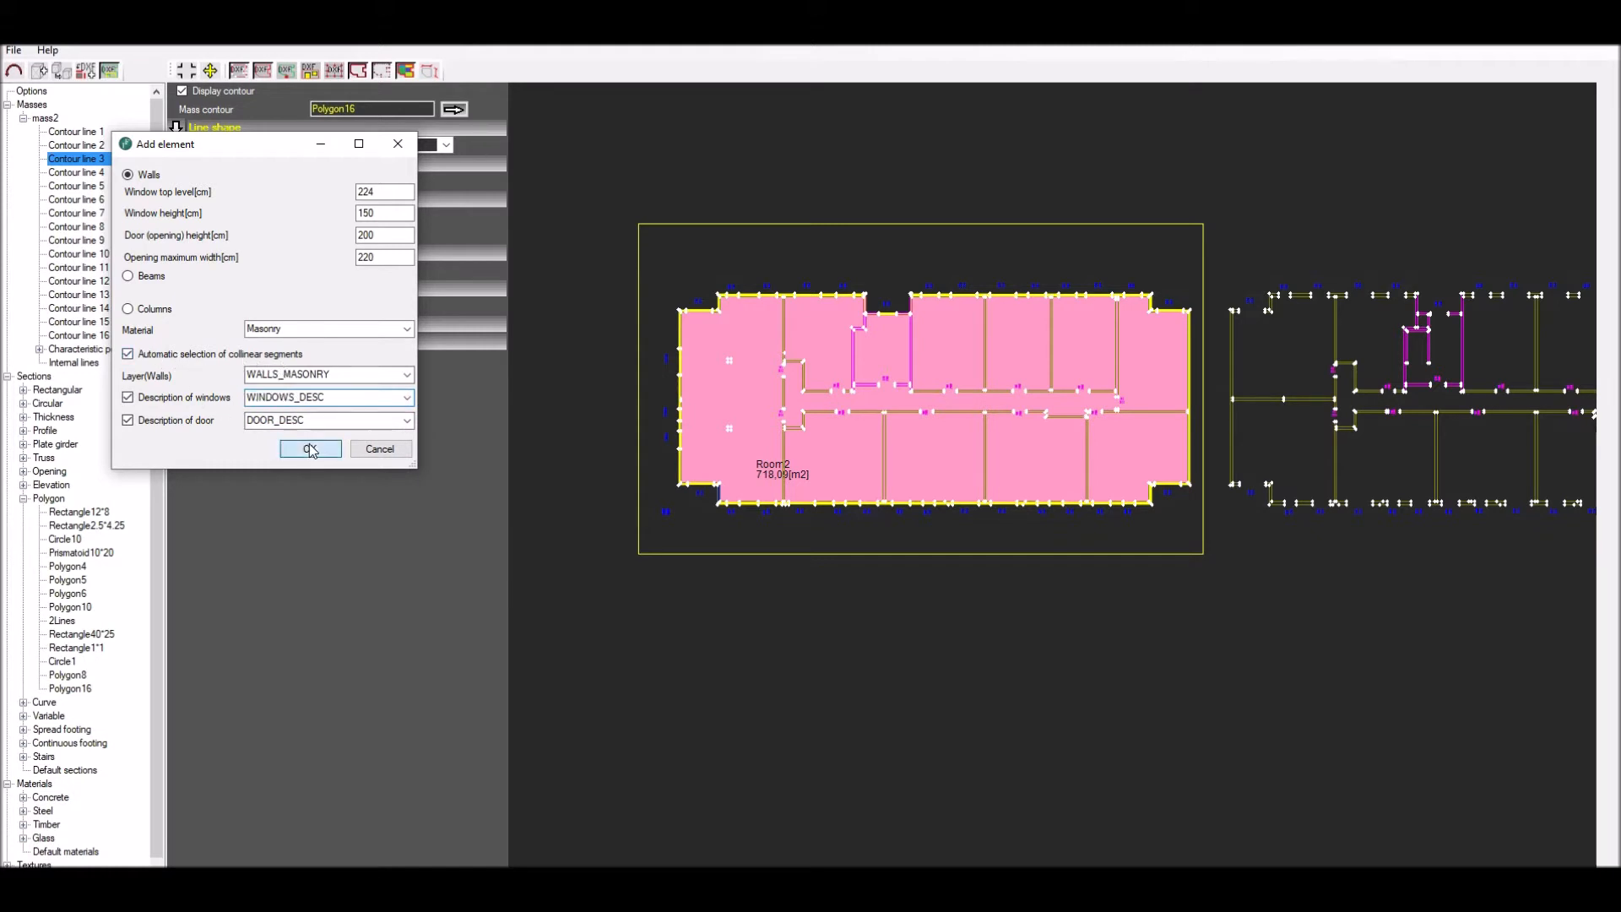
left_click(308, 449)
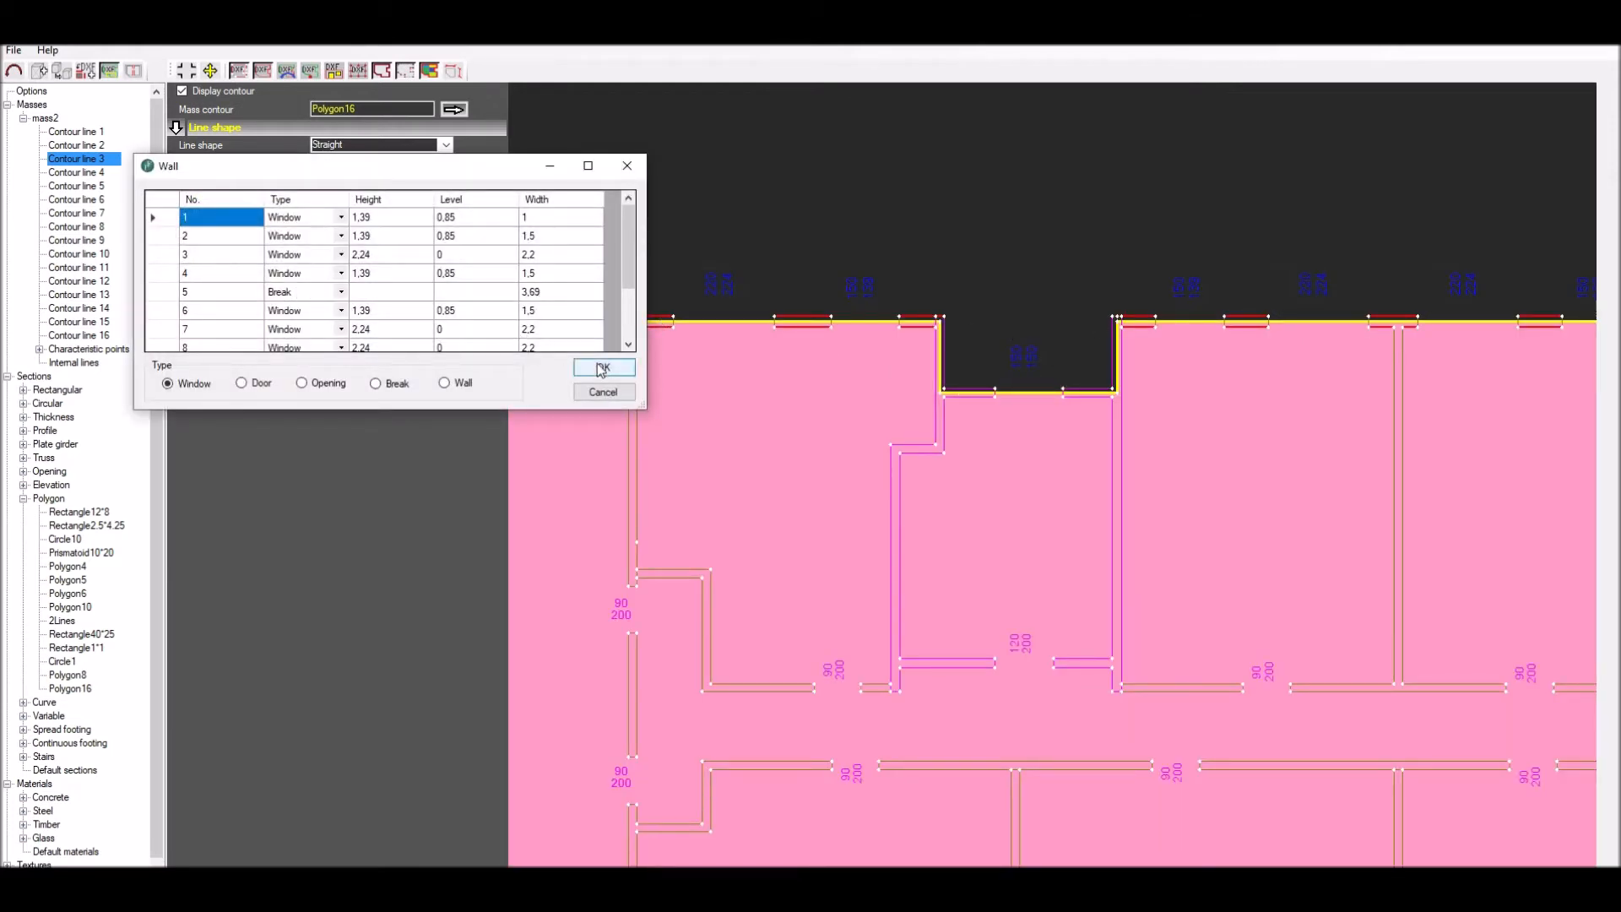
Accept the detected openings in the first wall's opening table.
left_click(603, 369)
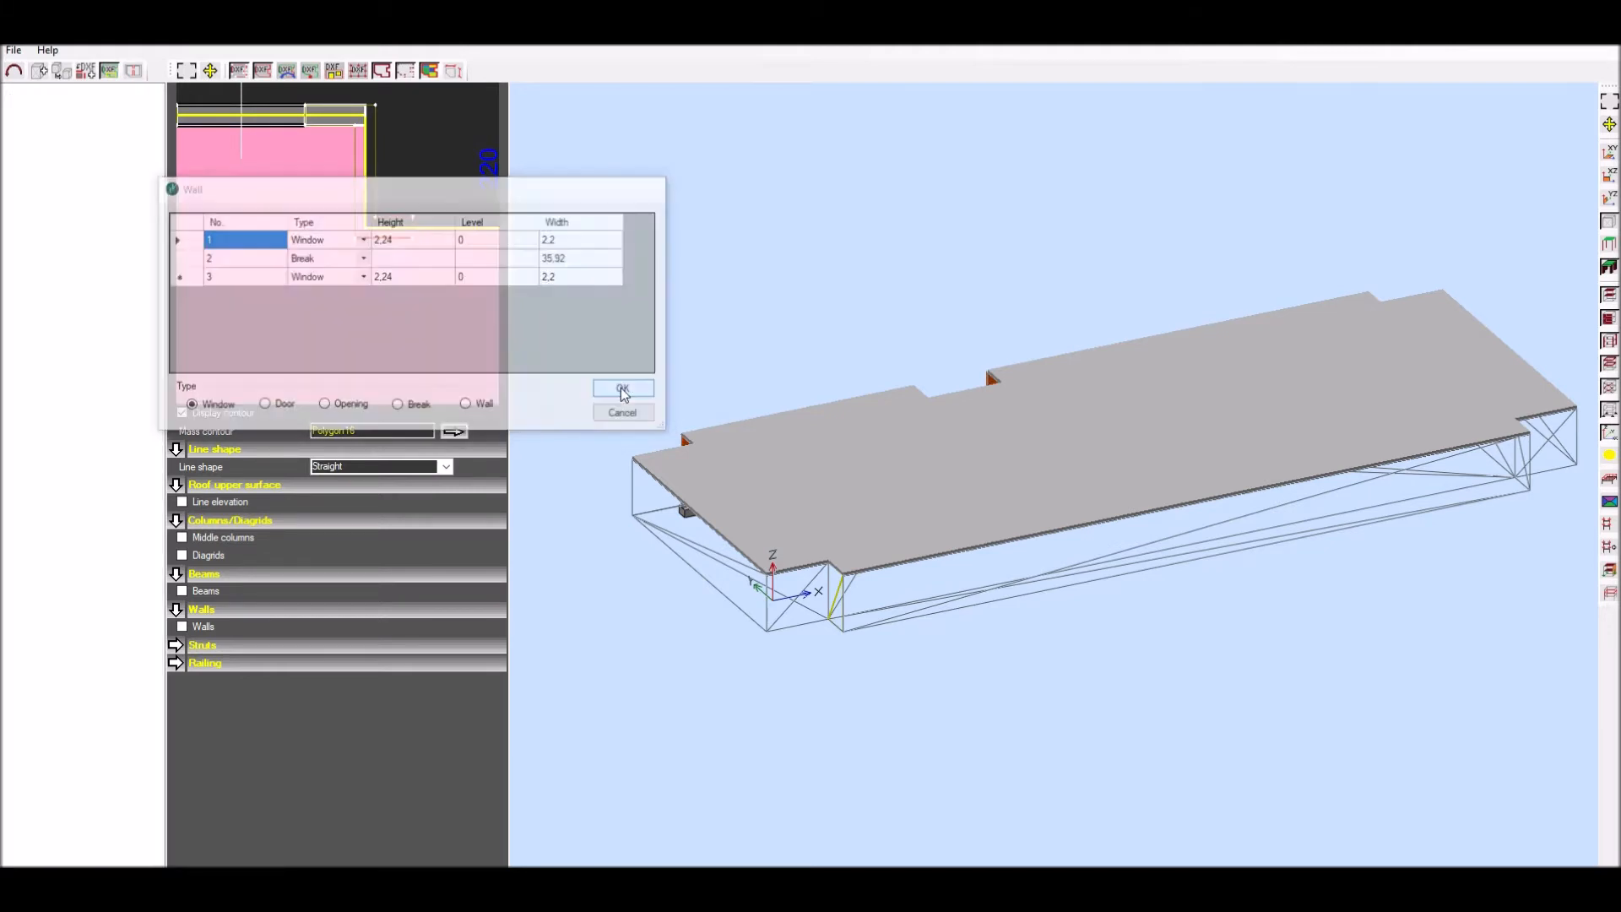
Accept the wall opening tables, turning the narrow 0.18 third opening from Window into Wall.
left_click(621, 388)
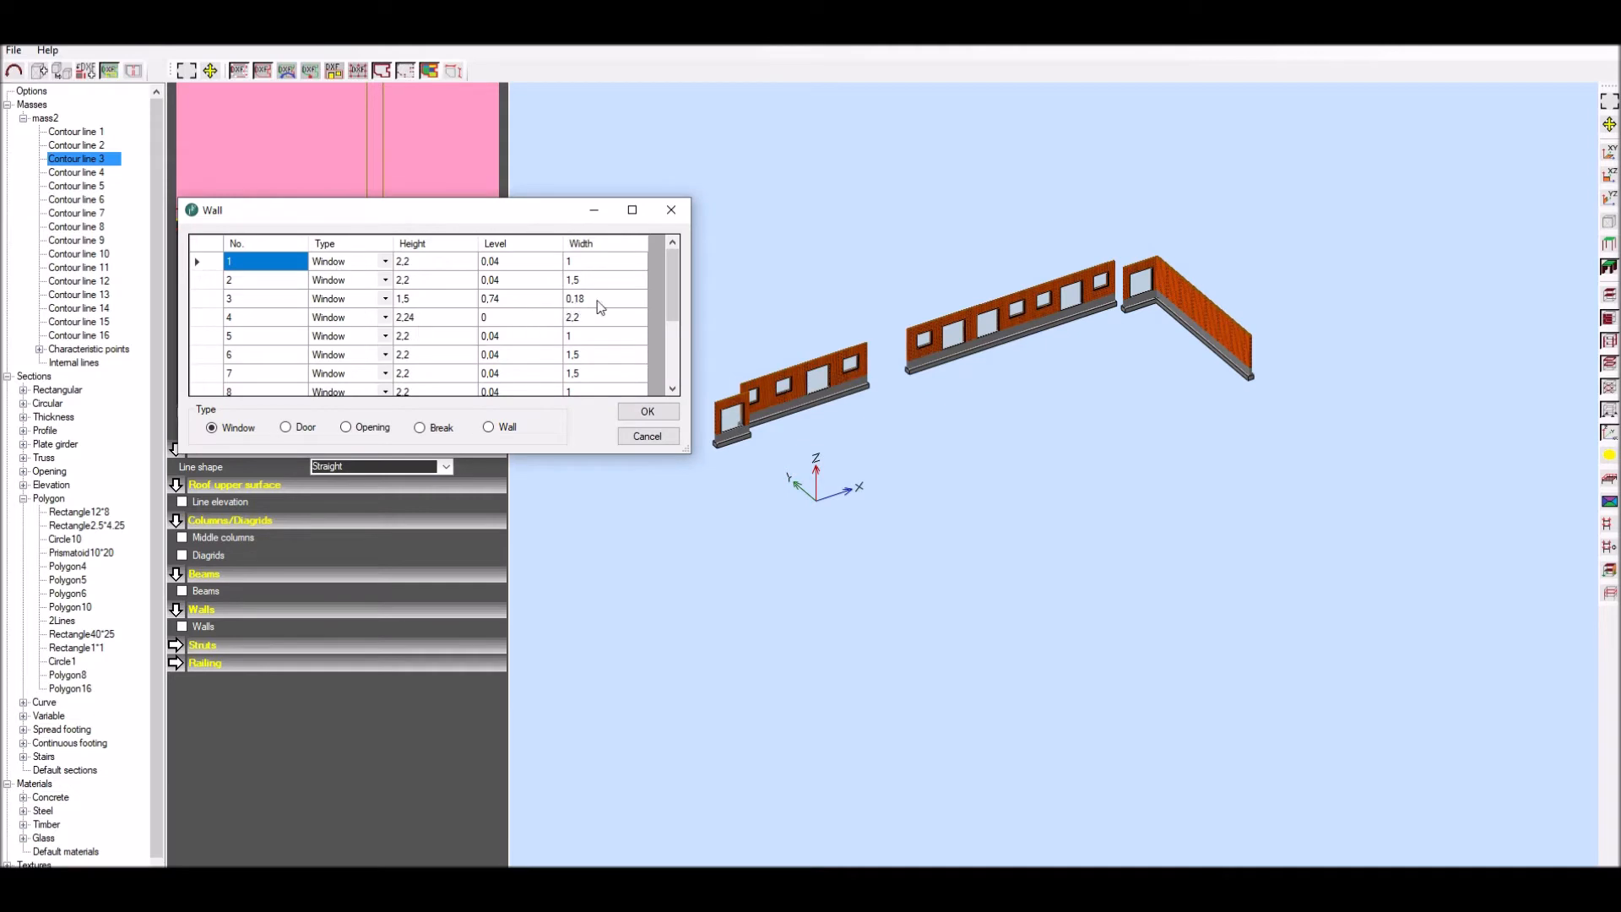
left_click(341, 299)
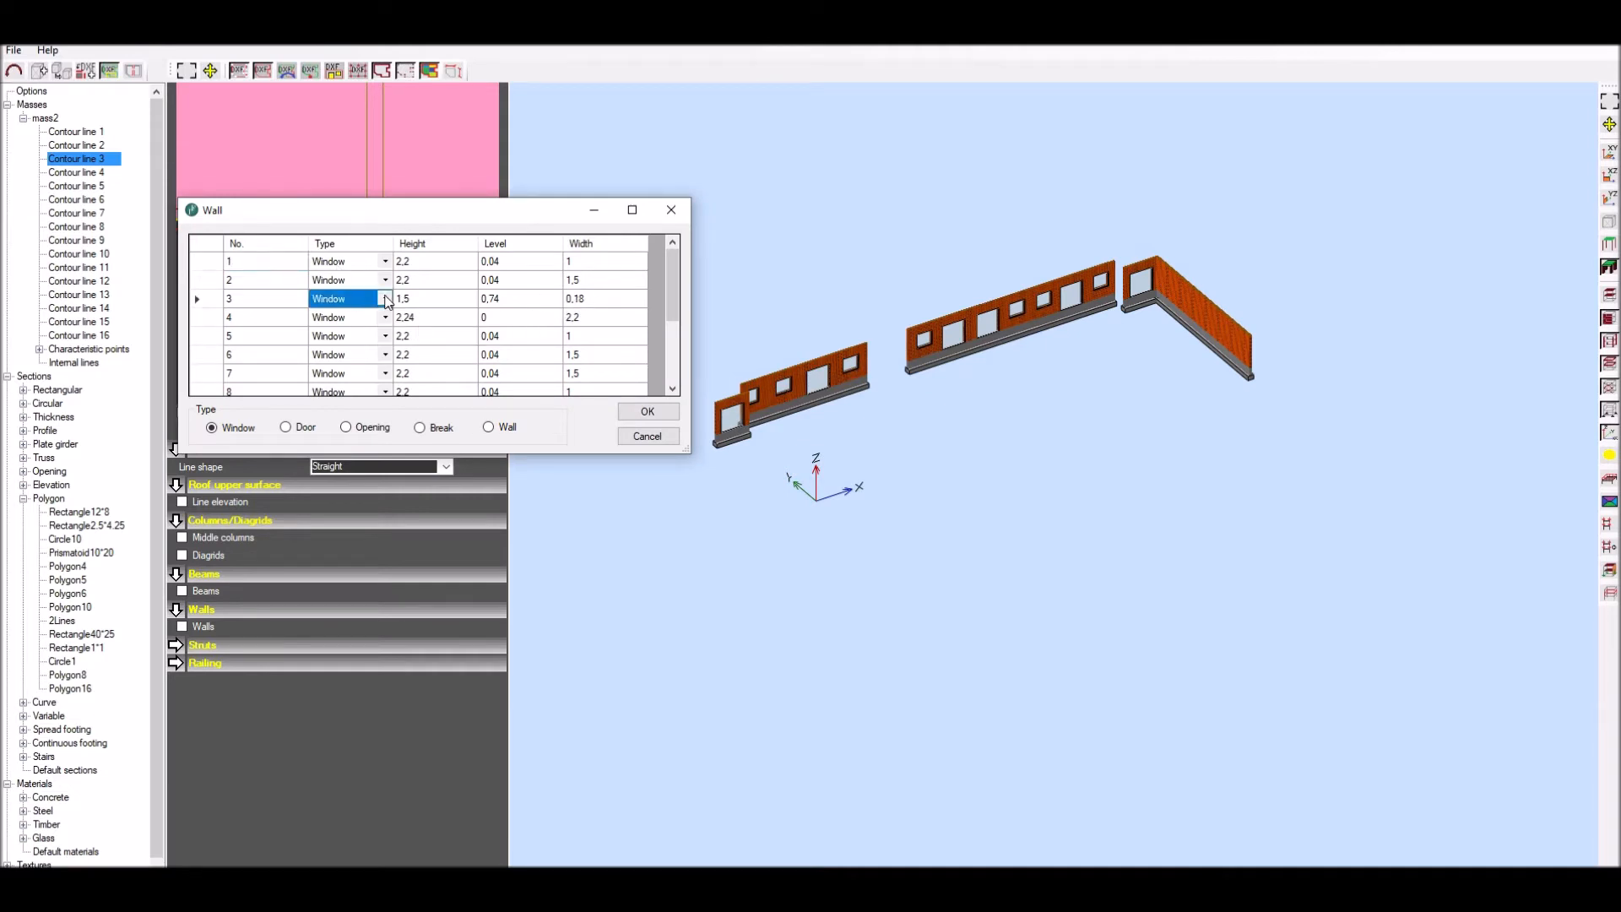
left_click(341, 298)
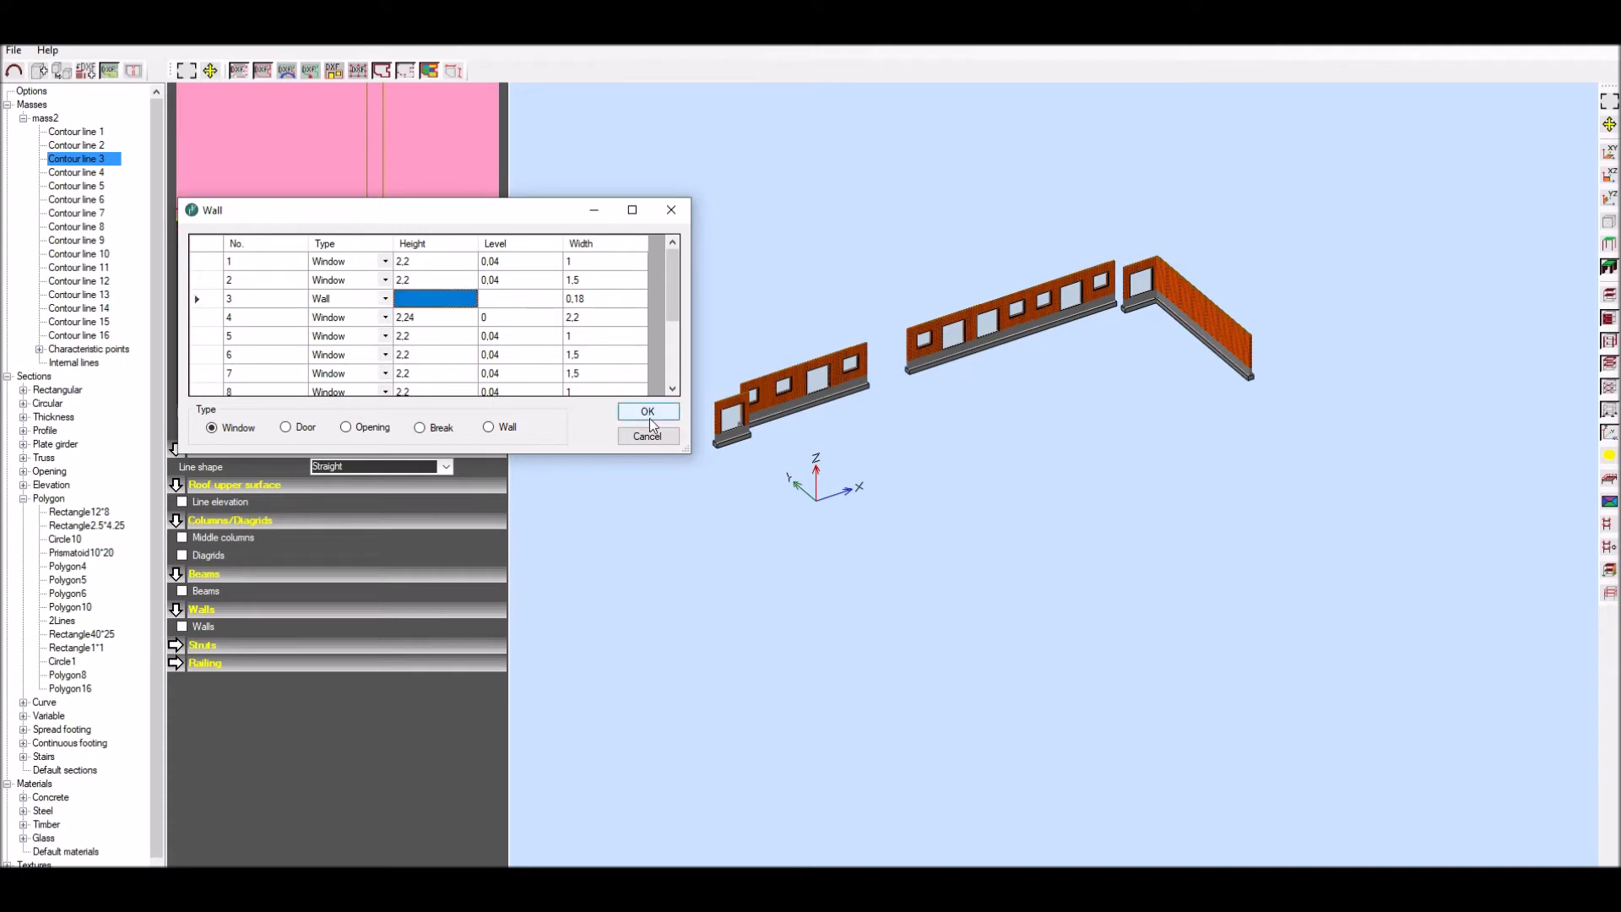
left_click(648, 412)
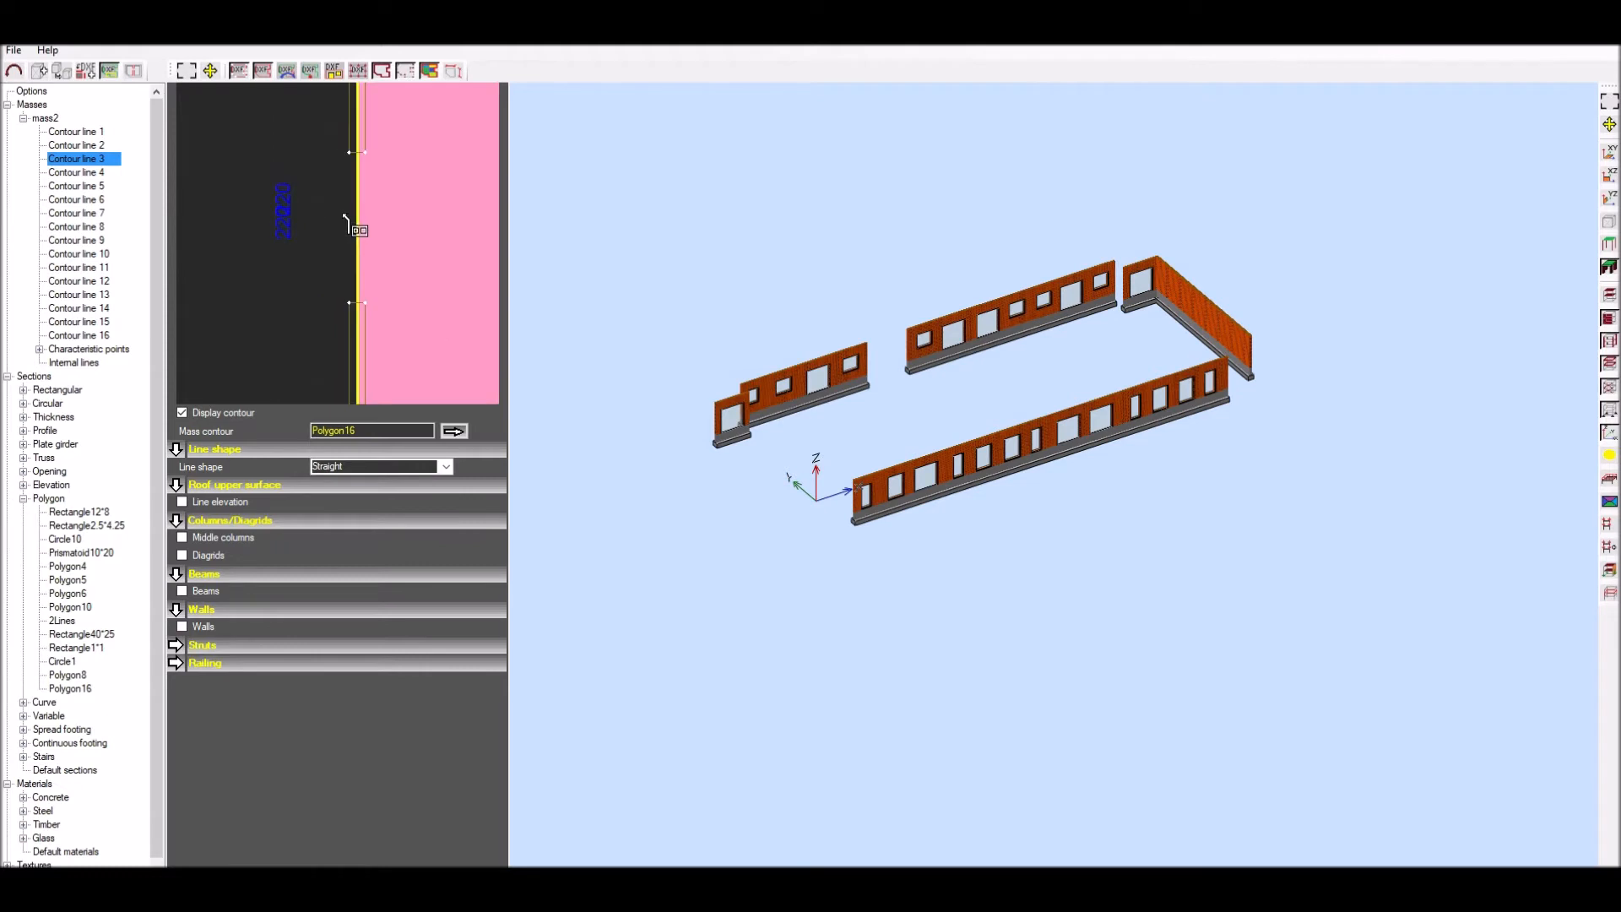
mouse_move(375, 135)
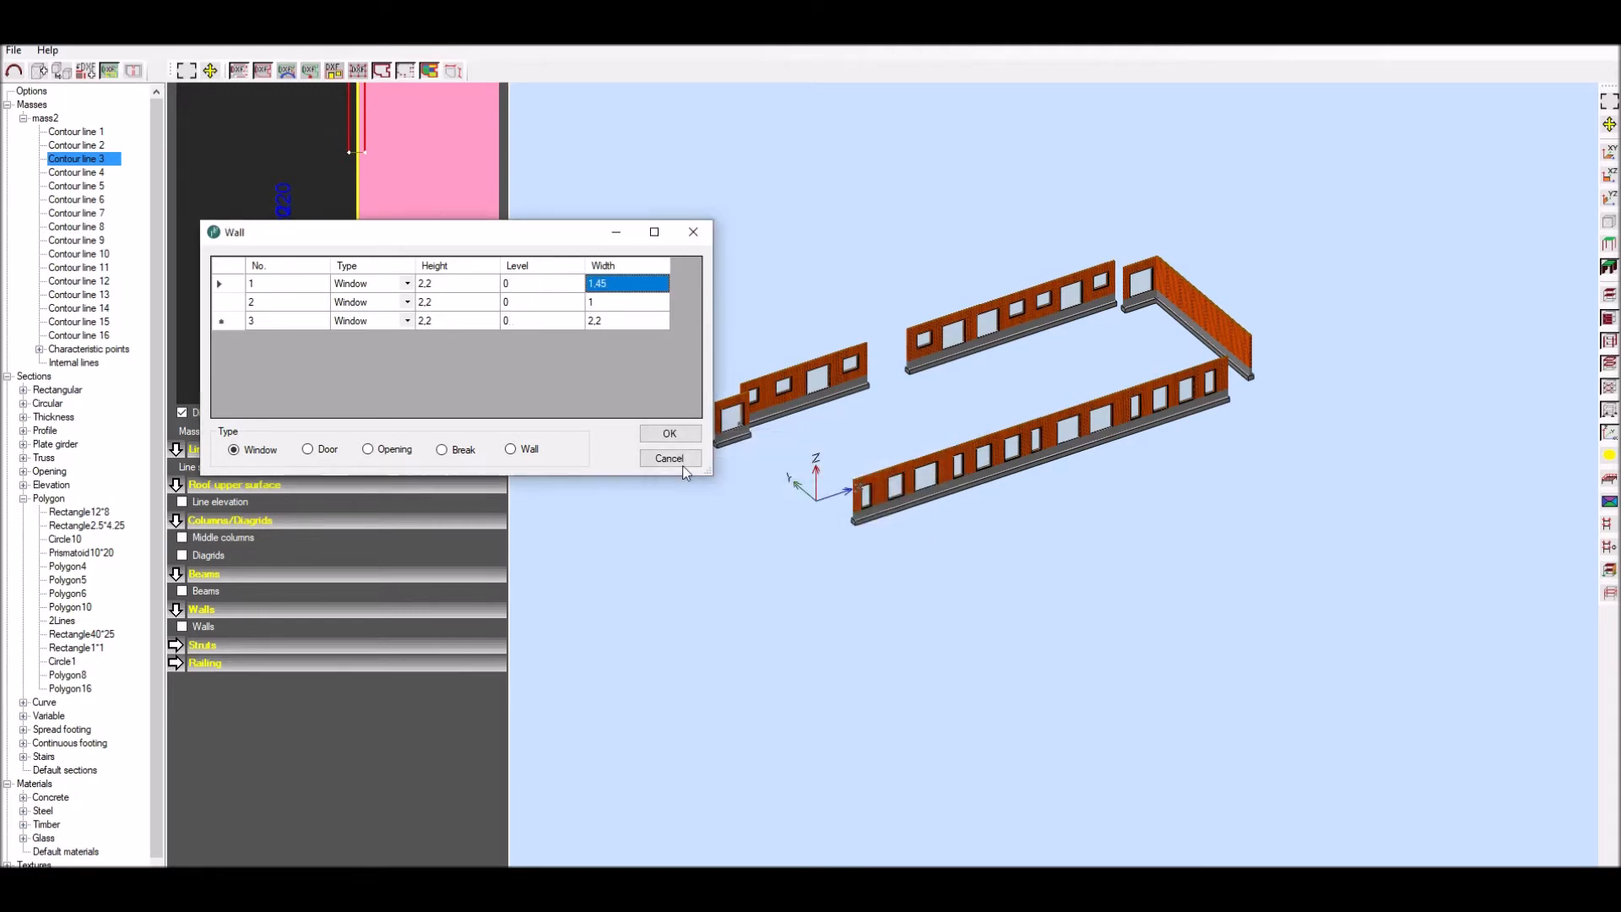
left_click(669, 433)
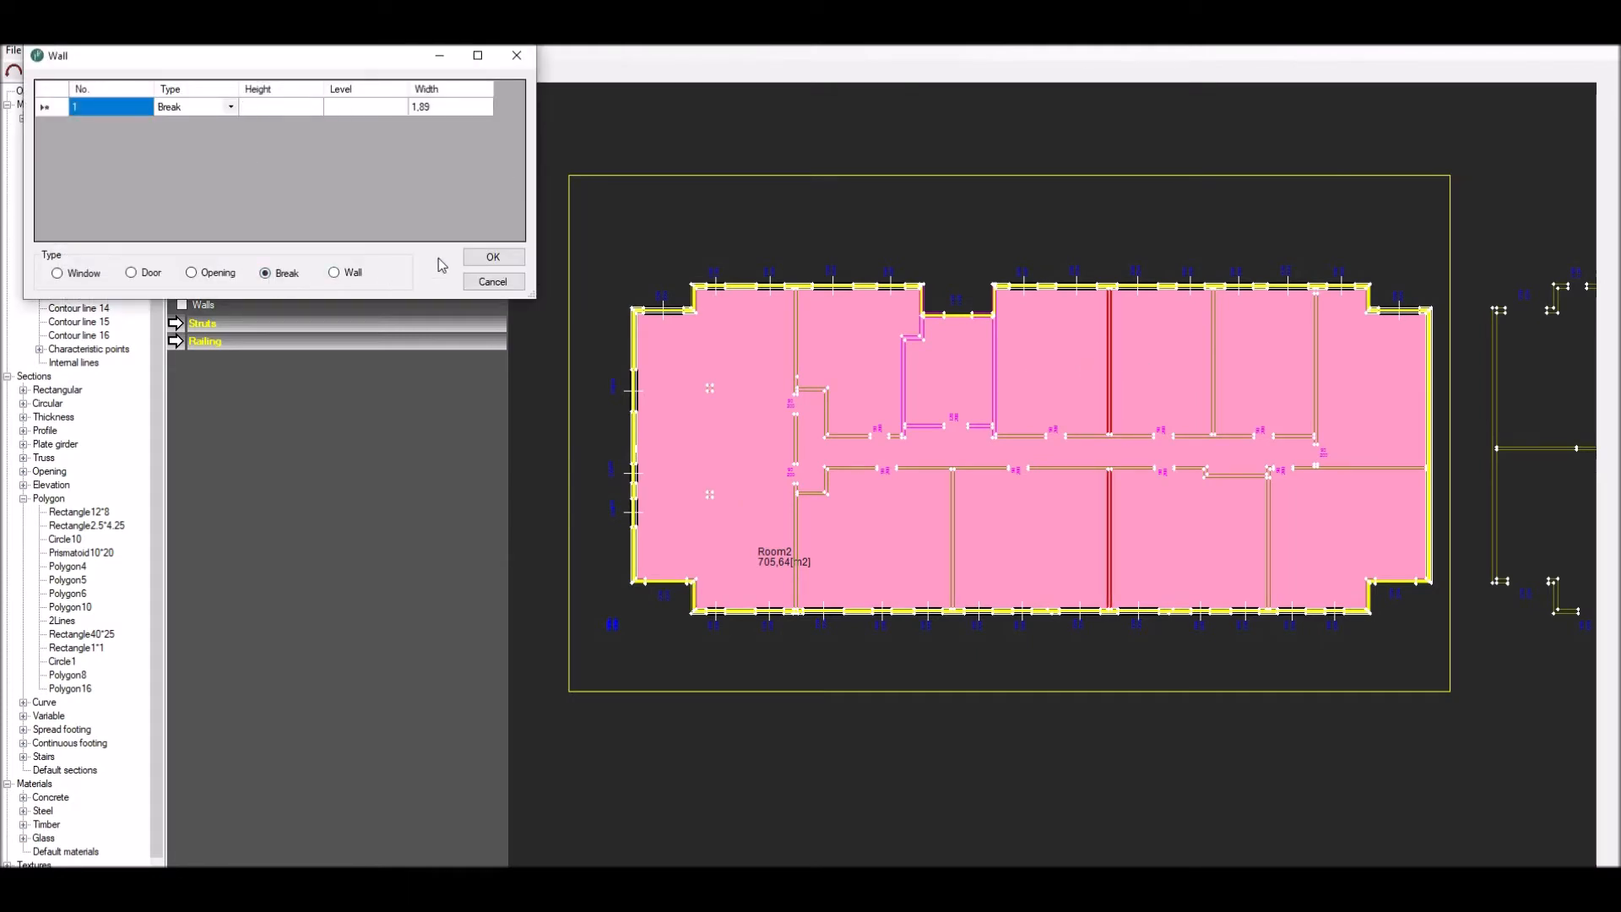
Accept the break table and set doors to level 0 for all same-height openings, splitting Room2 and Room3.
left_click(493, 257)
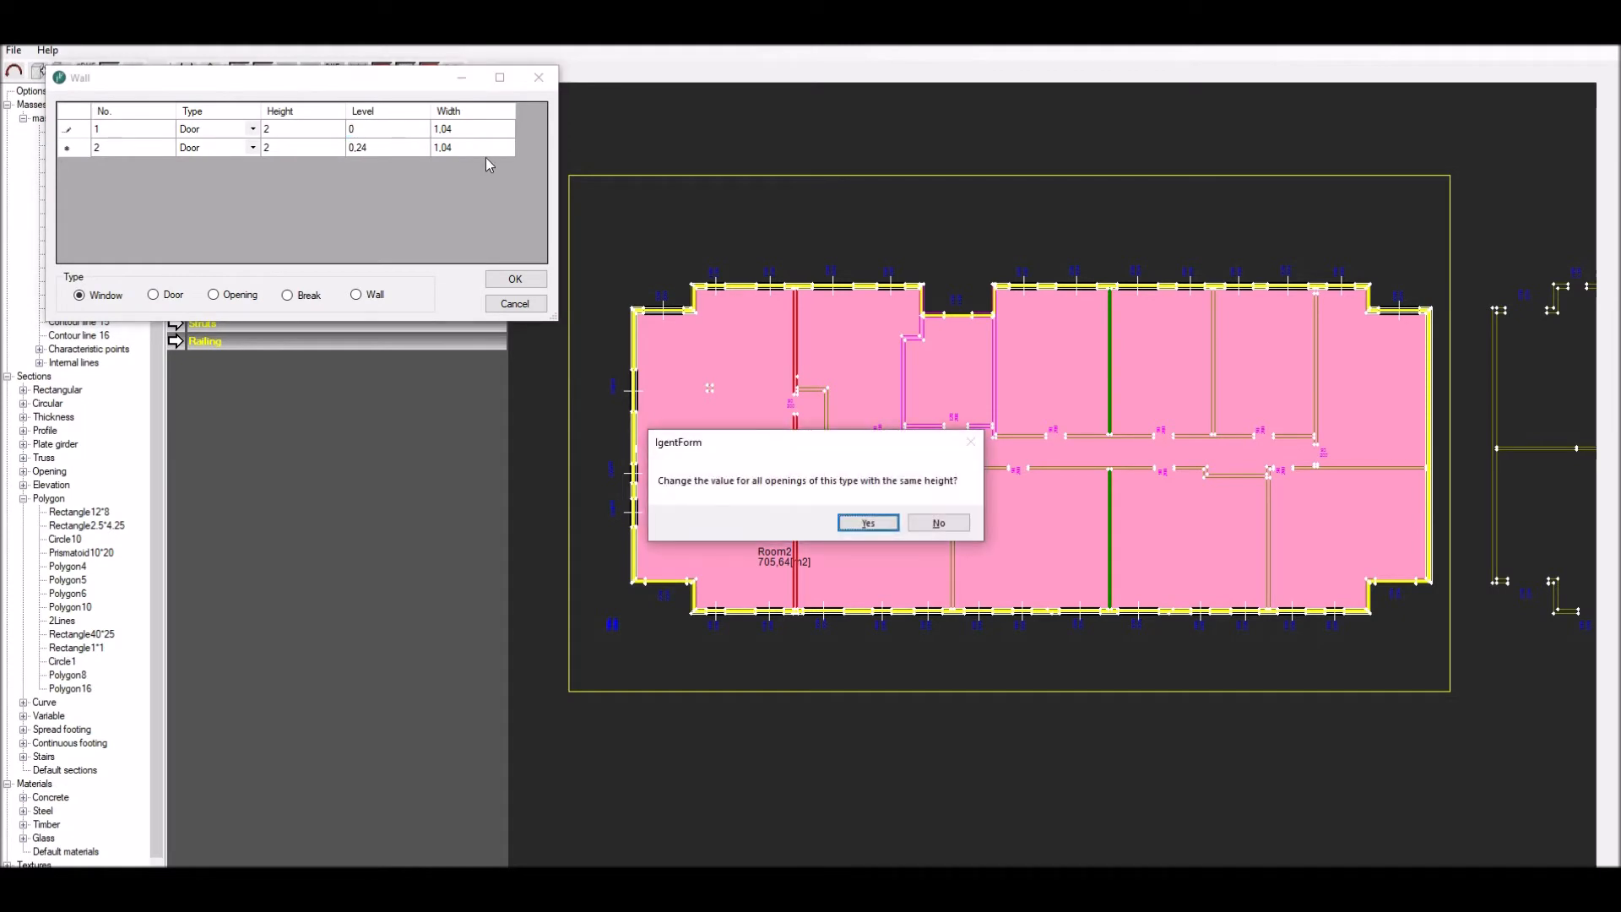
left_click(866, 522)
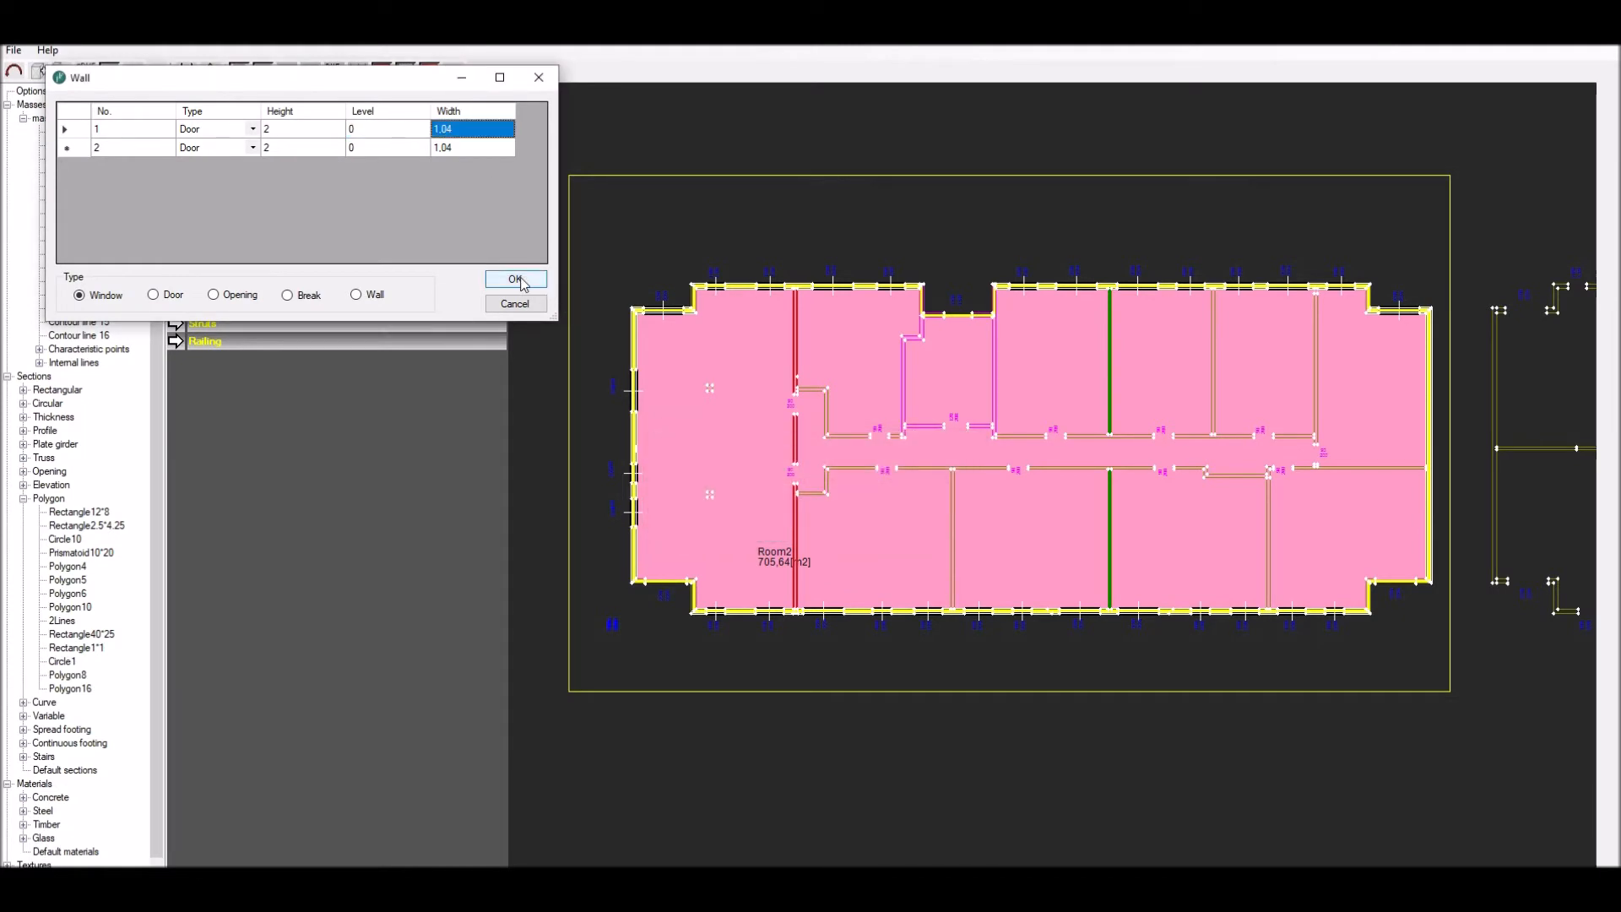
left_click(514, 278)
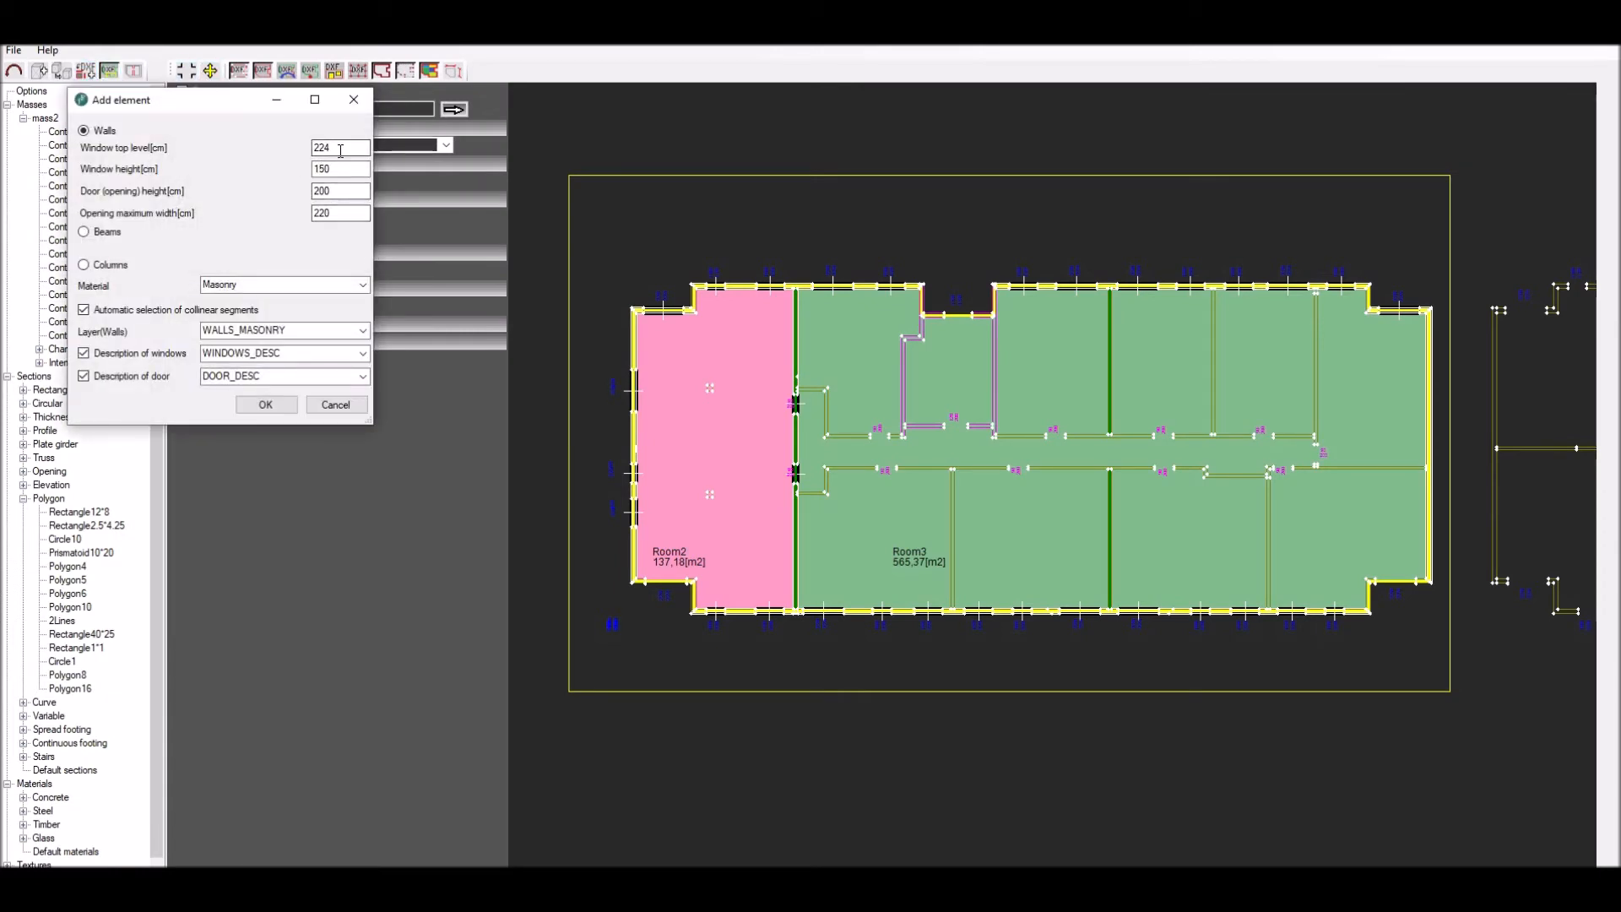
Set a door opening 2 high, level 0, 1.04 wide on a wall, splitting off Room4 (94.82 m²).
type("200")
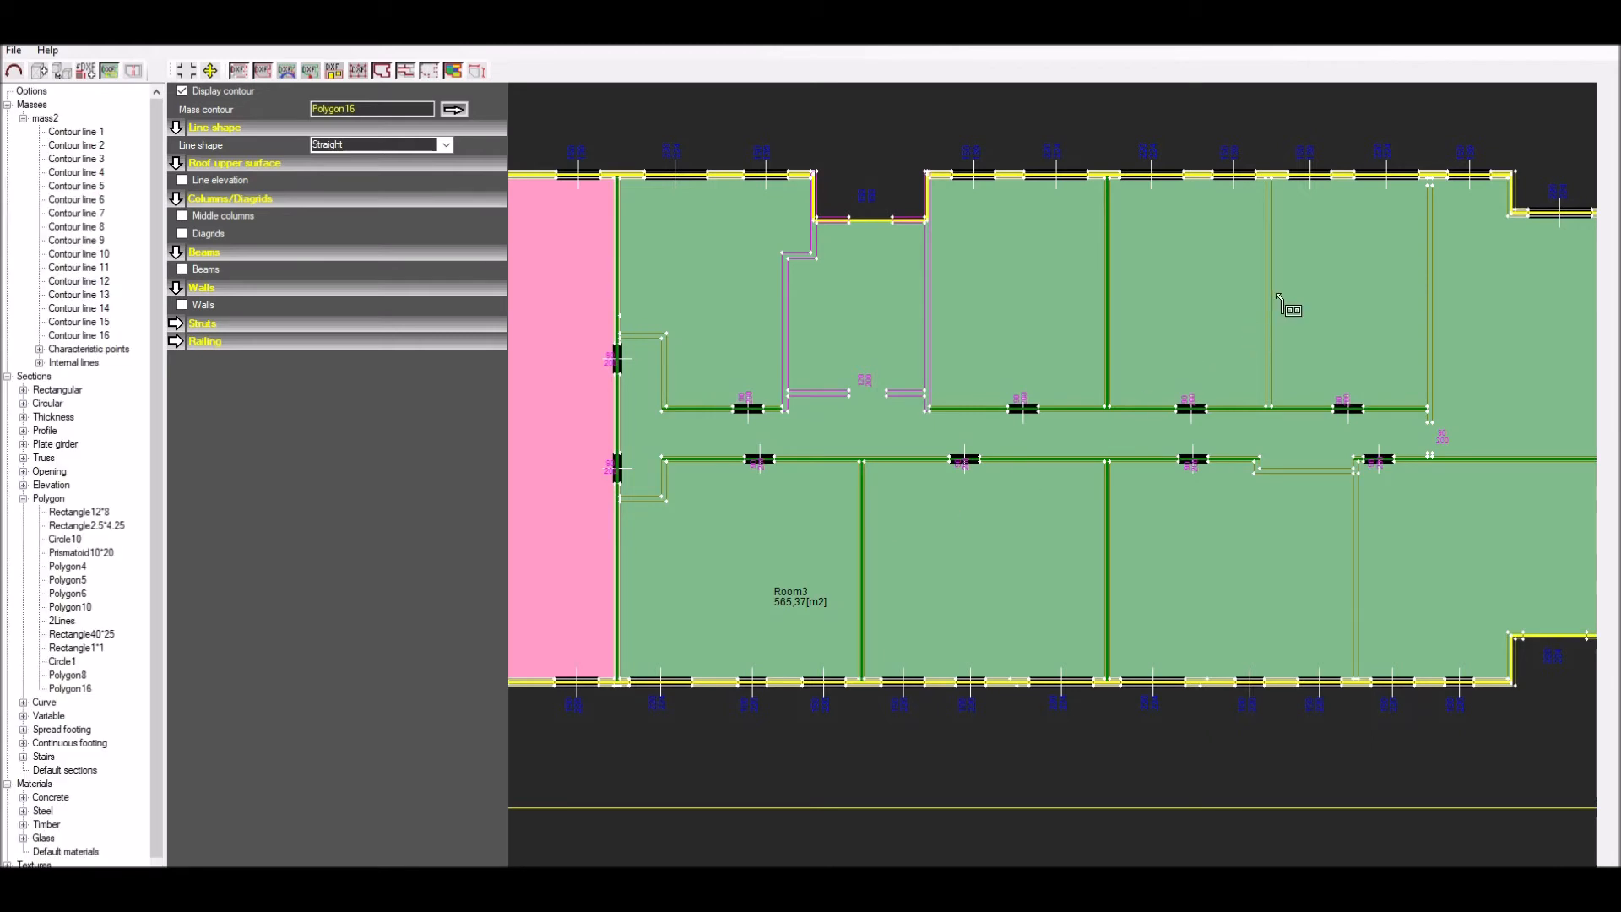
mouse_move(1329, 311)
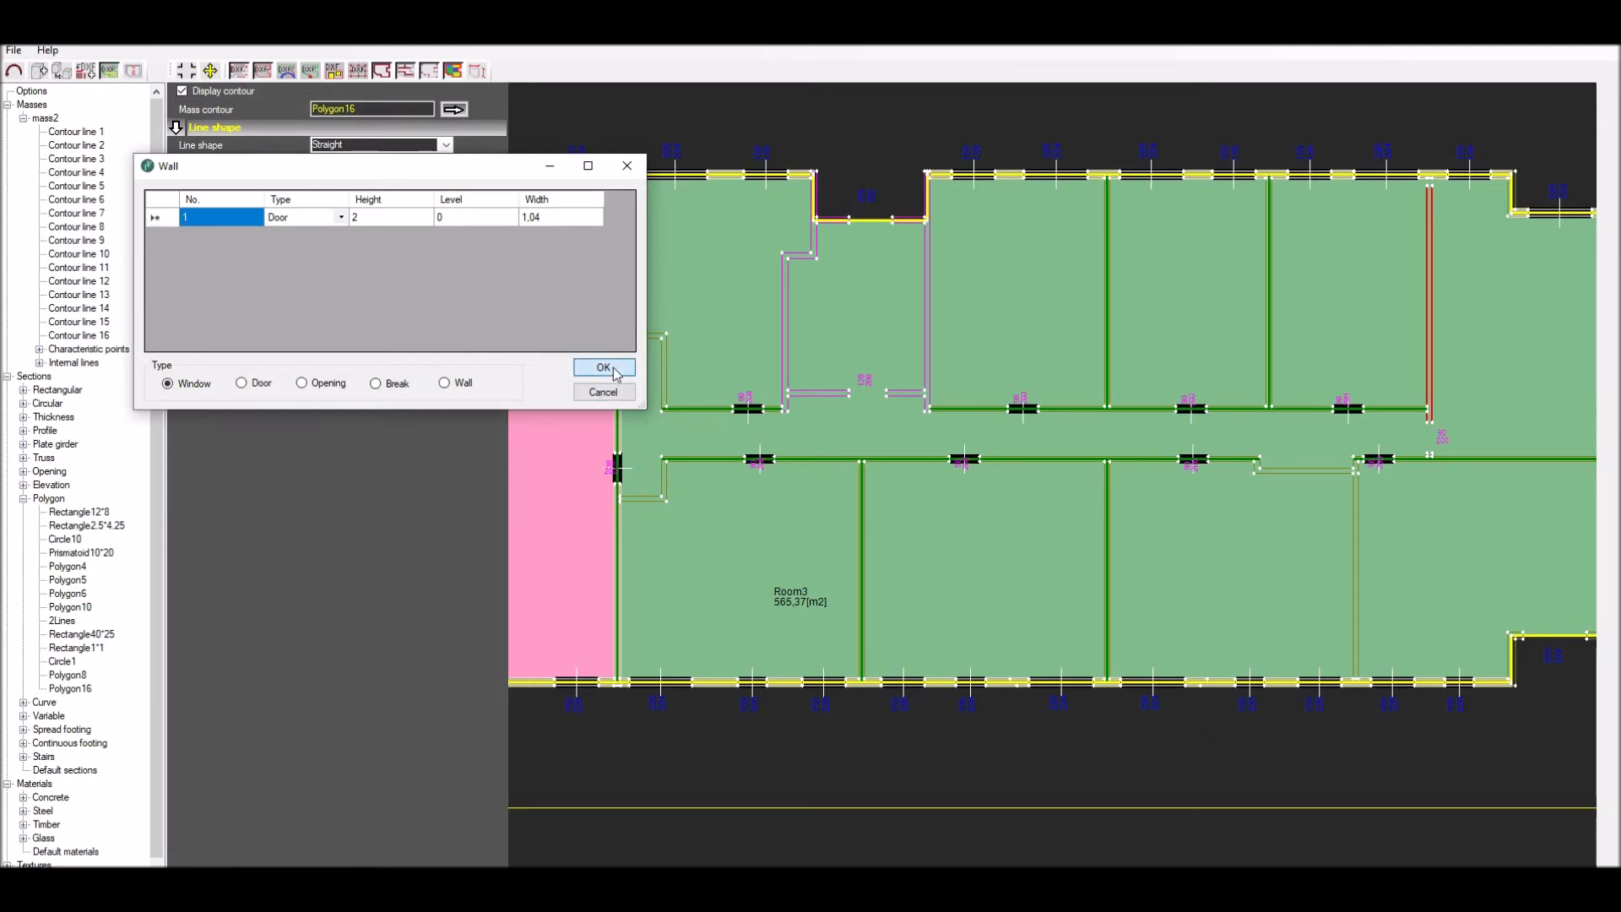
left_click(605, 366)
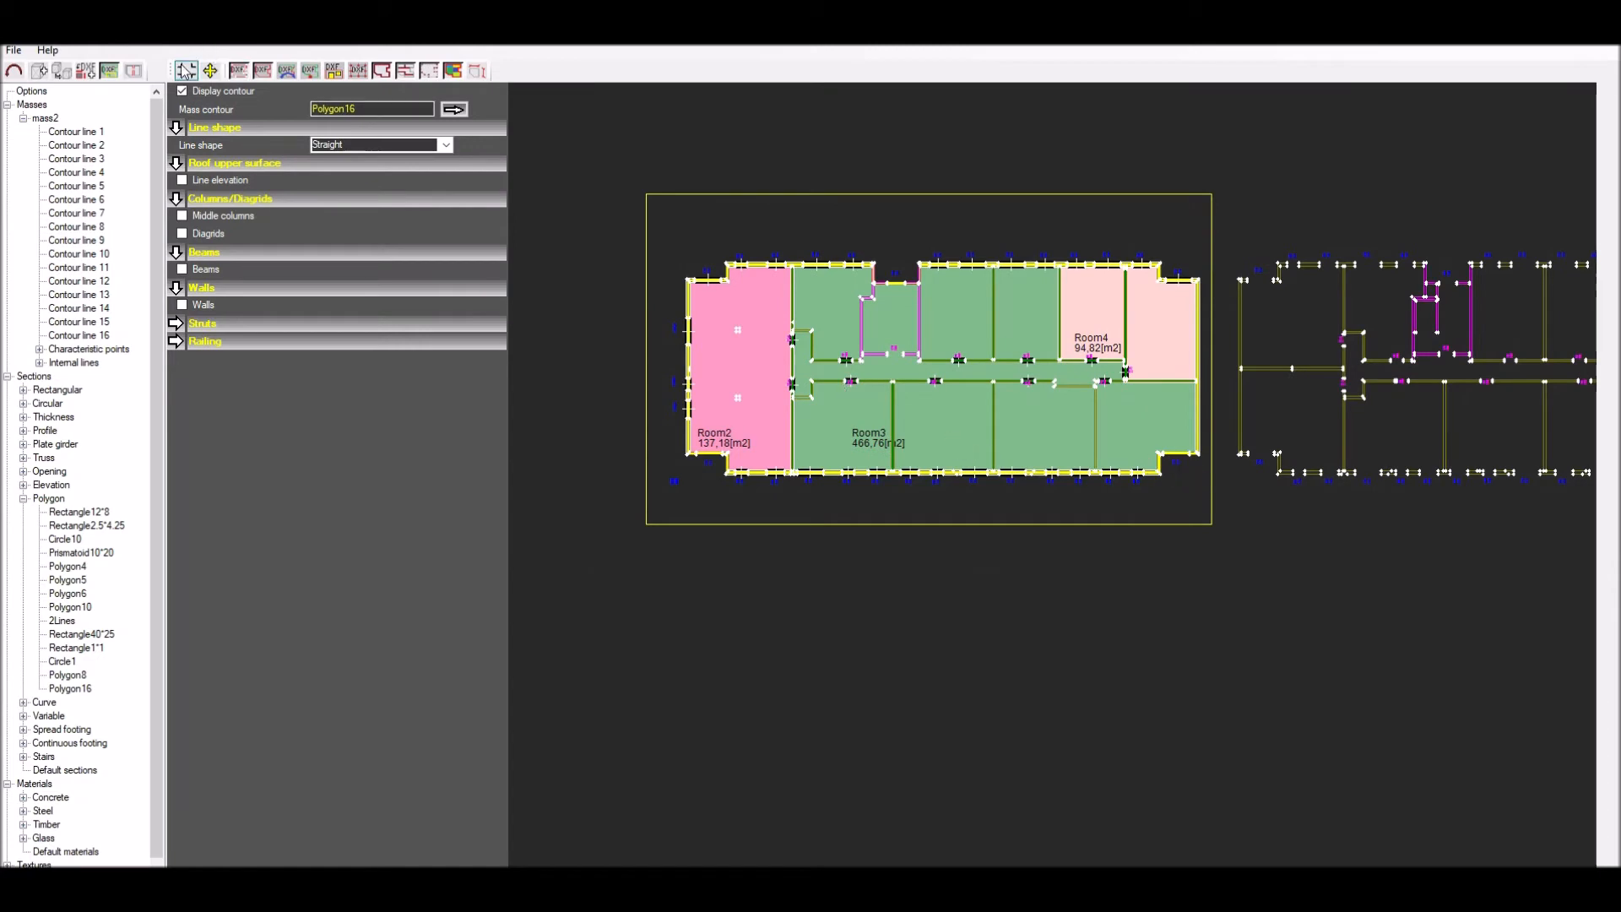
In the 3D view, move the 2.24-high windows from level -0.24 to 0, applied to all matching windows.
left_click(187, 69)
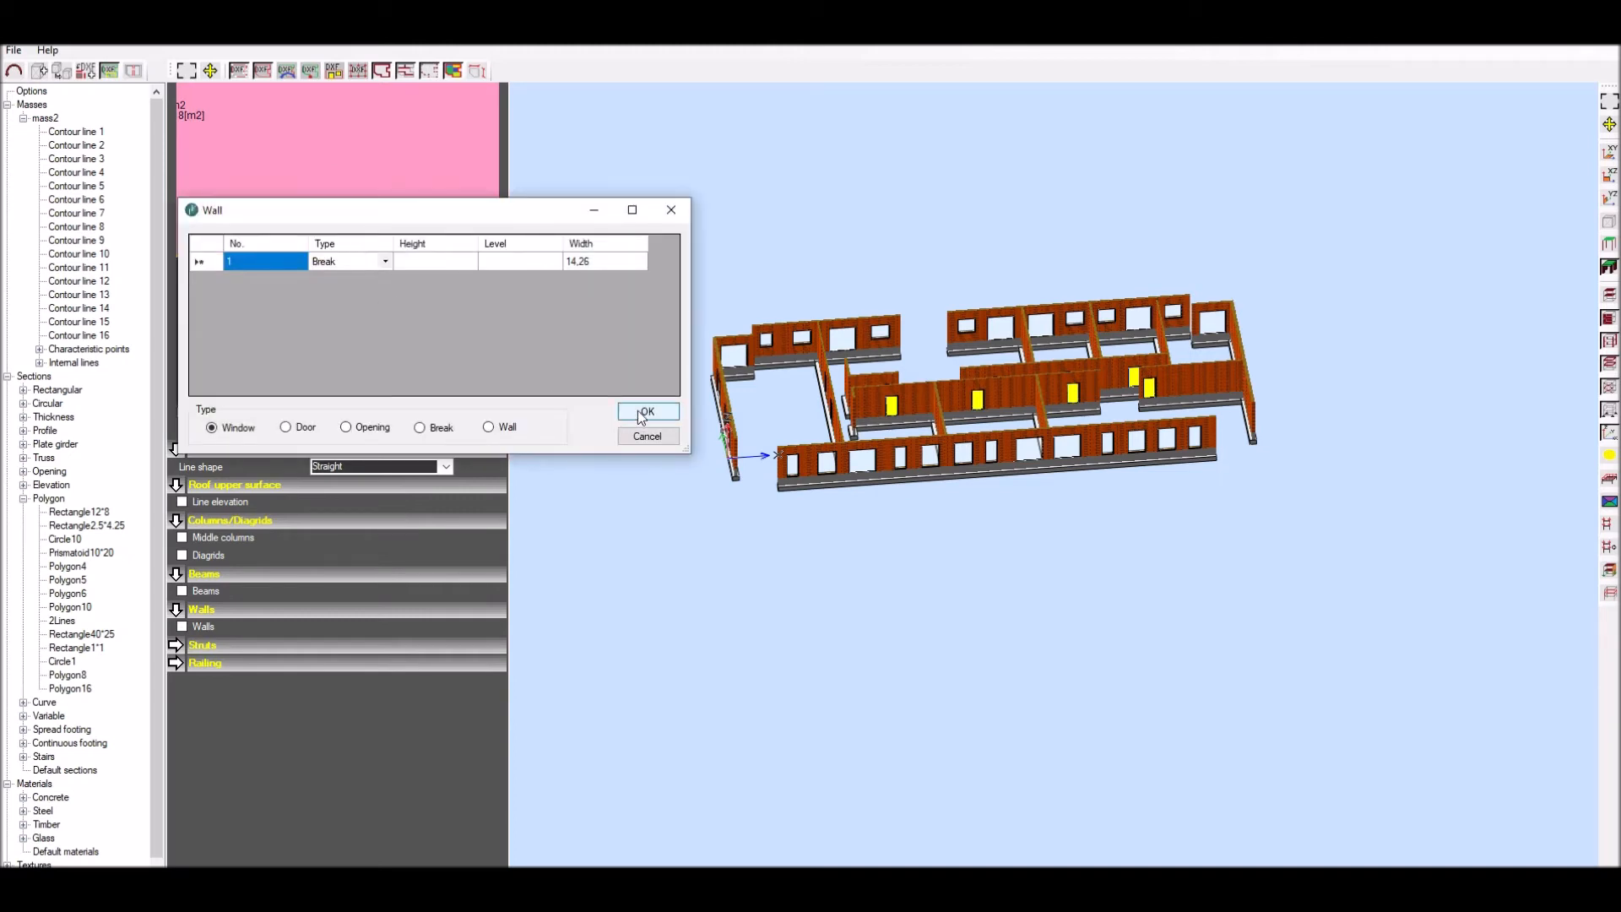
left_click(647, 412)
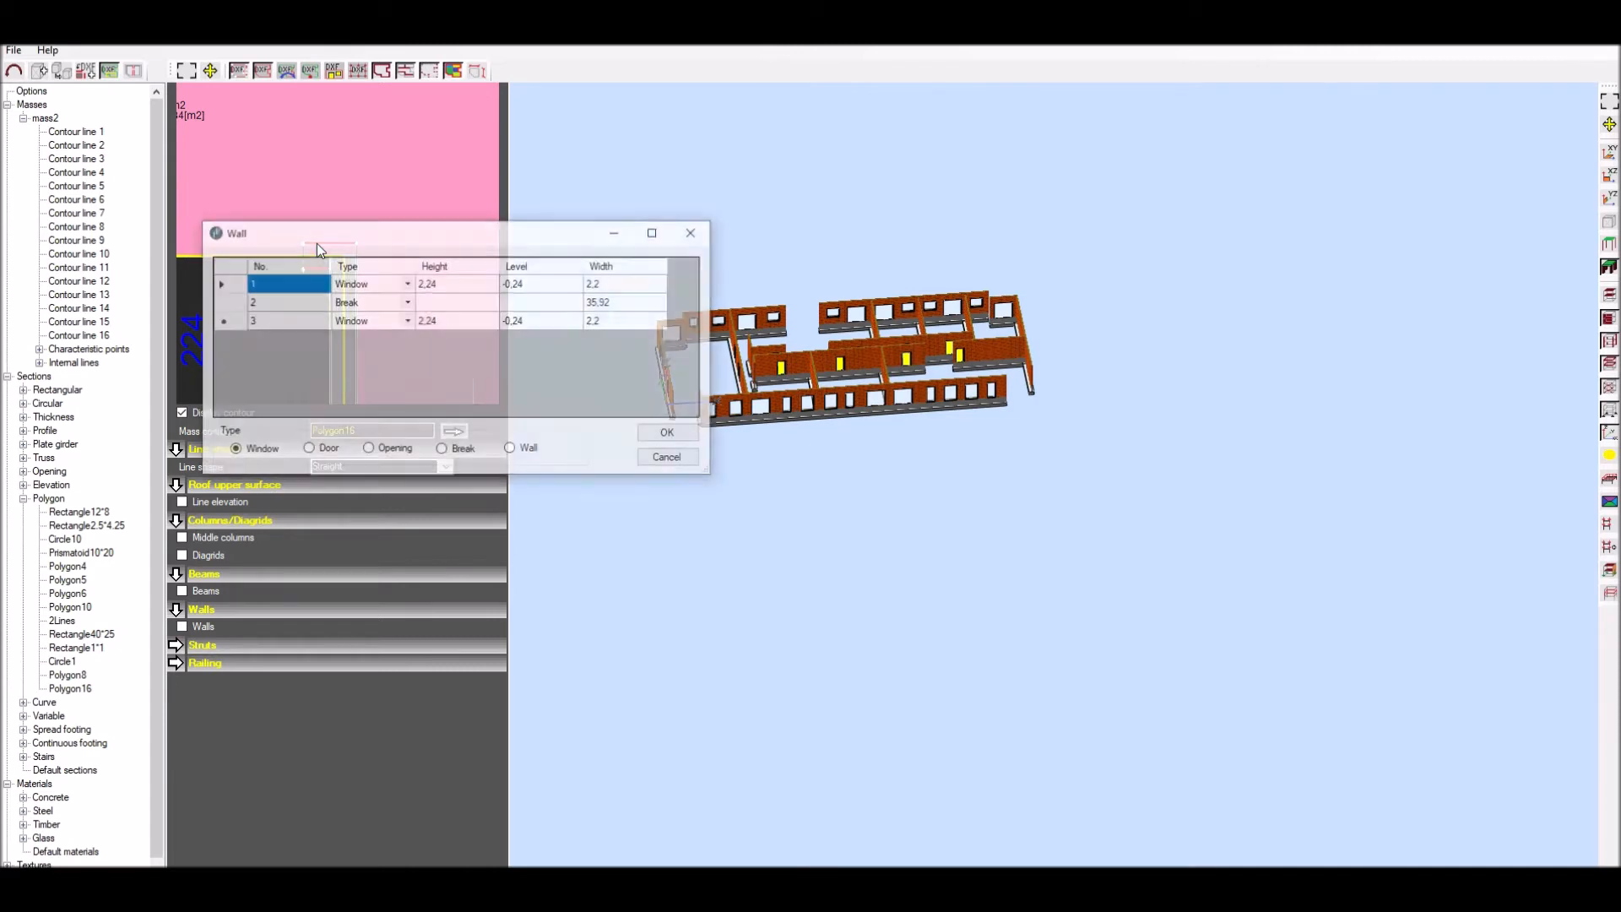
left_click(542, 283)
type("0")
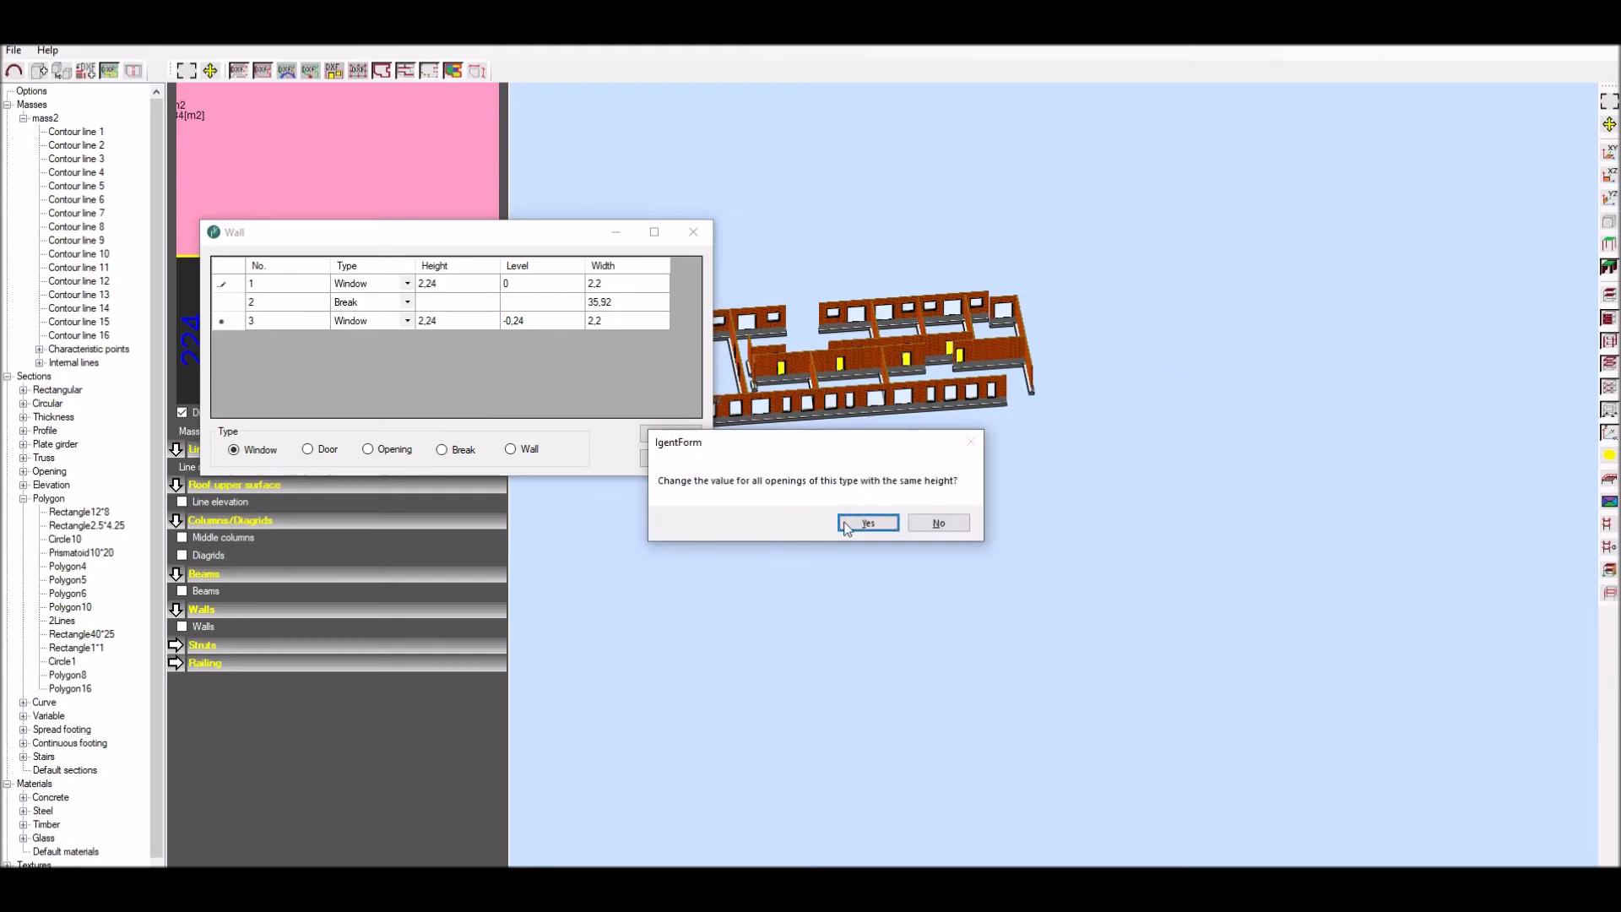
left_click(866, 521)
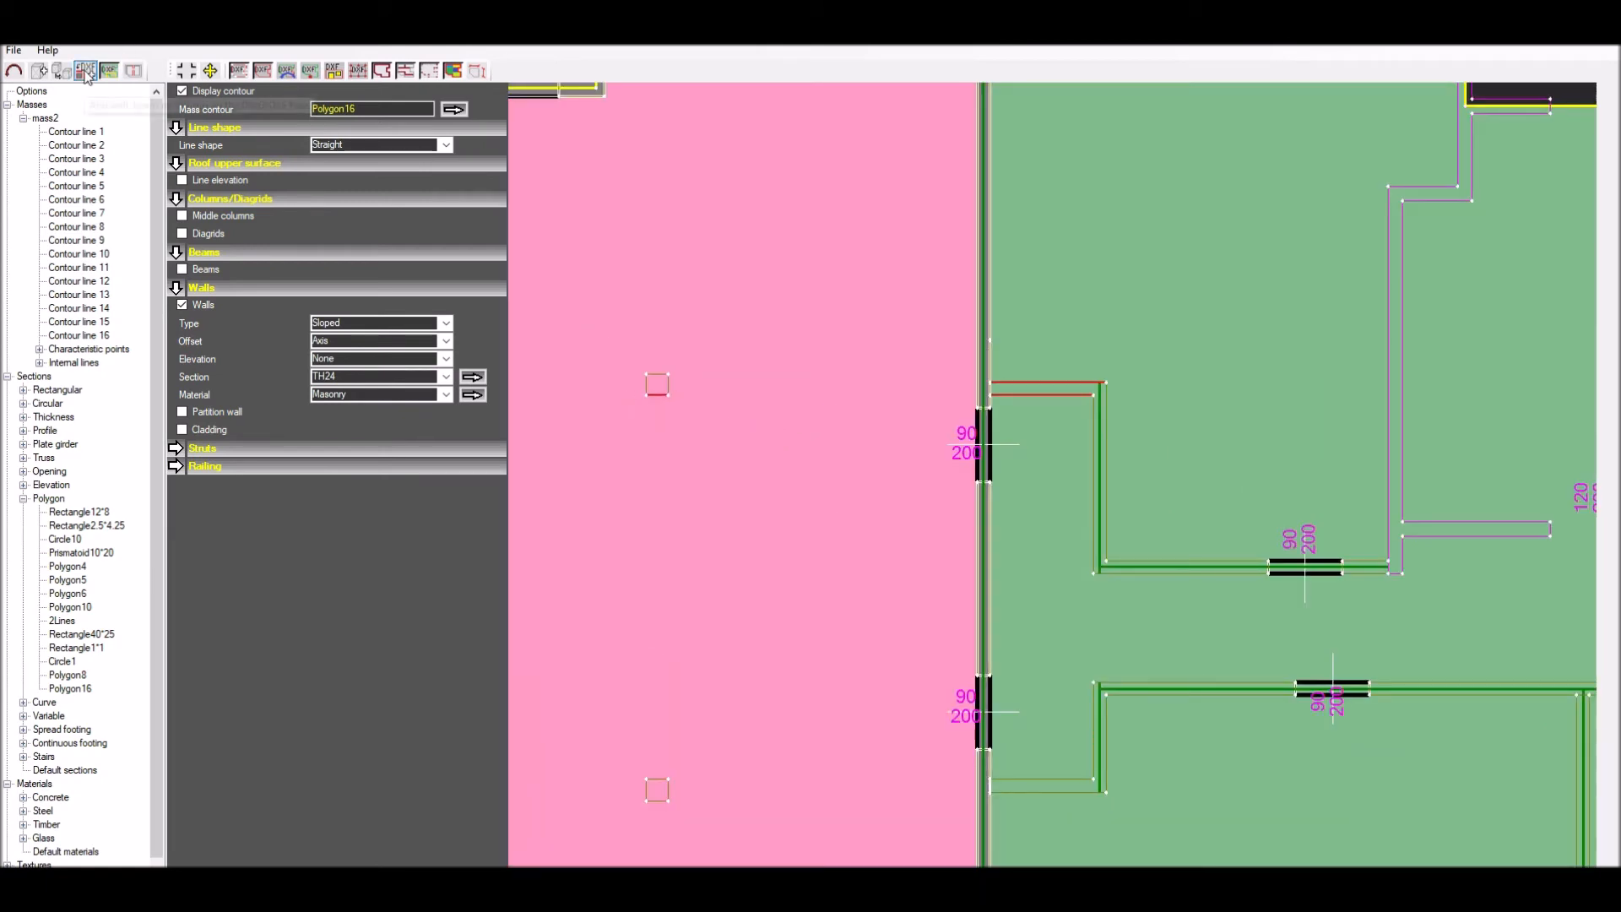
Define the remaining rooms Room5 through Room8 on the plan, shrinking Room3 to 57.48 m².
left_click(108, 69)
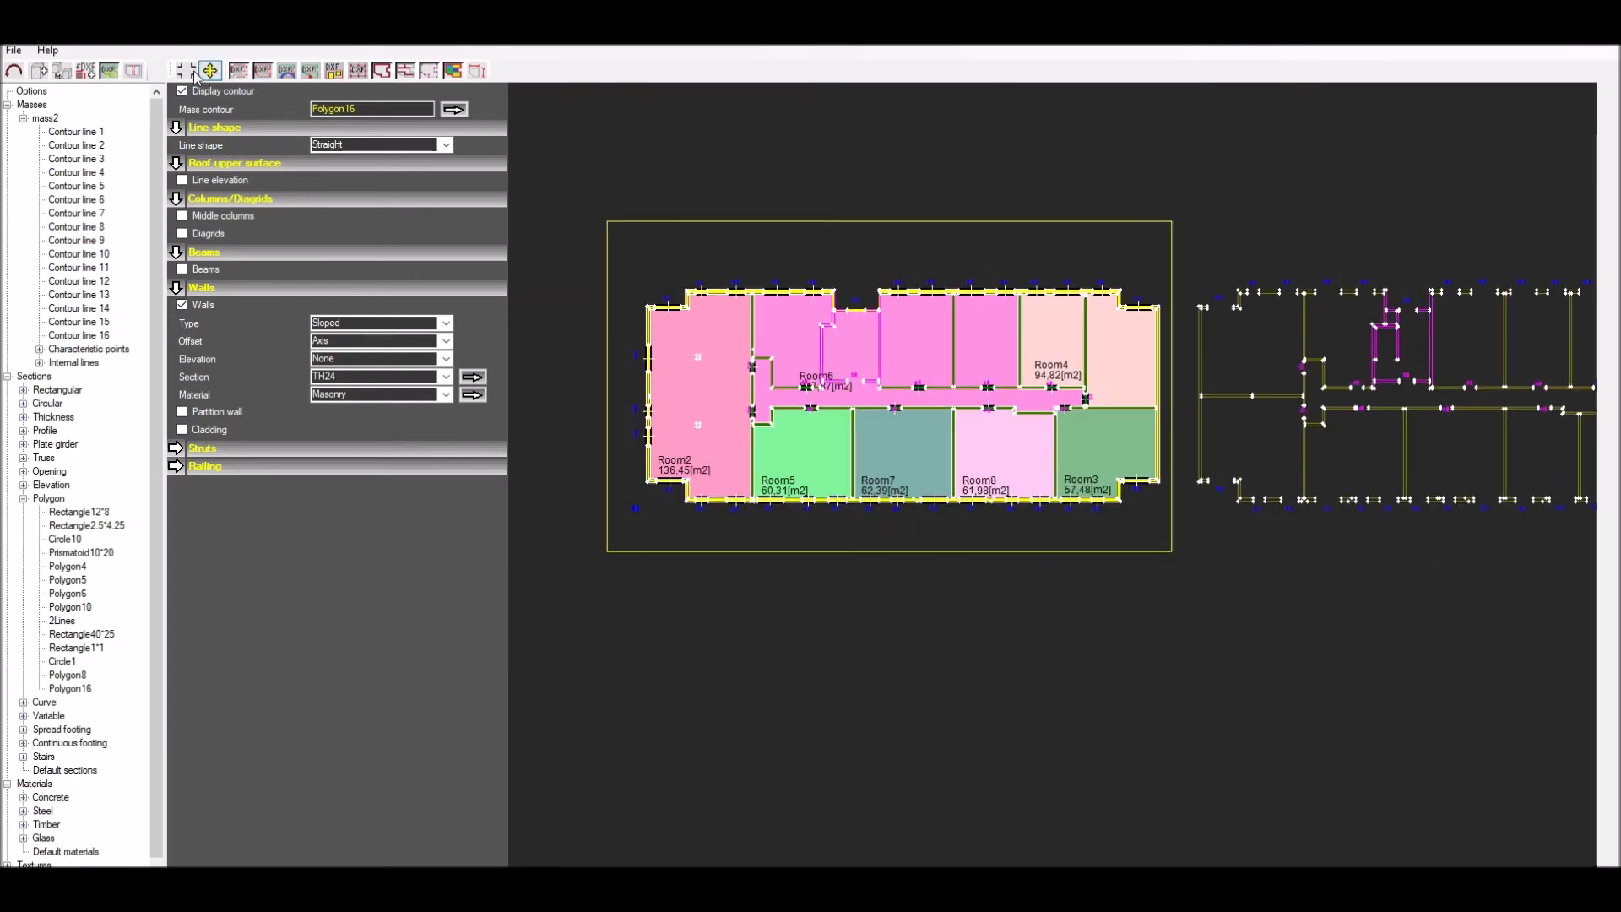
Add Concrete walls from the WALLS_CONCRETE layer with automatic collinear segment selection.
left_click(187, 69)
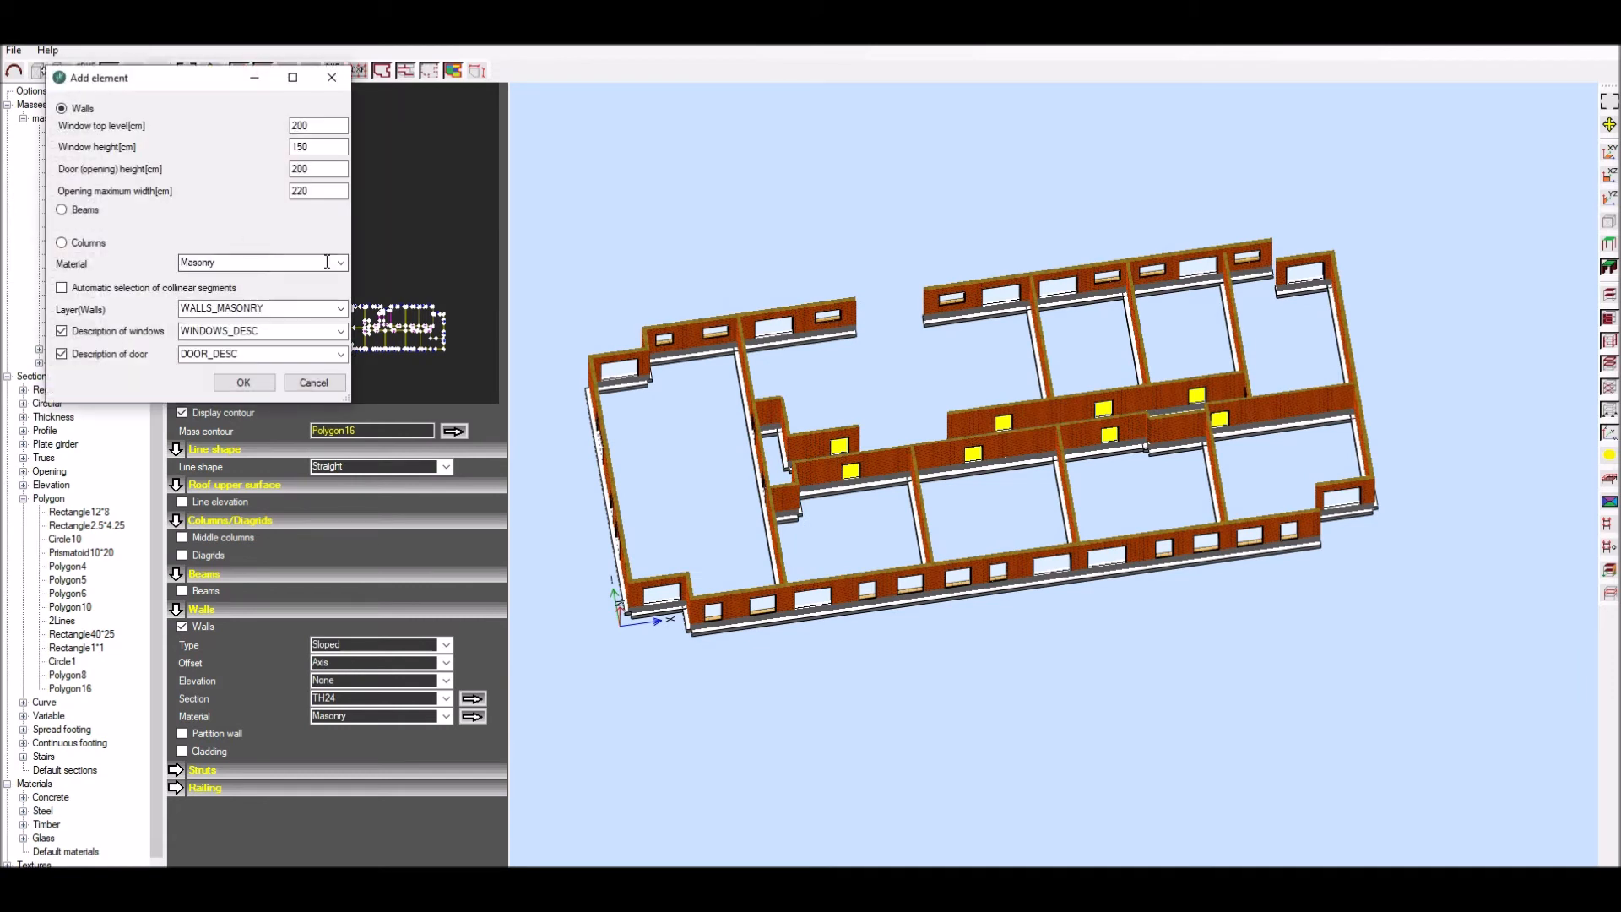
left_click(340, 262)
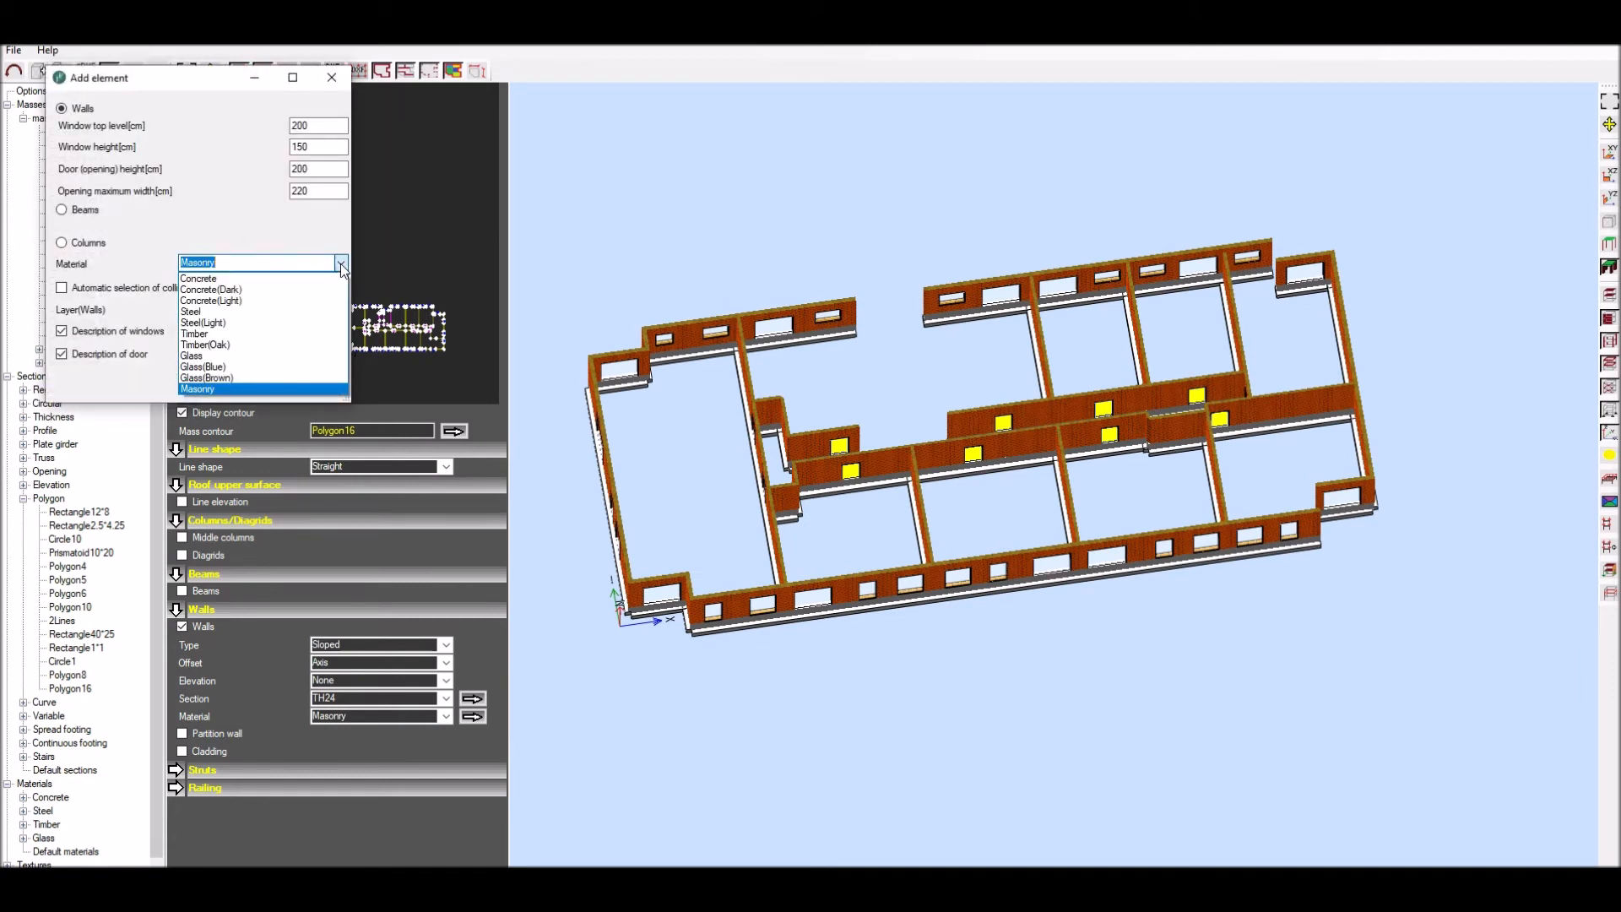
left_click(197, 278)
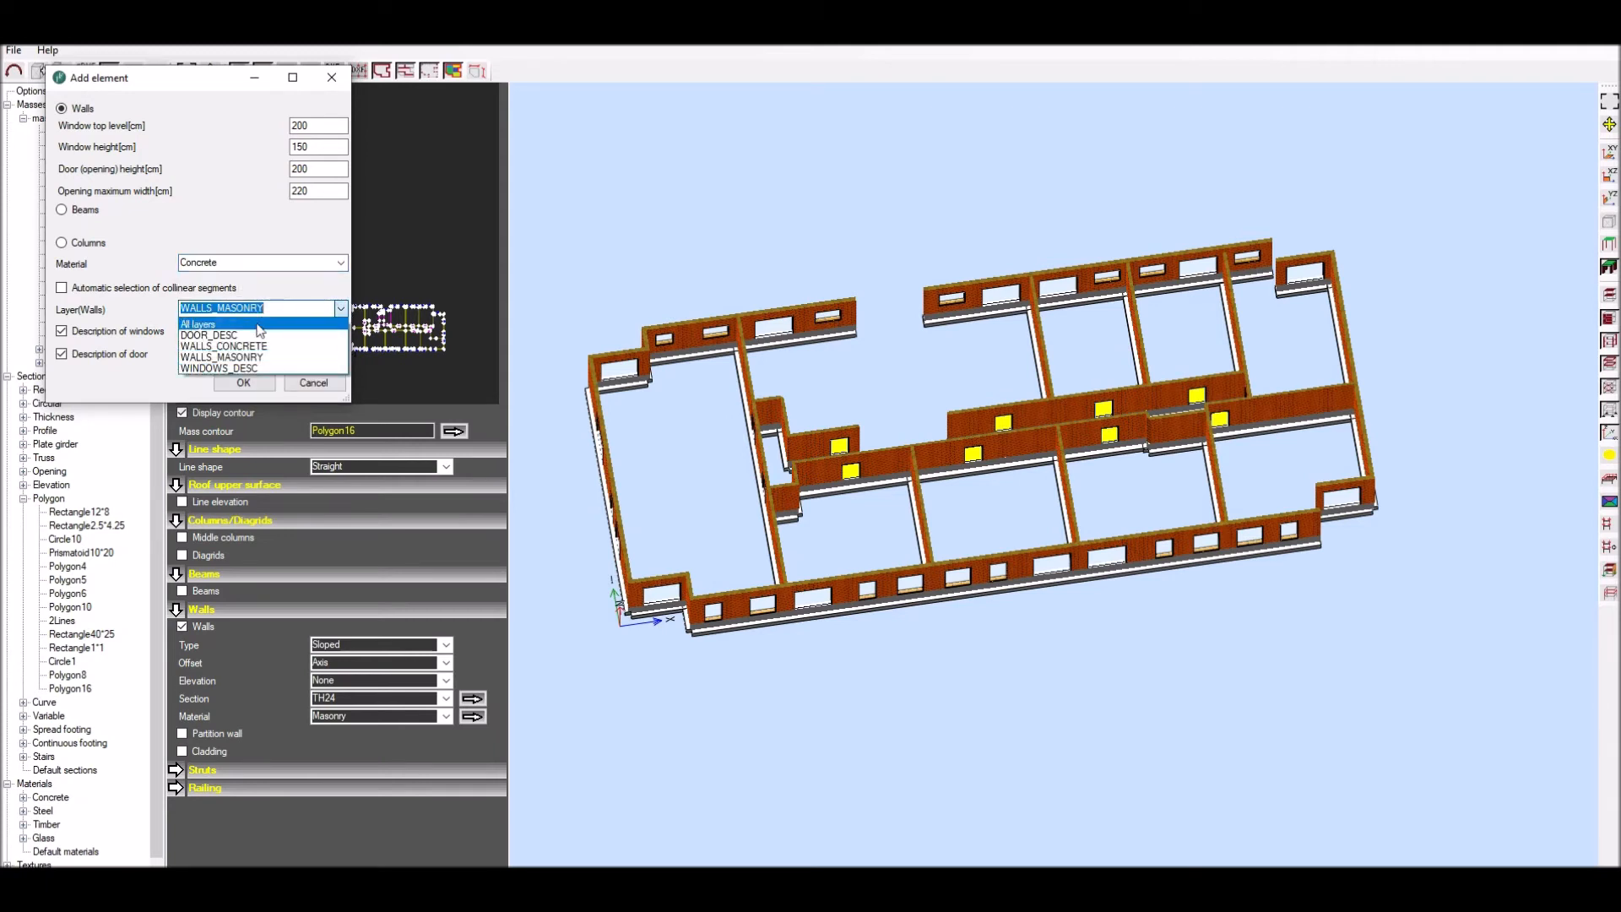
left_click(223, 345)
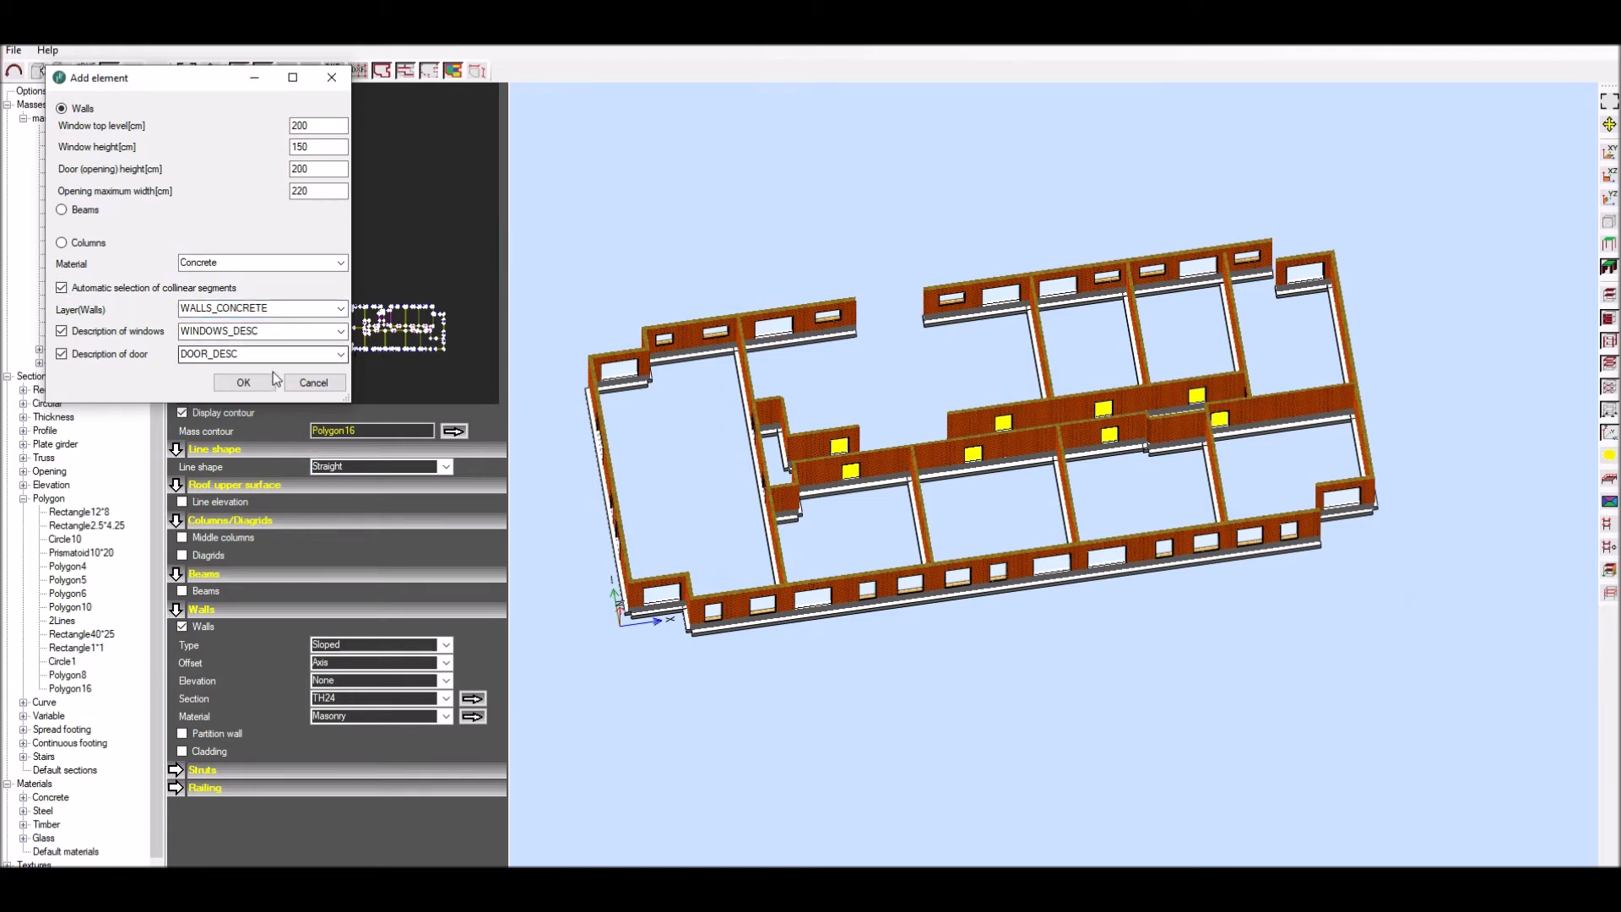
left_click(243, 383)
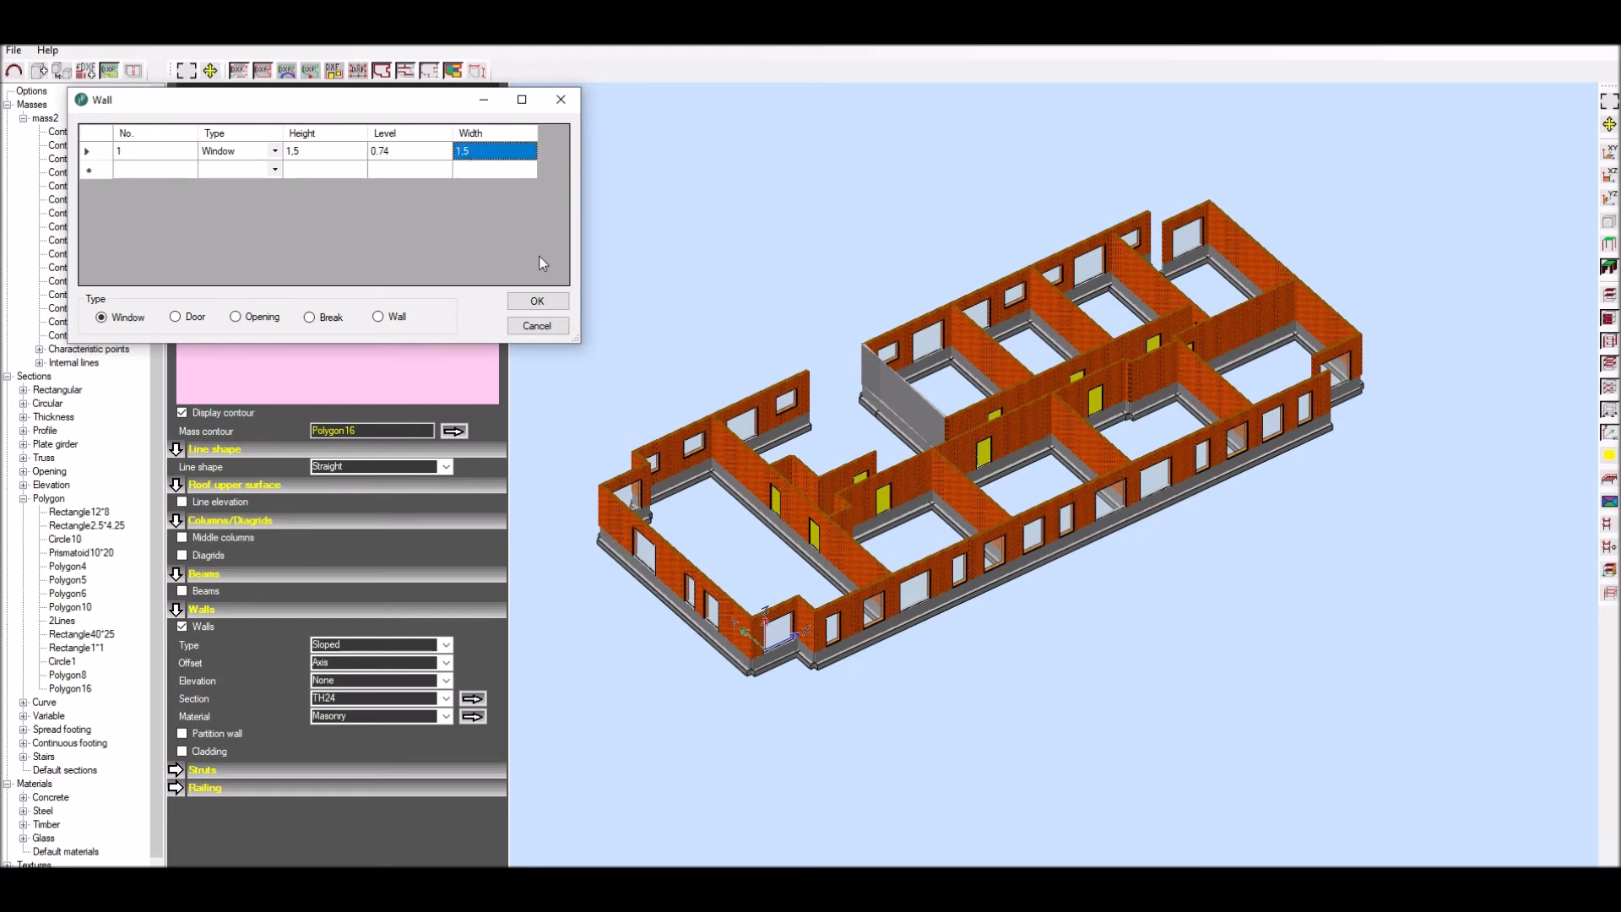
Confirm a window opening and a door opening in the concrete wall.
left_click(537, 301)
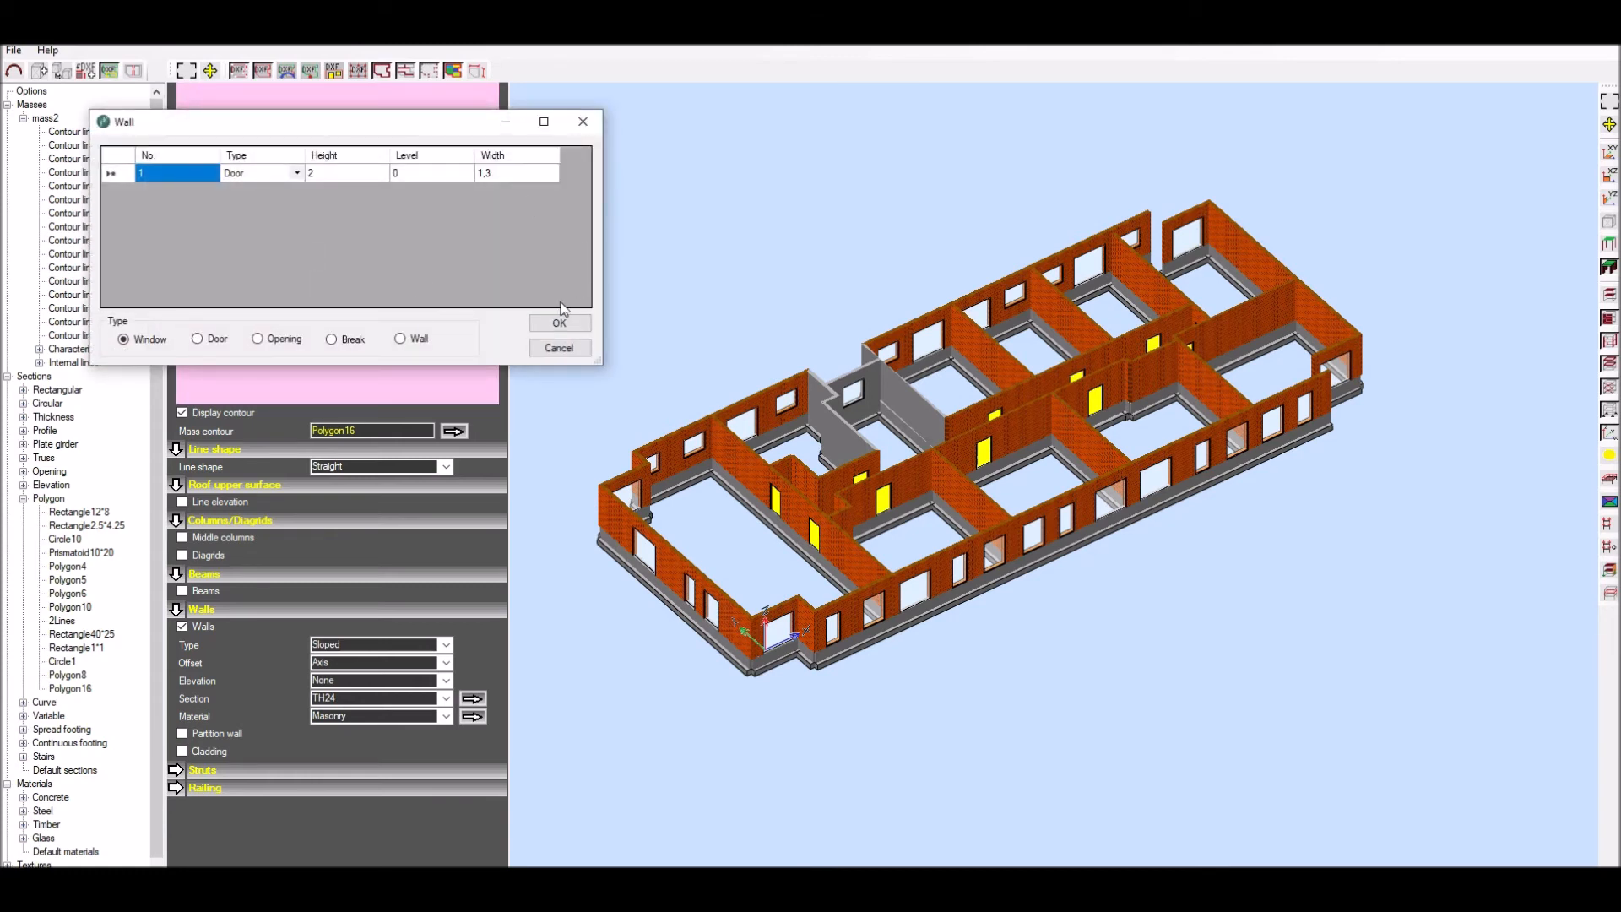
left_click(559, 322)
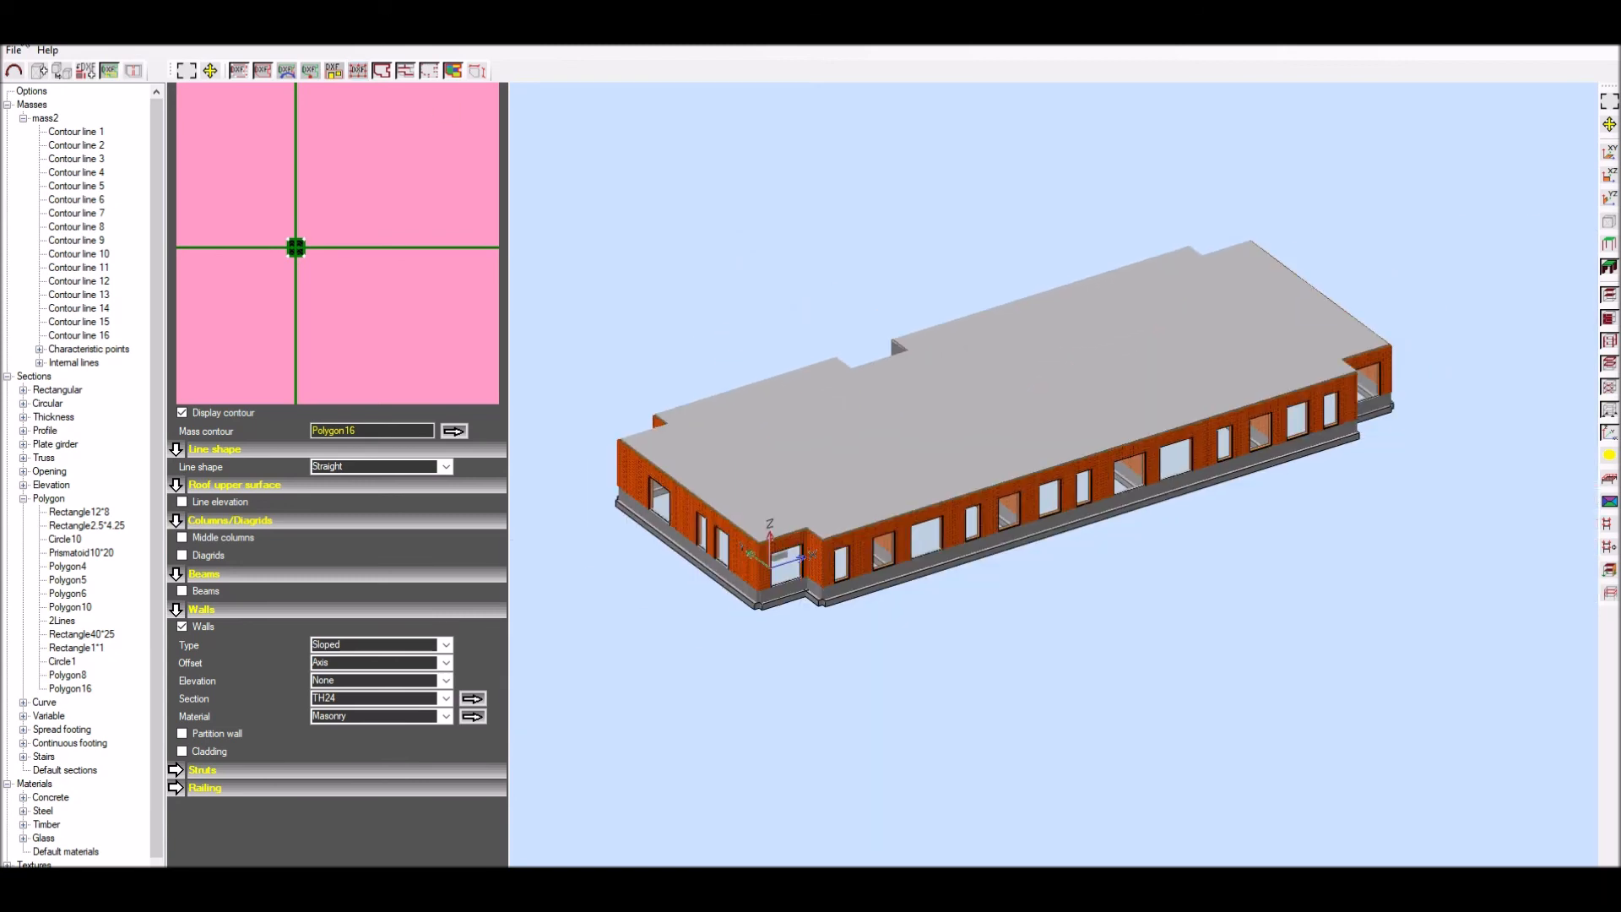
Export the model as RTD over the existing test.rtd in the Examples folder.
left_click(12, 49)
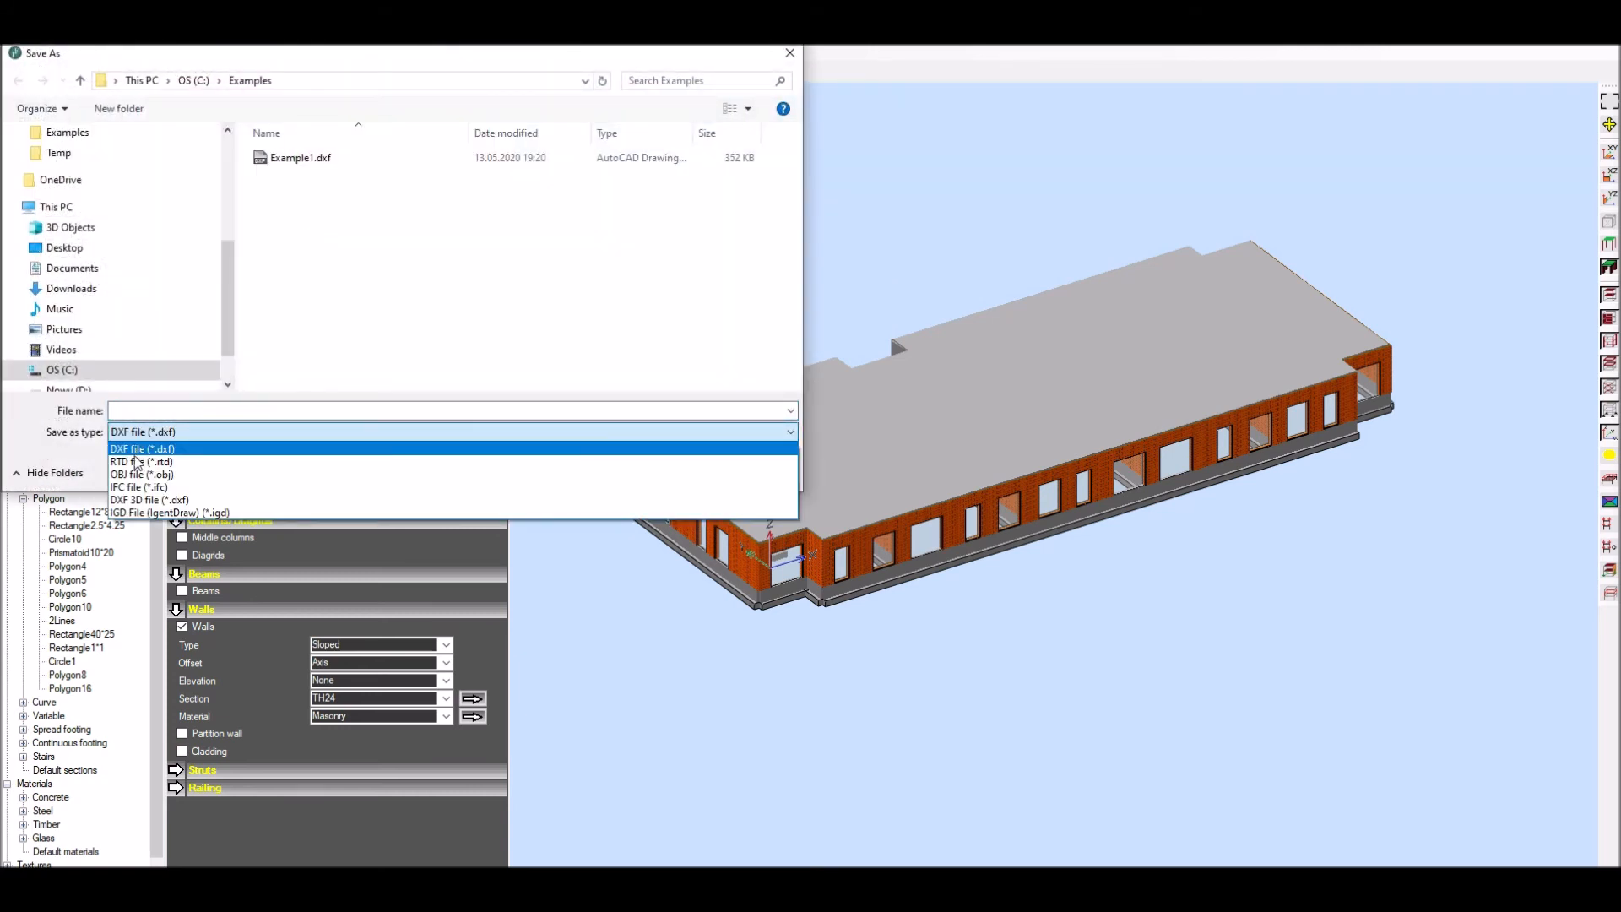
left_click(142, 460)
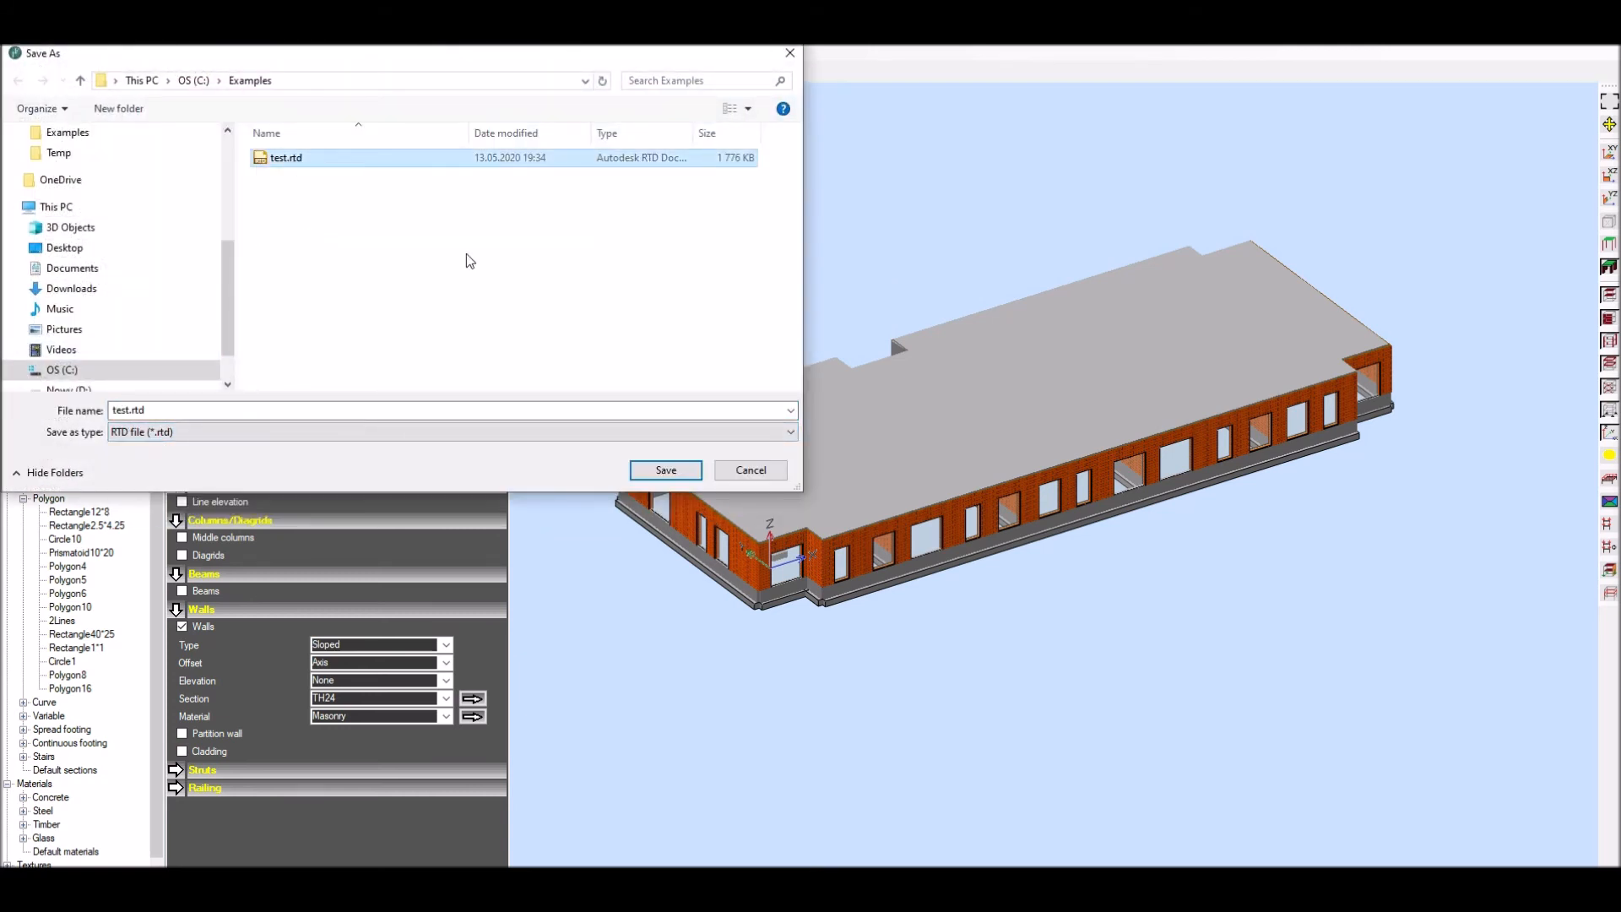
left_click(665, 469)
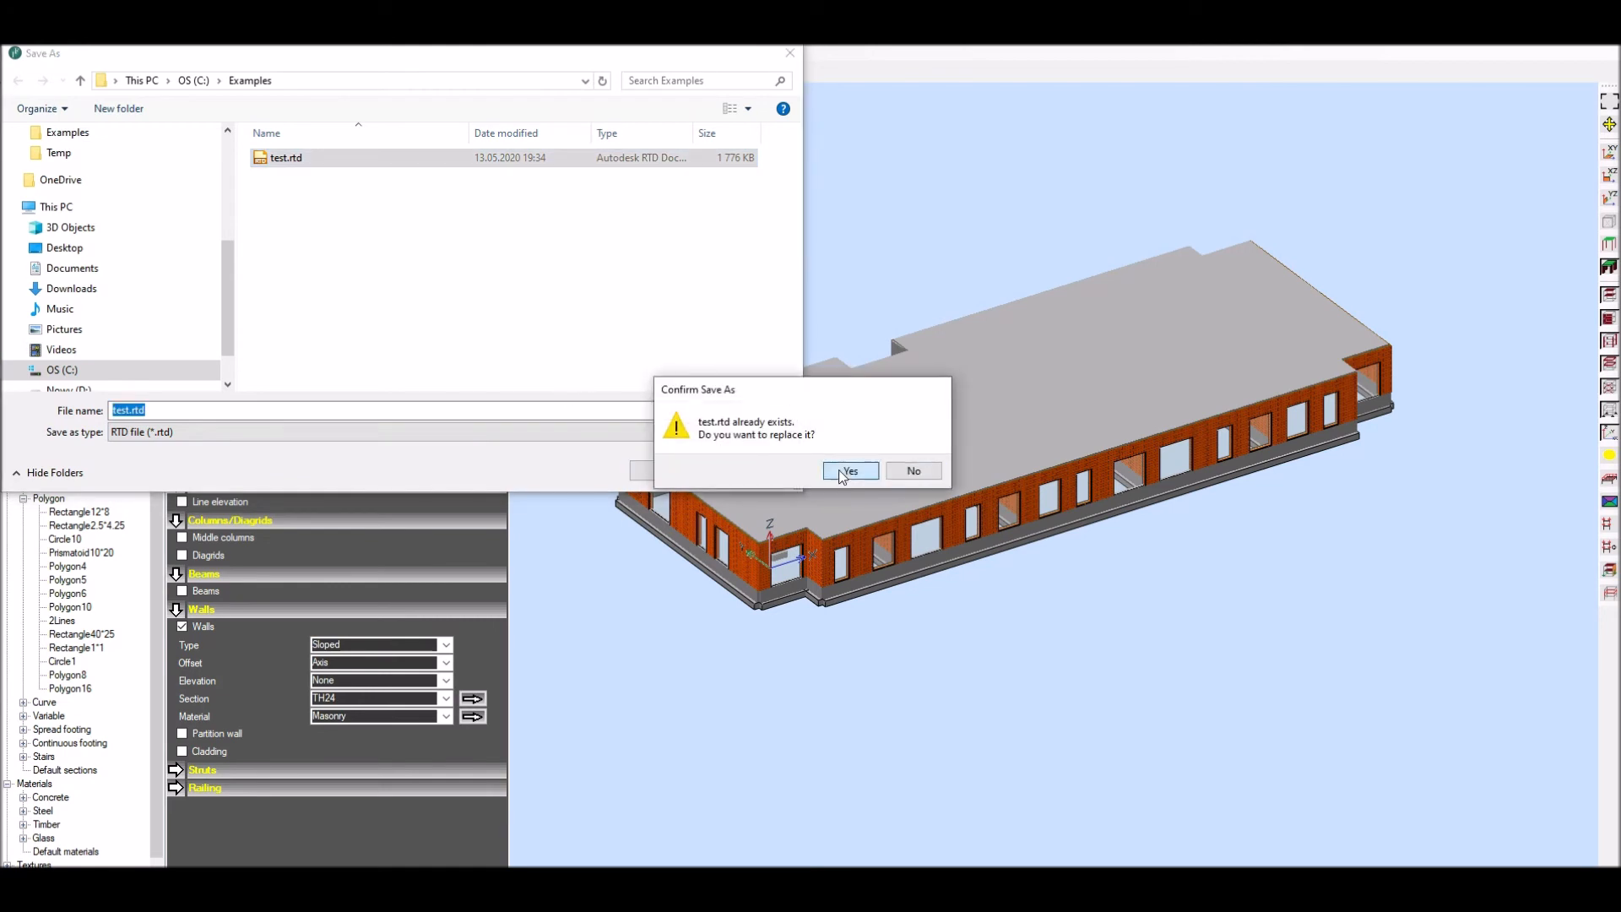
left_click(849, 471)
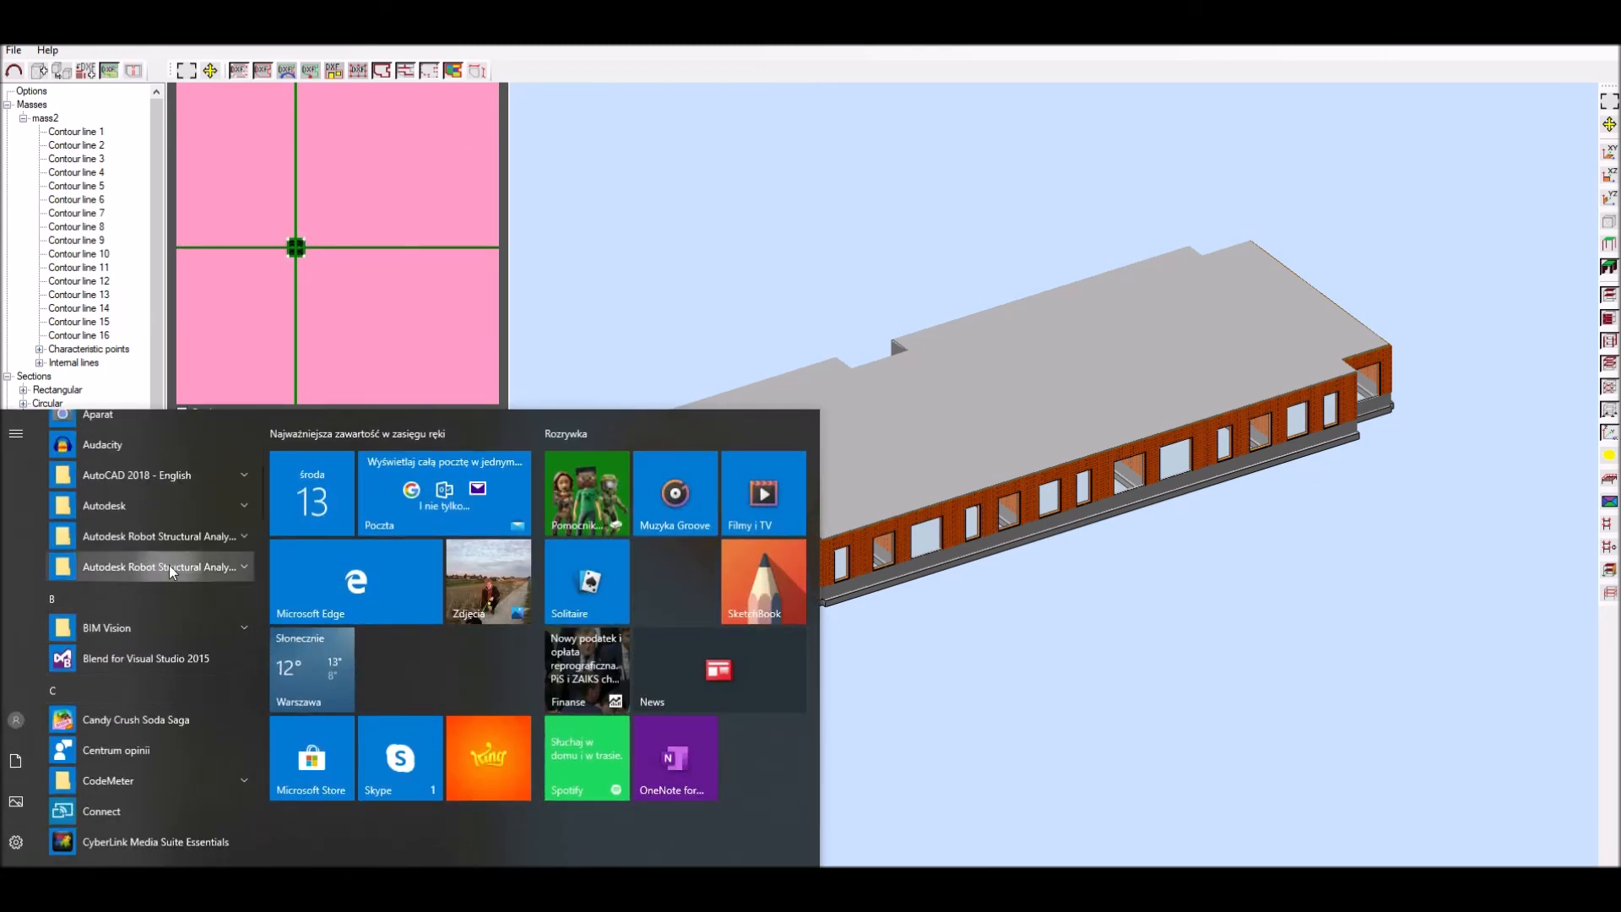
Launch Robot Structural Analysis and show the imported building in 3D.
left_click(155, 567)
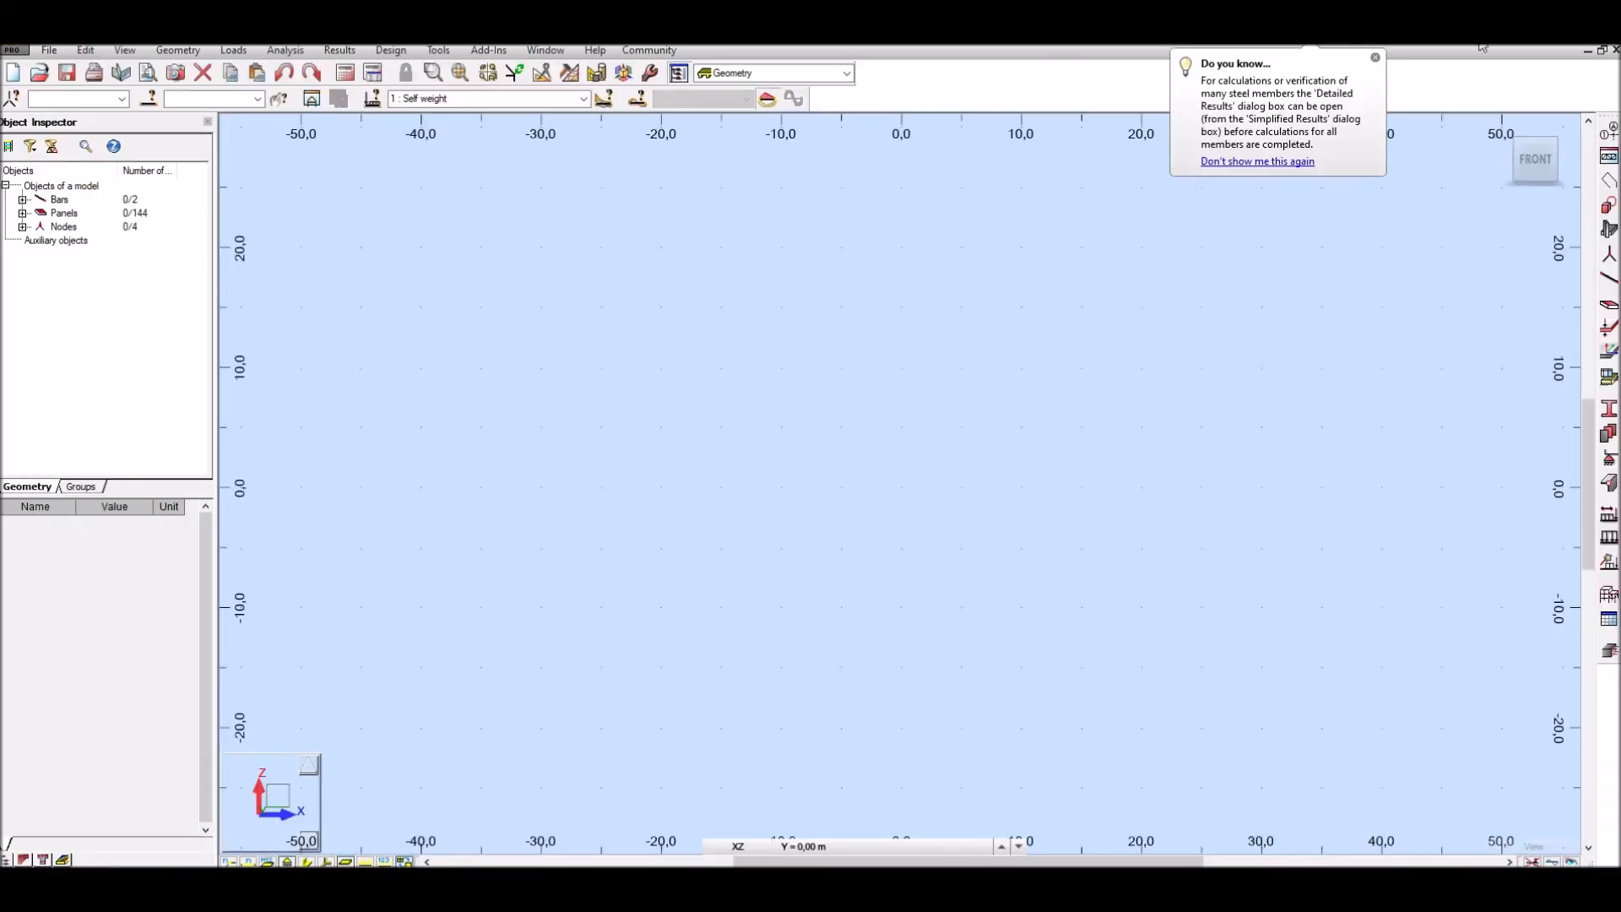
left_click(1374, 58)
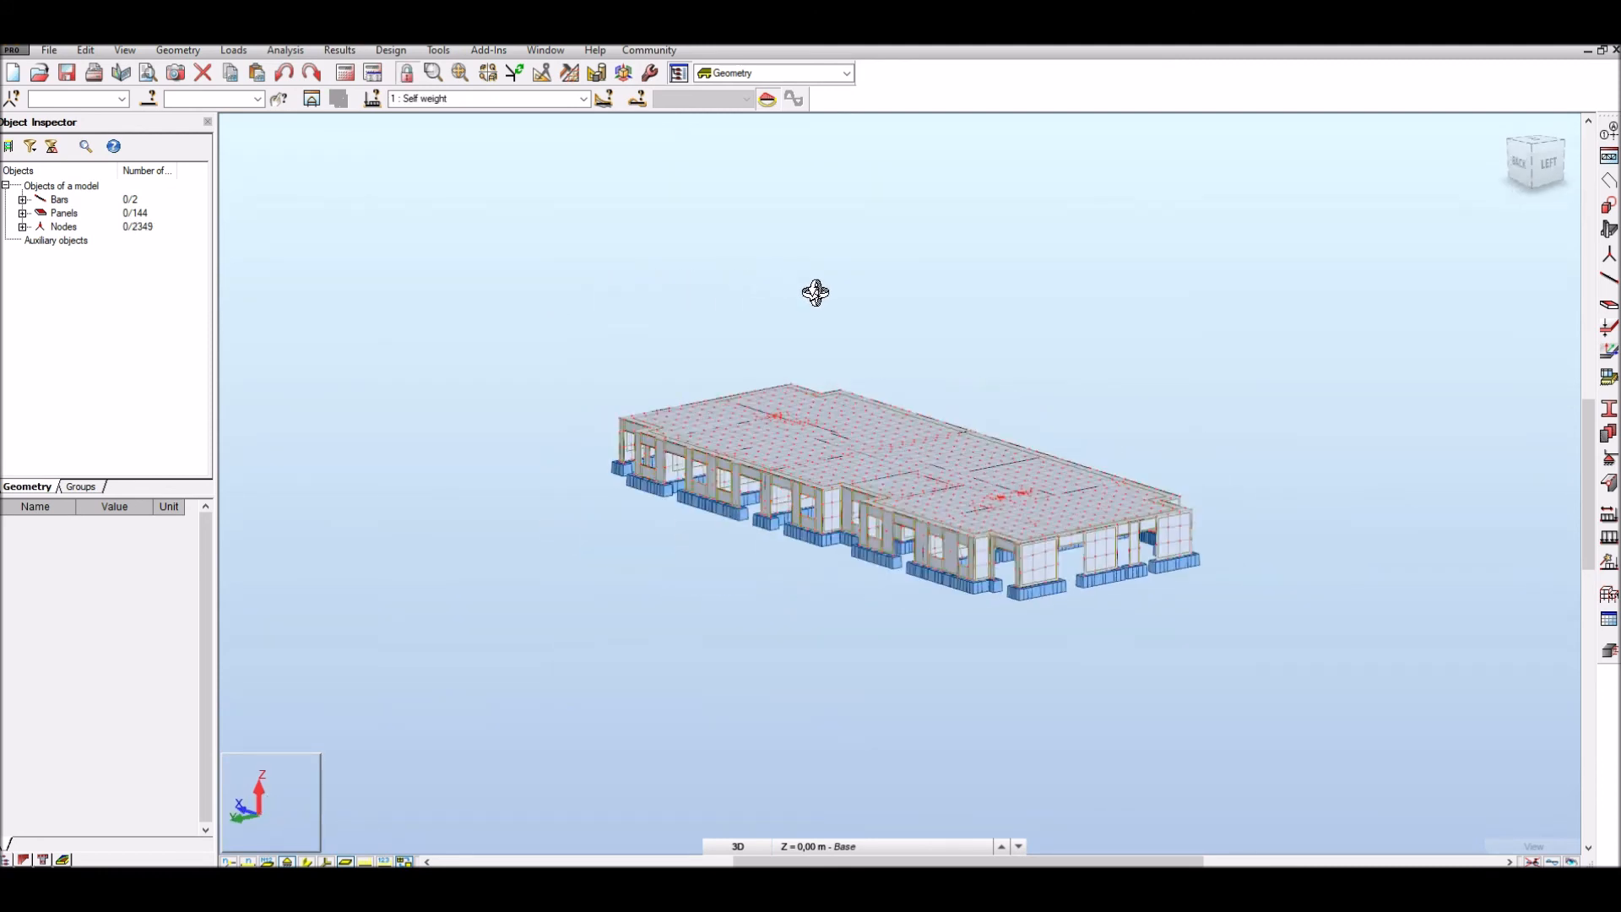
Apply a z-direction Displacements u,w result map to the building panels.
left_click(846, 73)
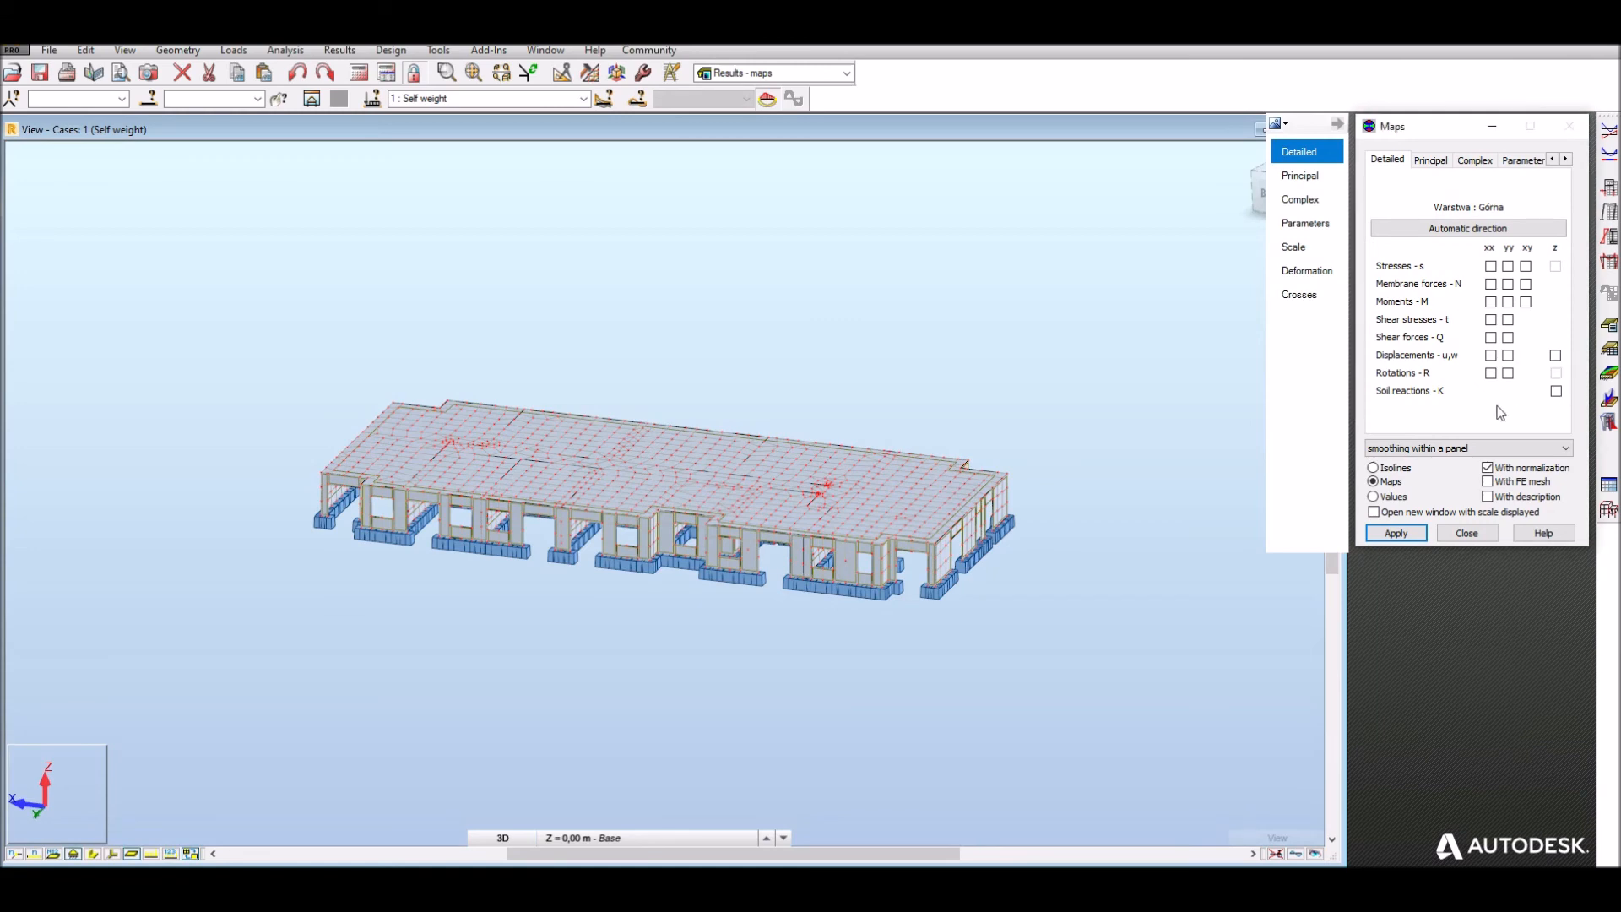
left_click(1555, 355)
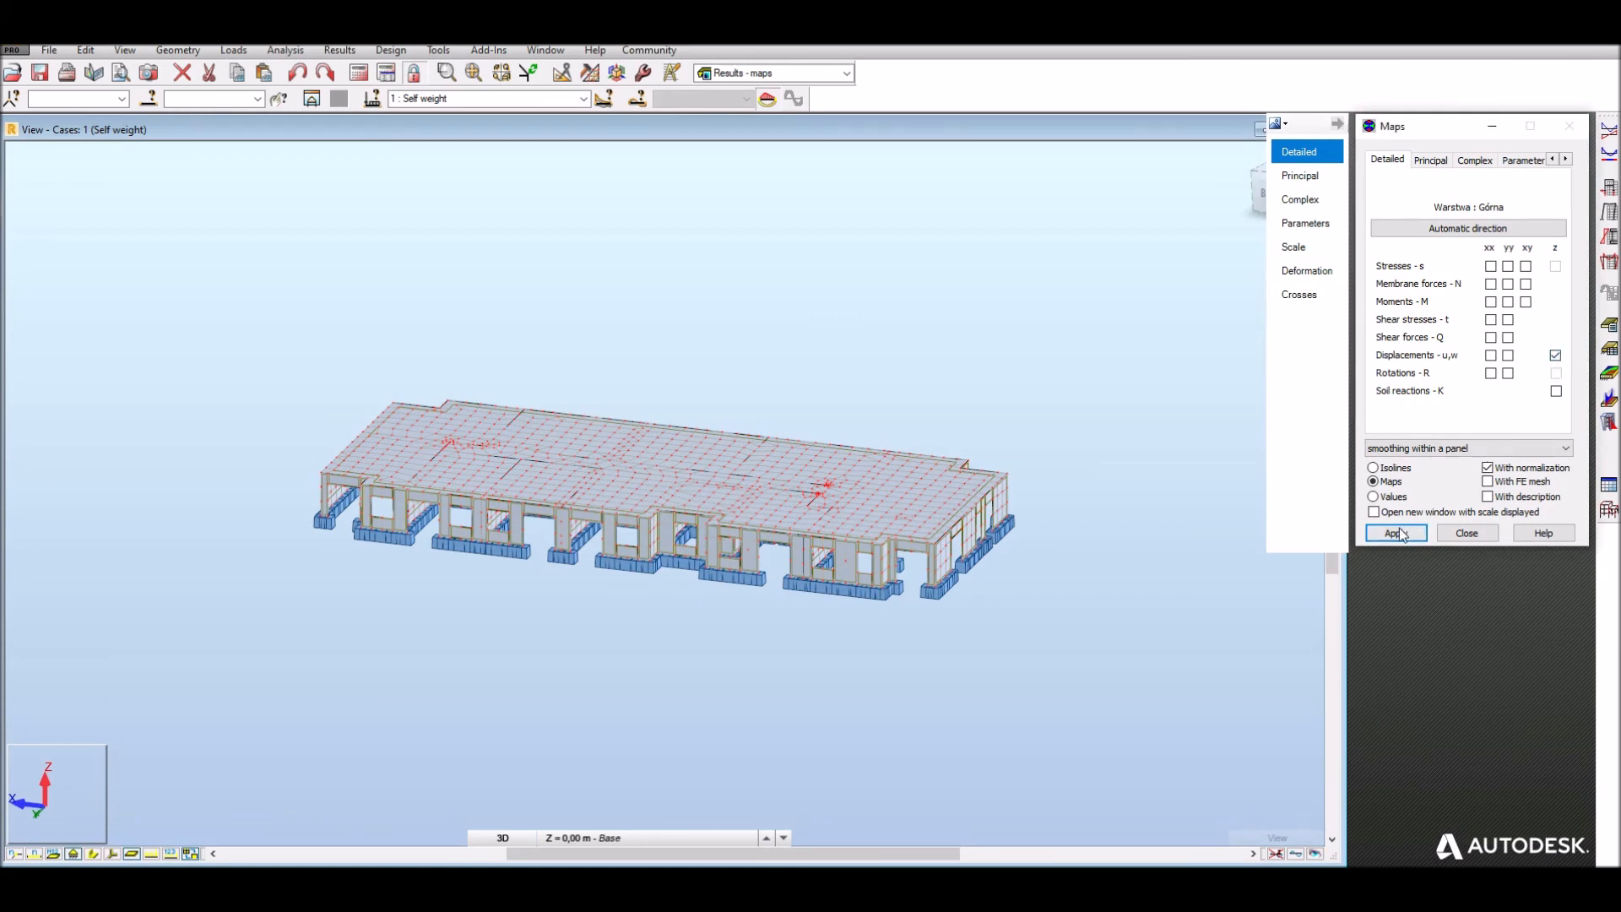
left_click(1394, 534)
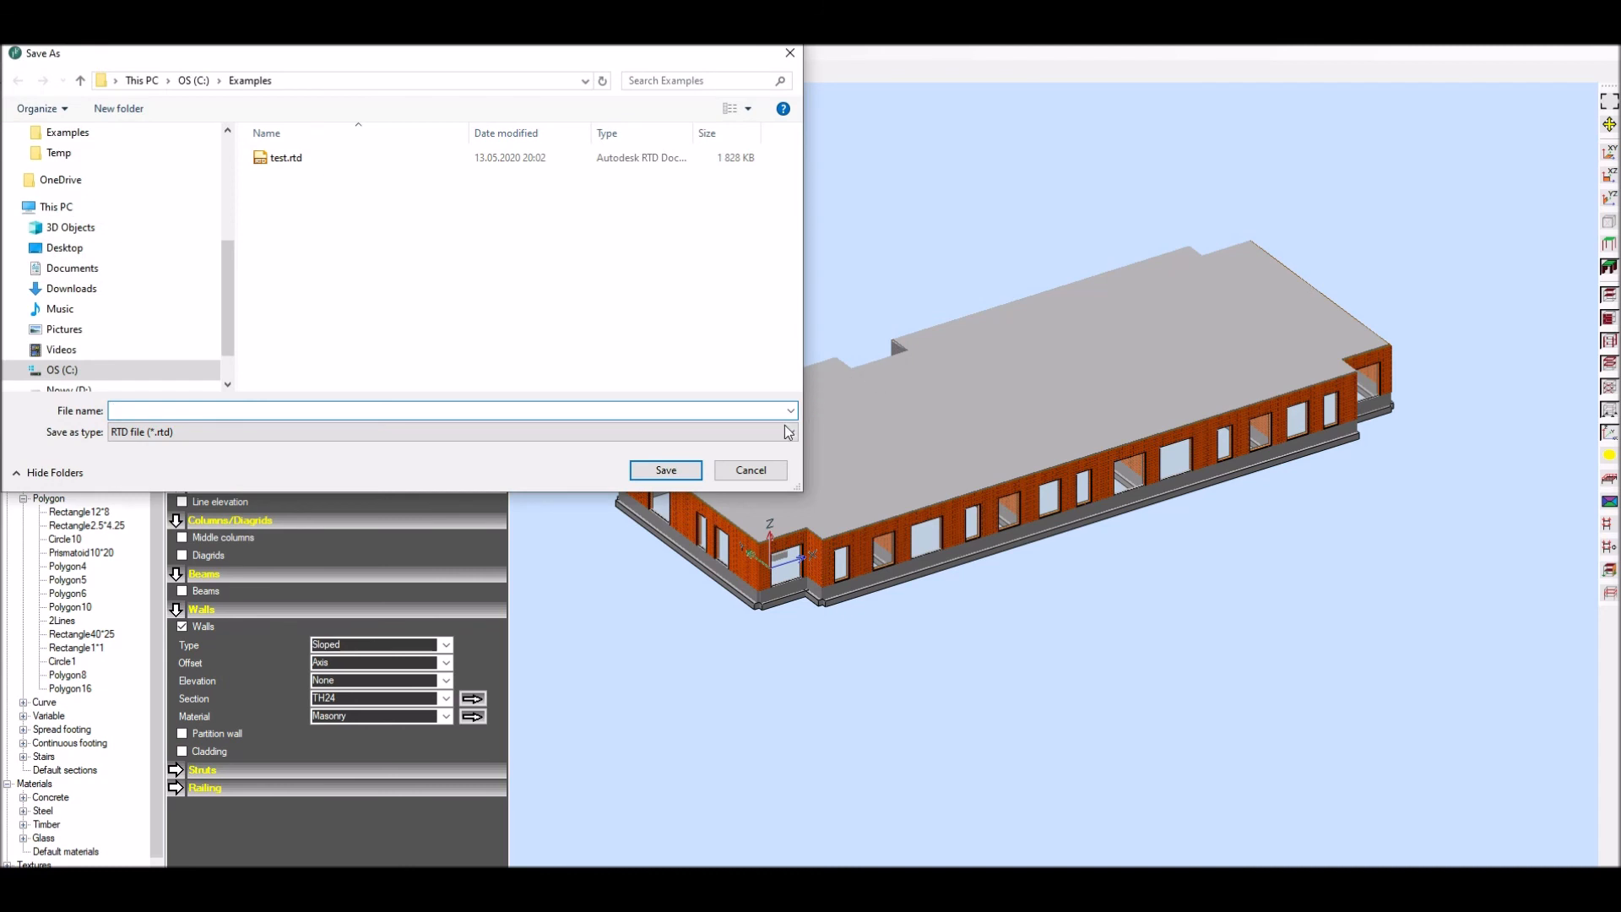
Export the model in IFC format, accepting the default IFC options.
left_click(790, 430)
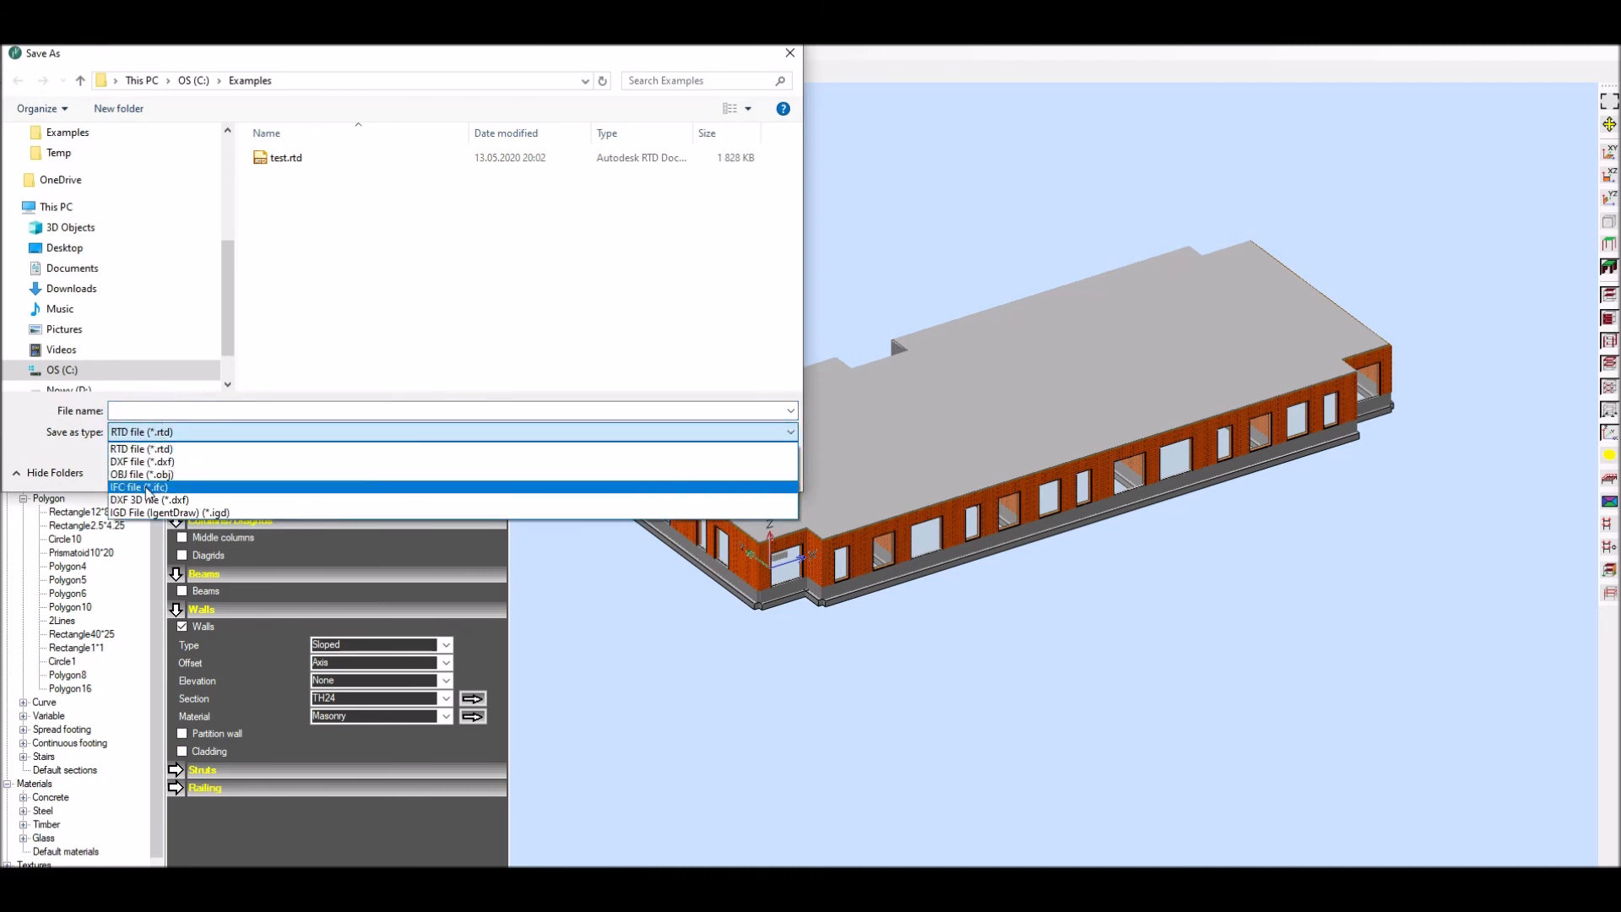
left_click(136, 486)
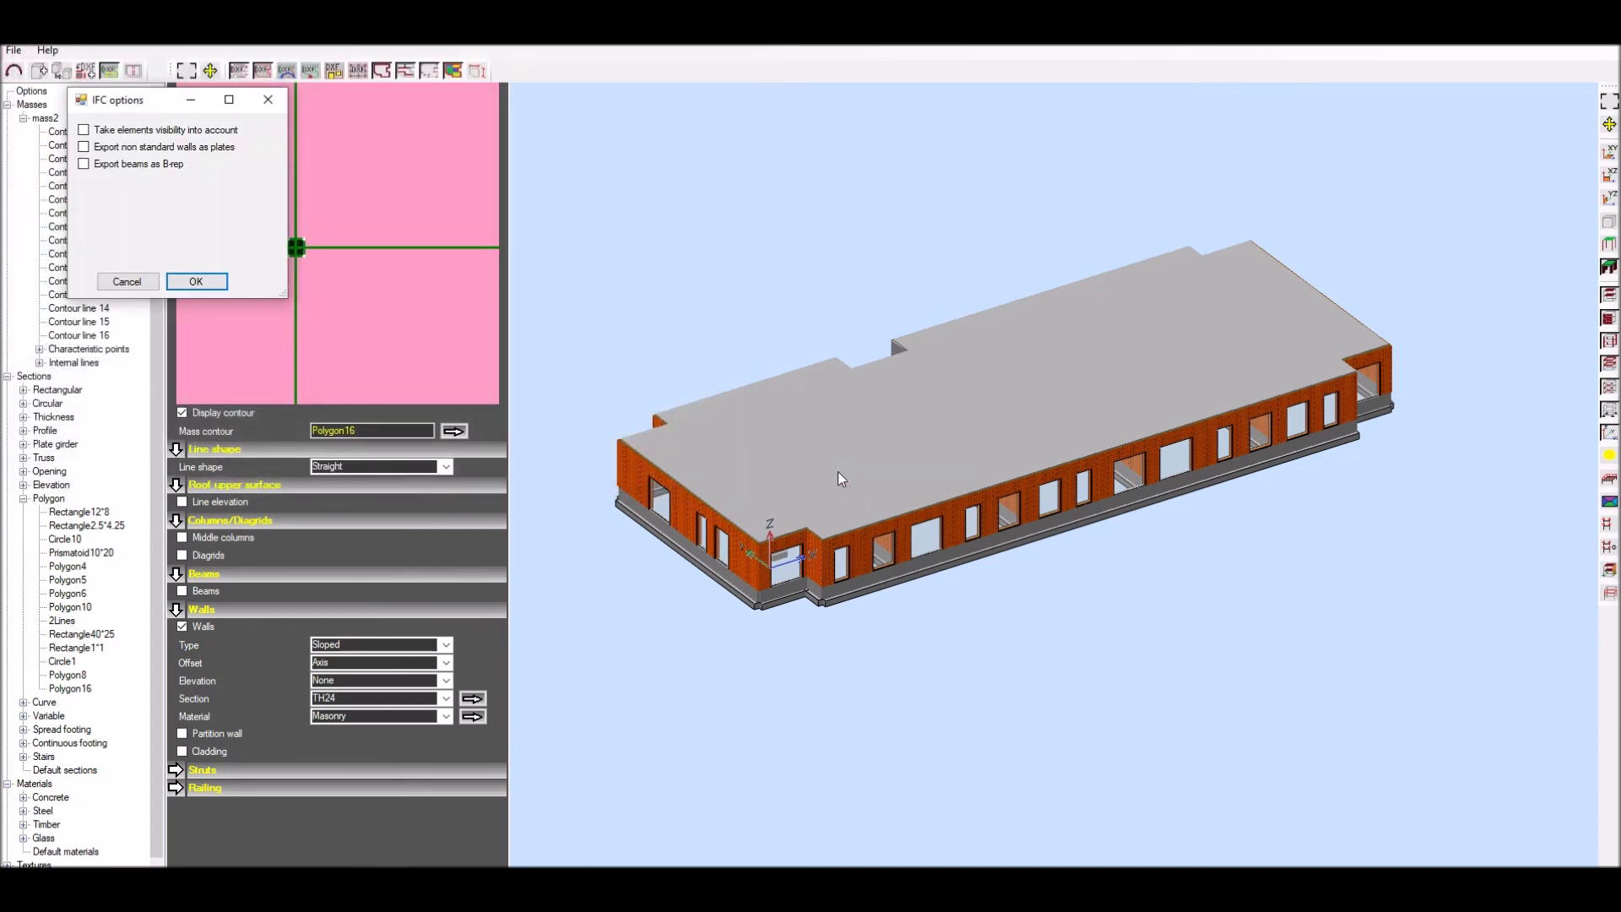
left_click(196, 282)
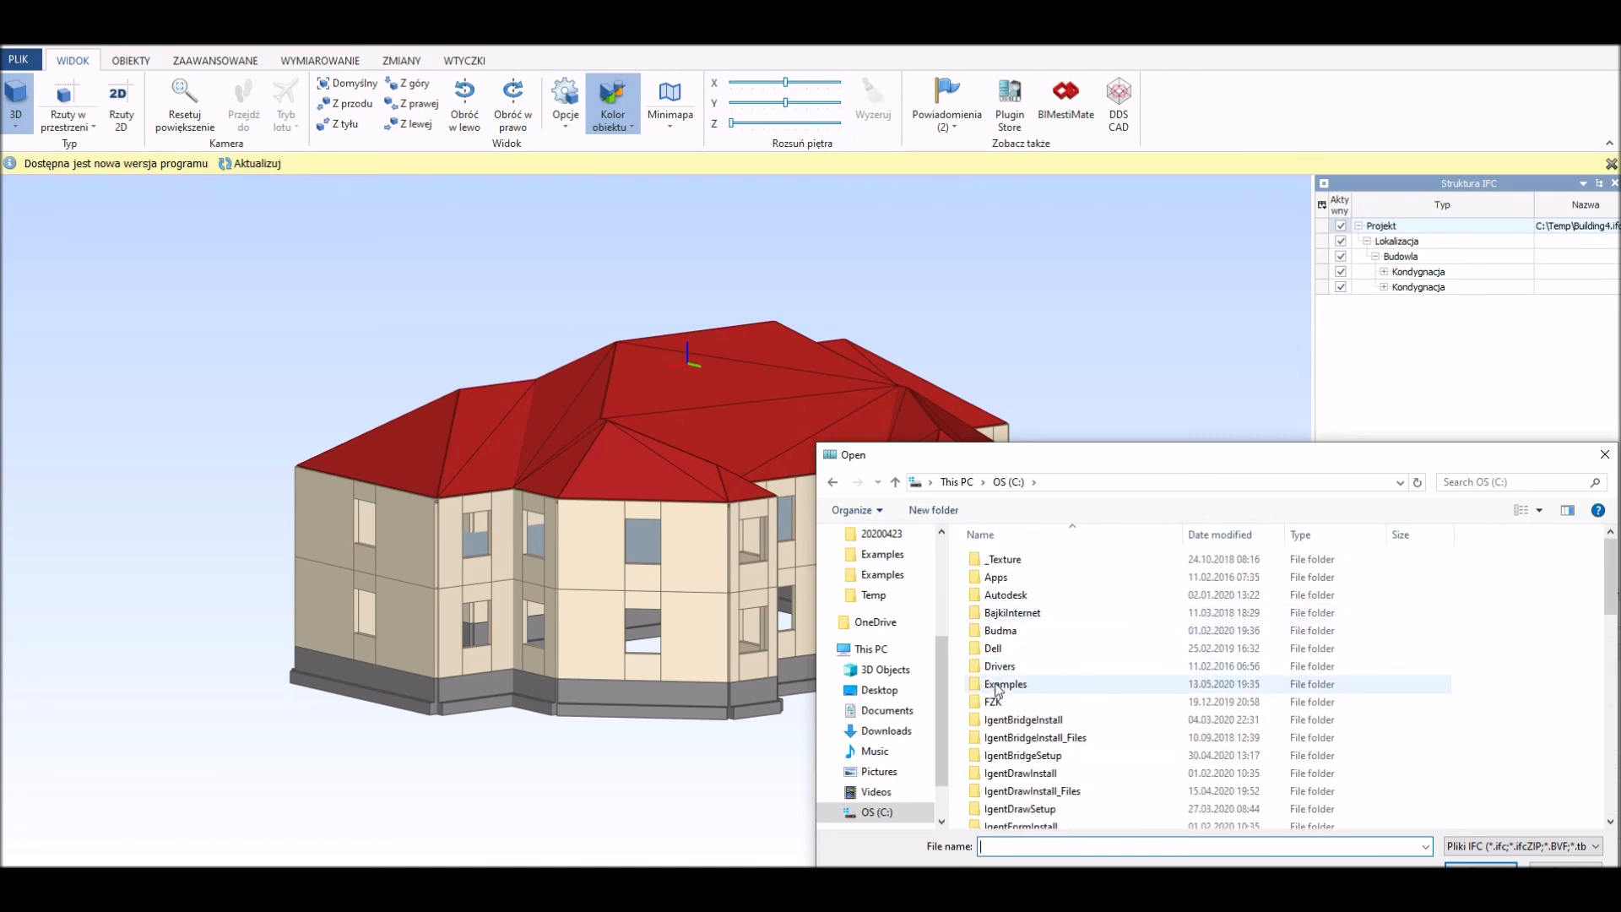
Load test.ifc from Examples and untick Dachy under Kondygnacja to hide the roofs.
double_click(1005, 684)
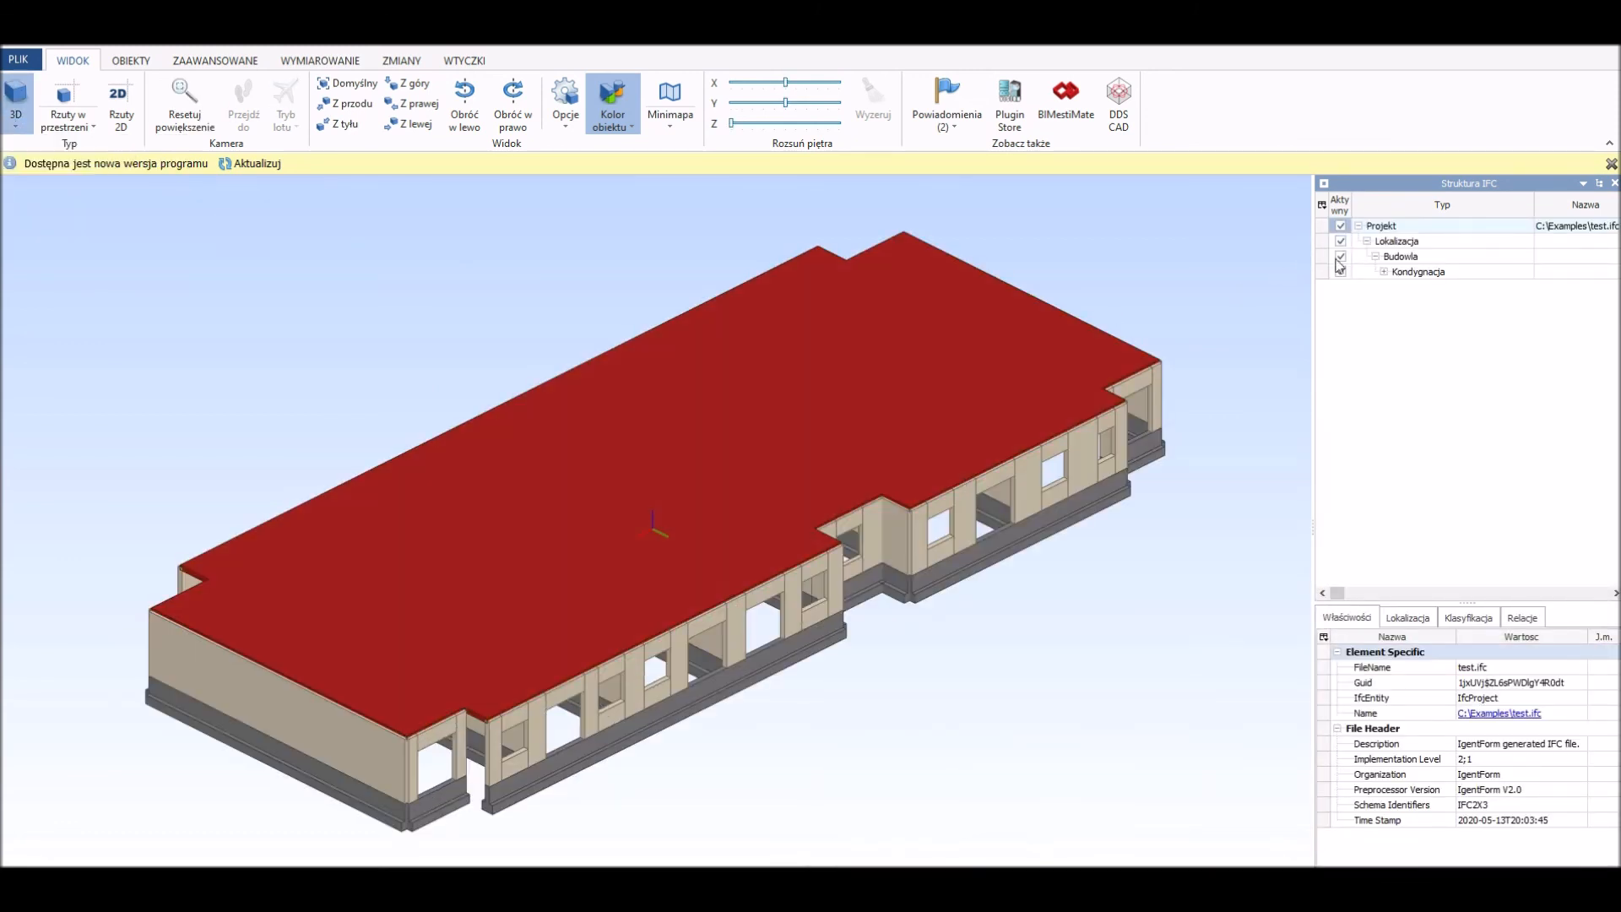
left_click(1384, 272)
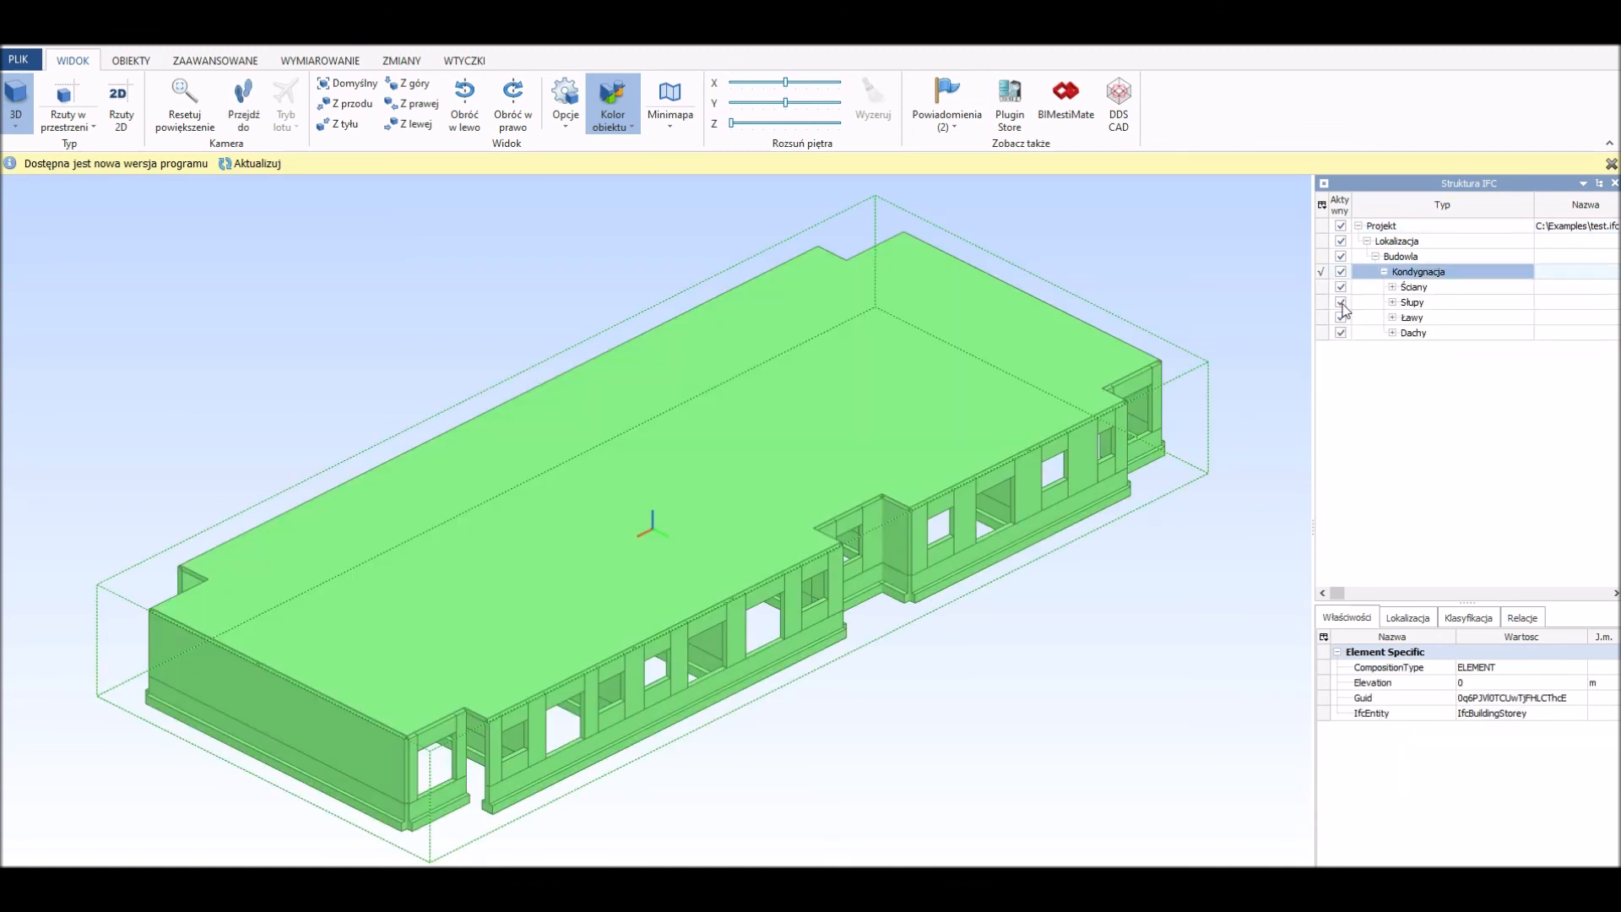
left_click(1341, 333)
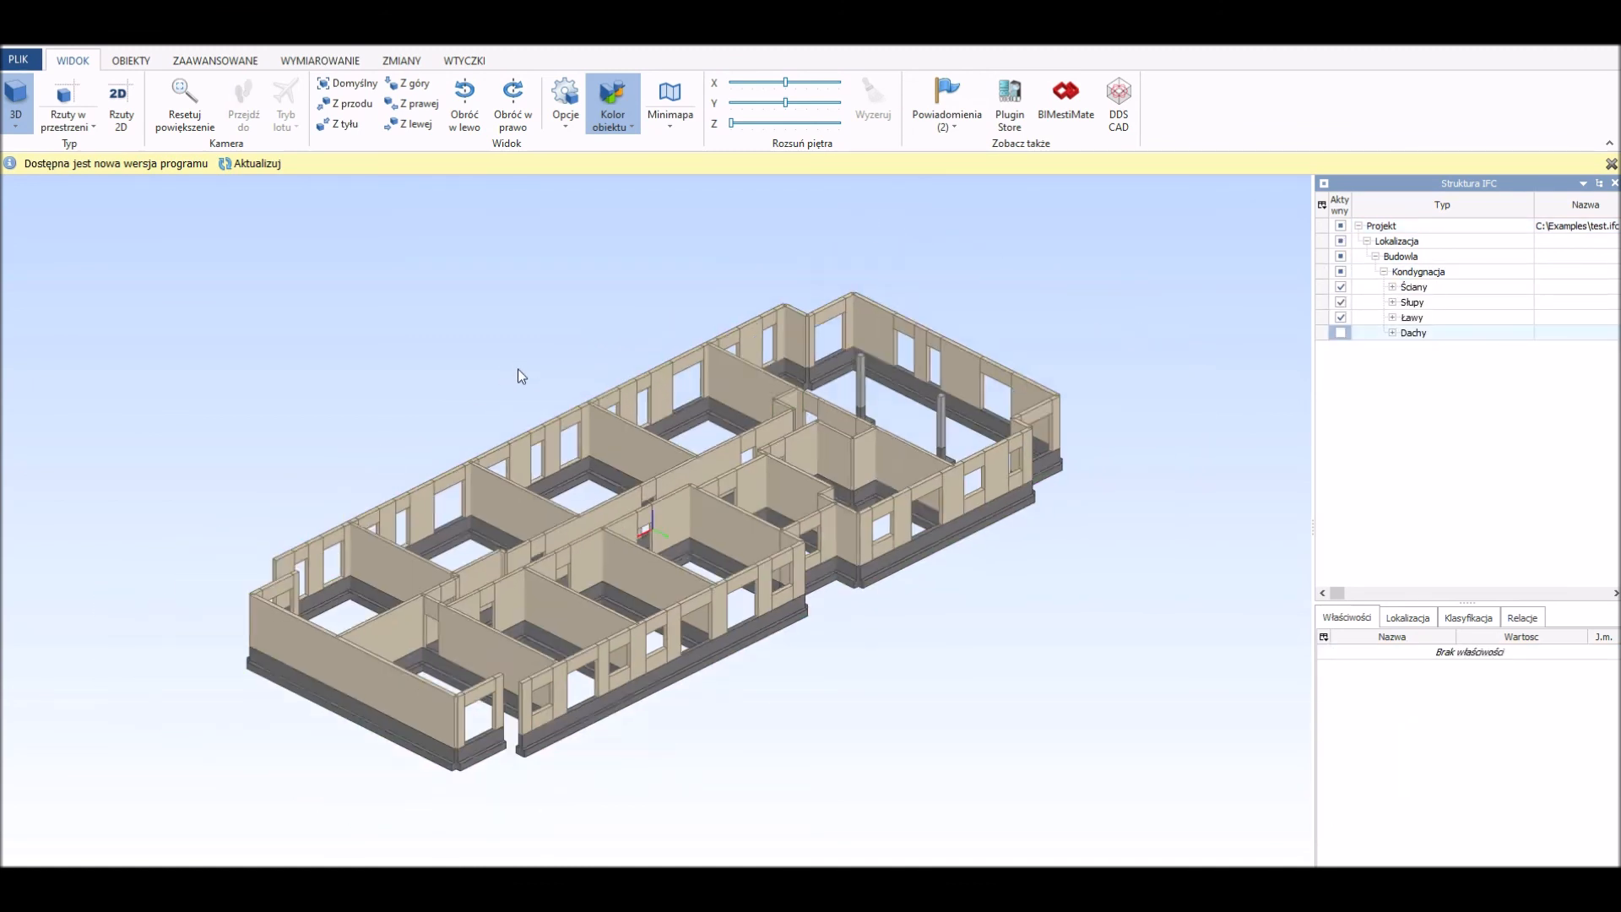